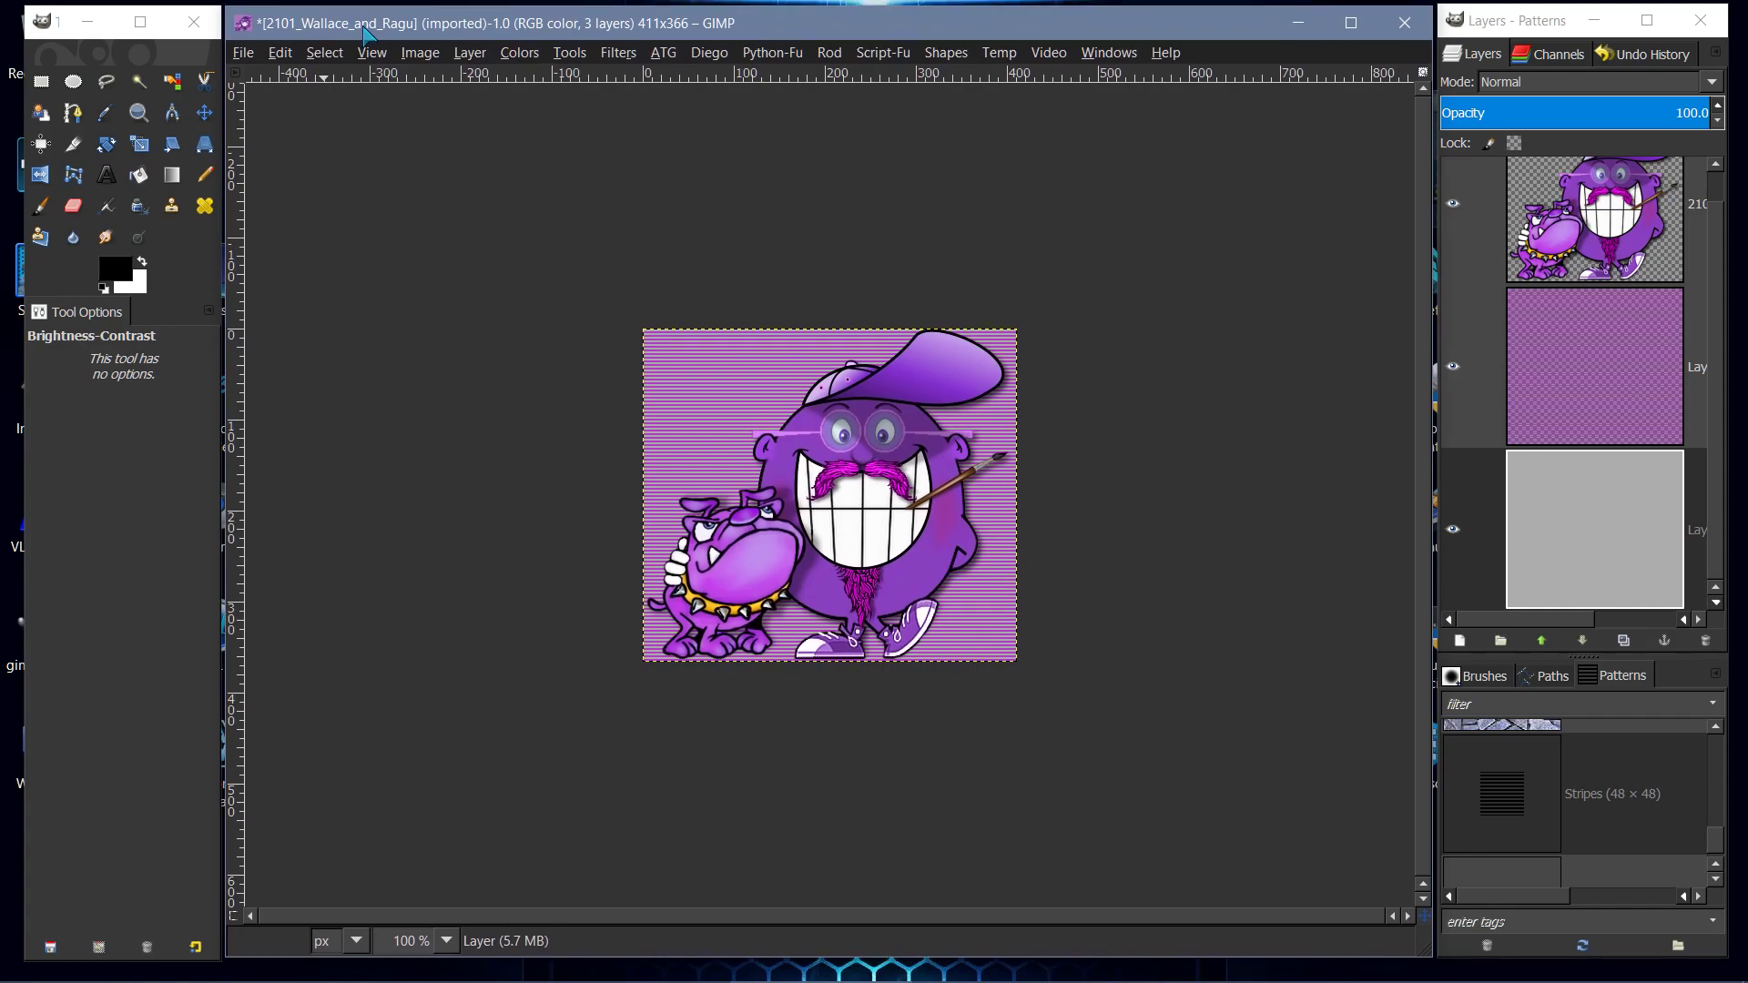
mouse_move(377, 316)
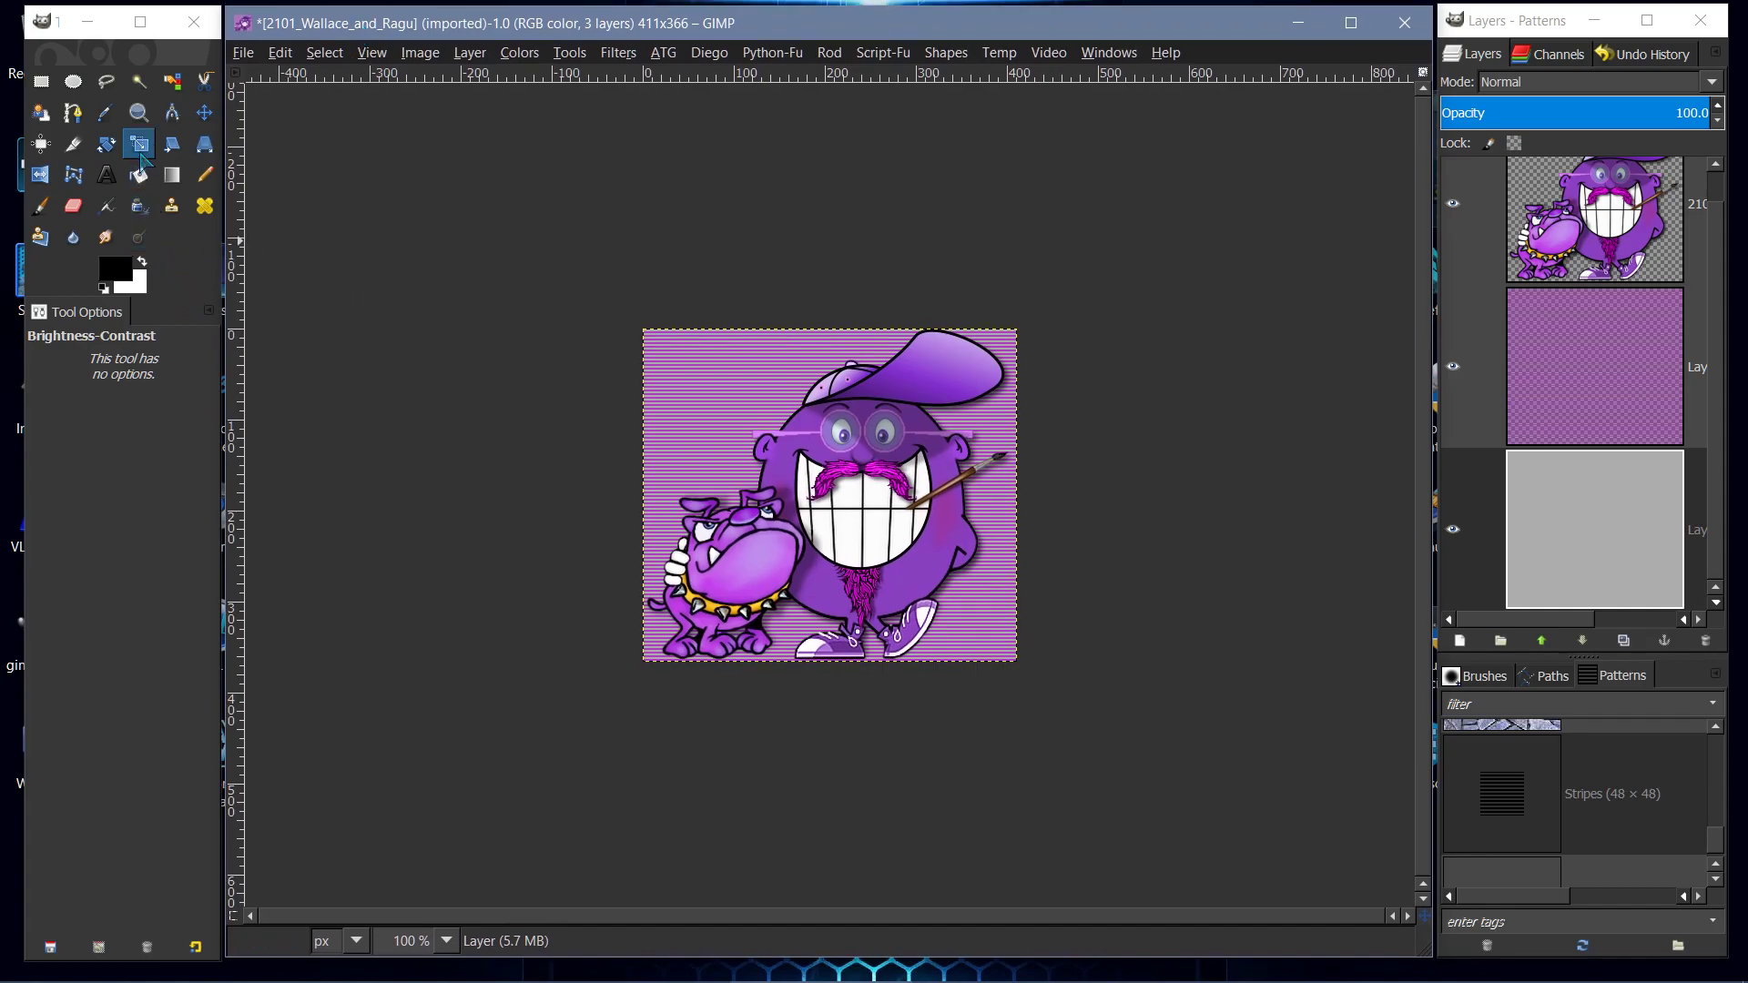
- Choose the Rotate tool and make the patterned Layer #1 the active layer
click(106, 146)
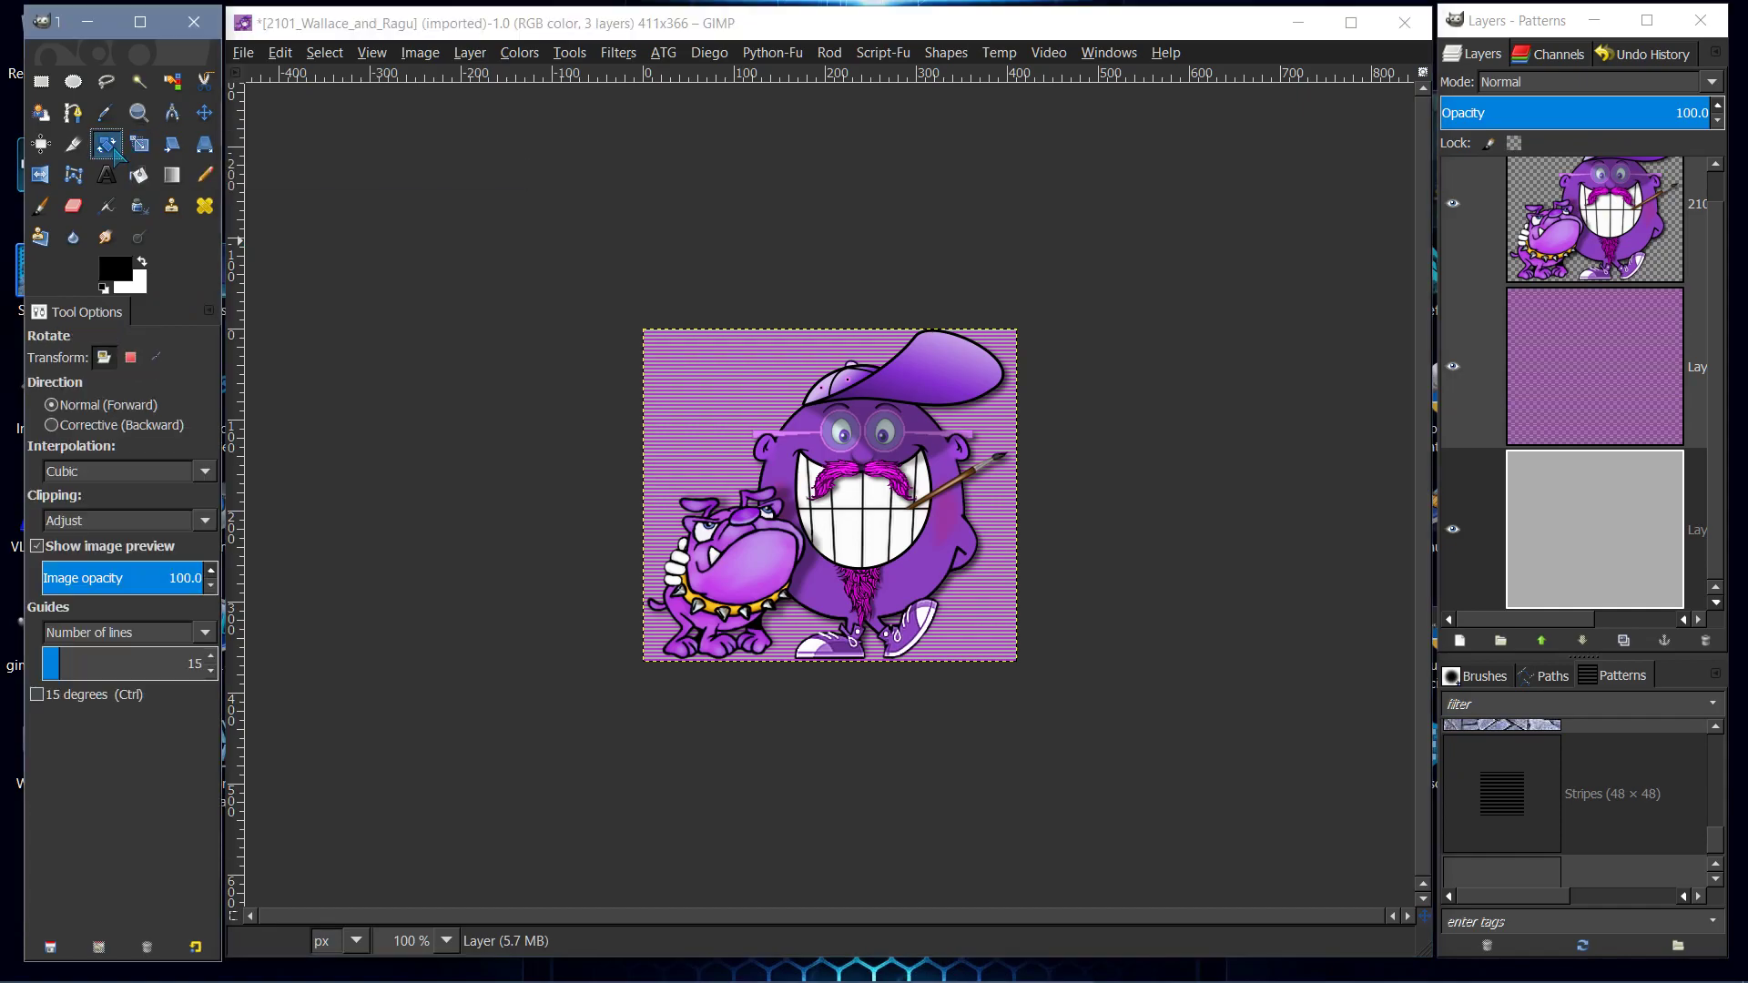
mouse_move(789, 433)
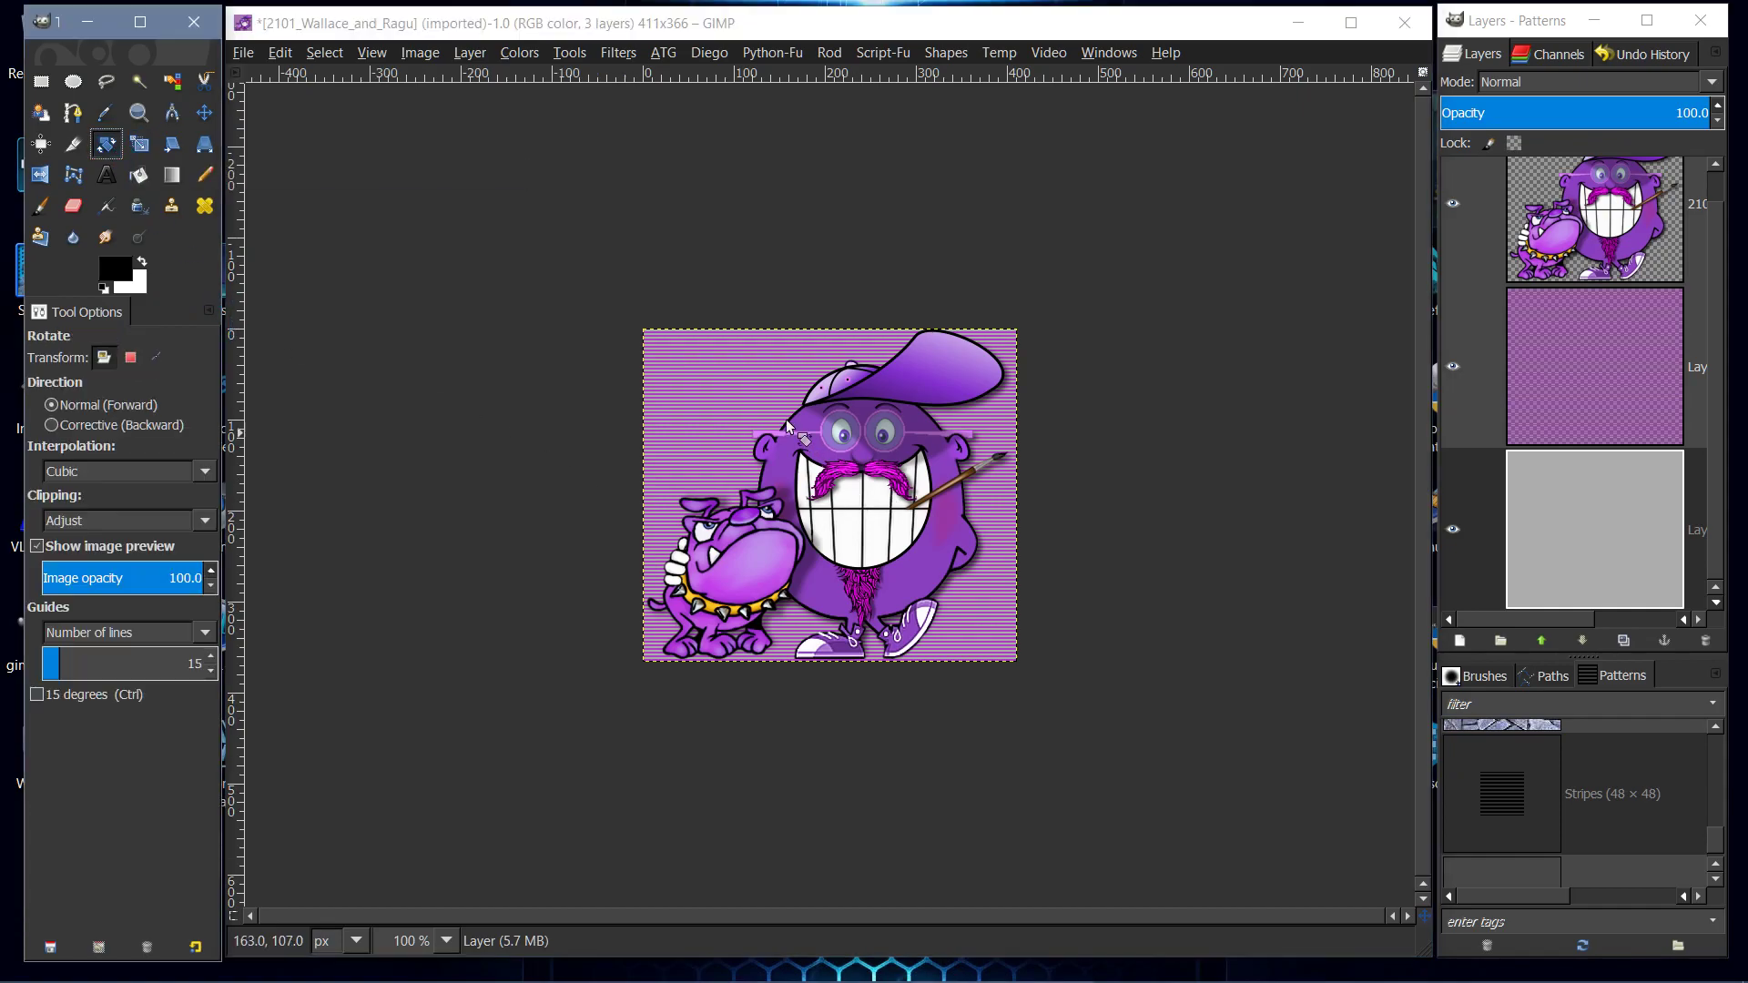
click(1595, 368)
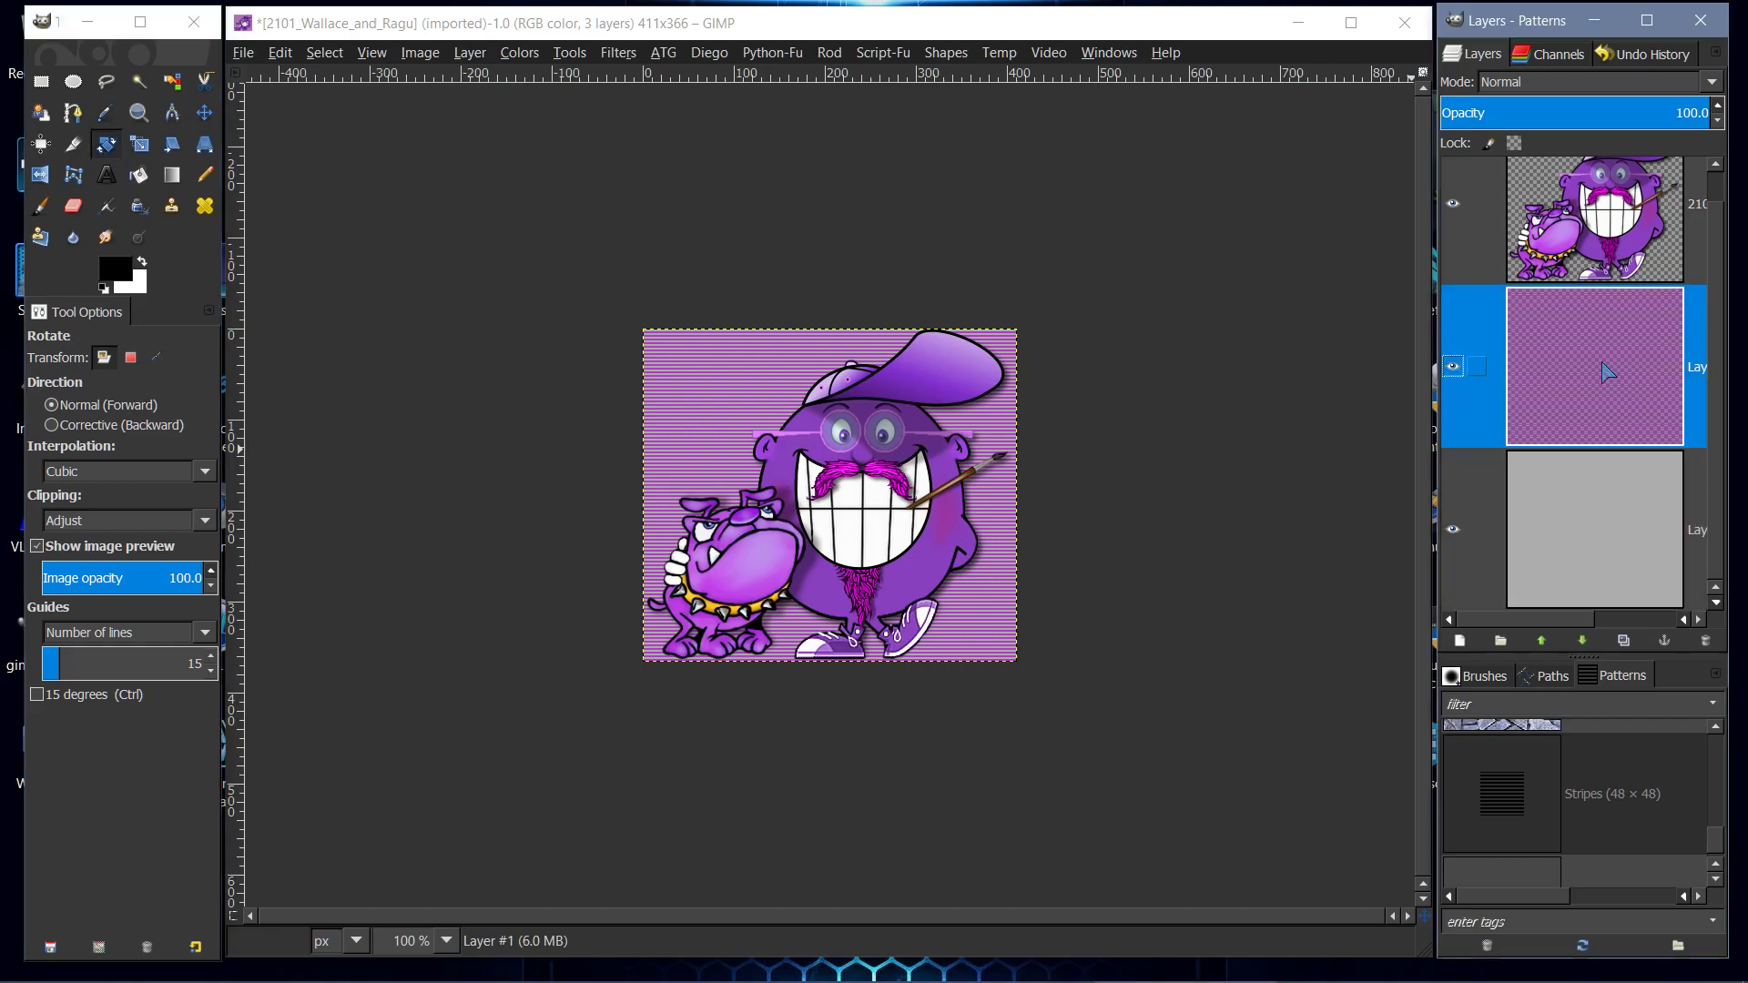
mouse_move(1591, 366)
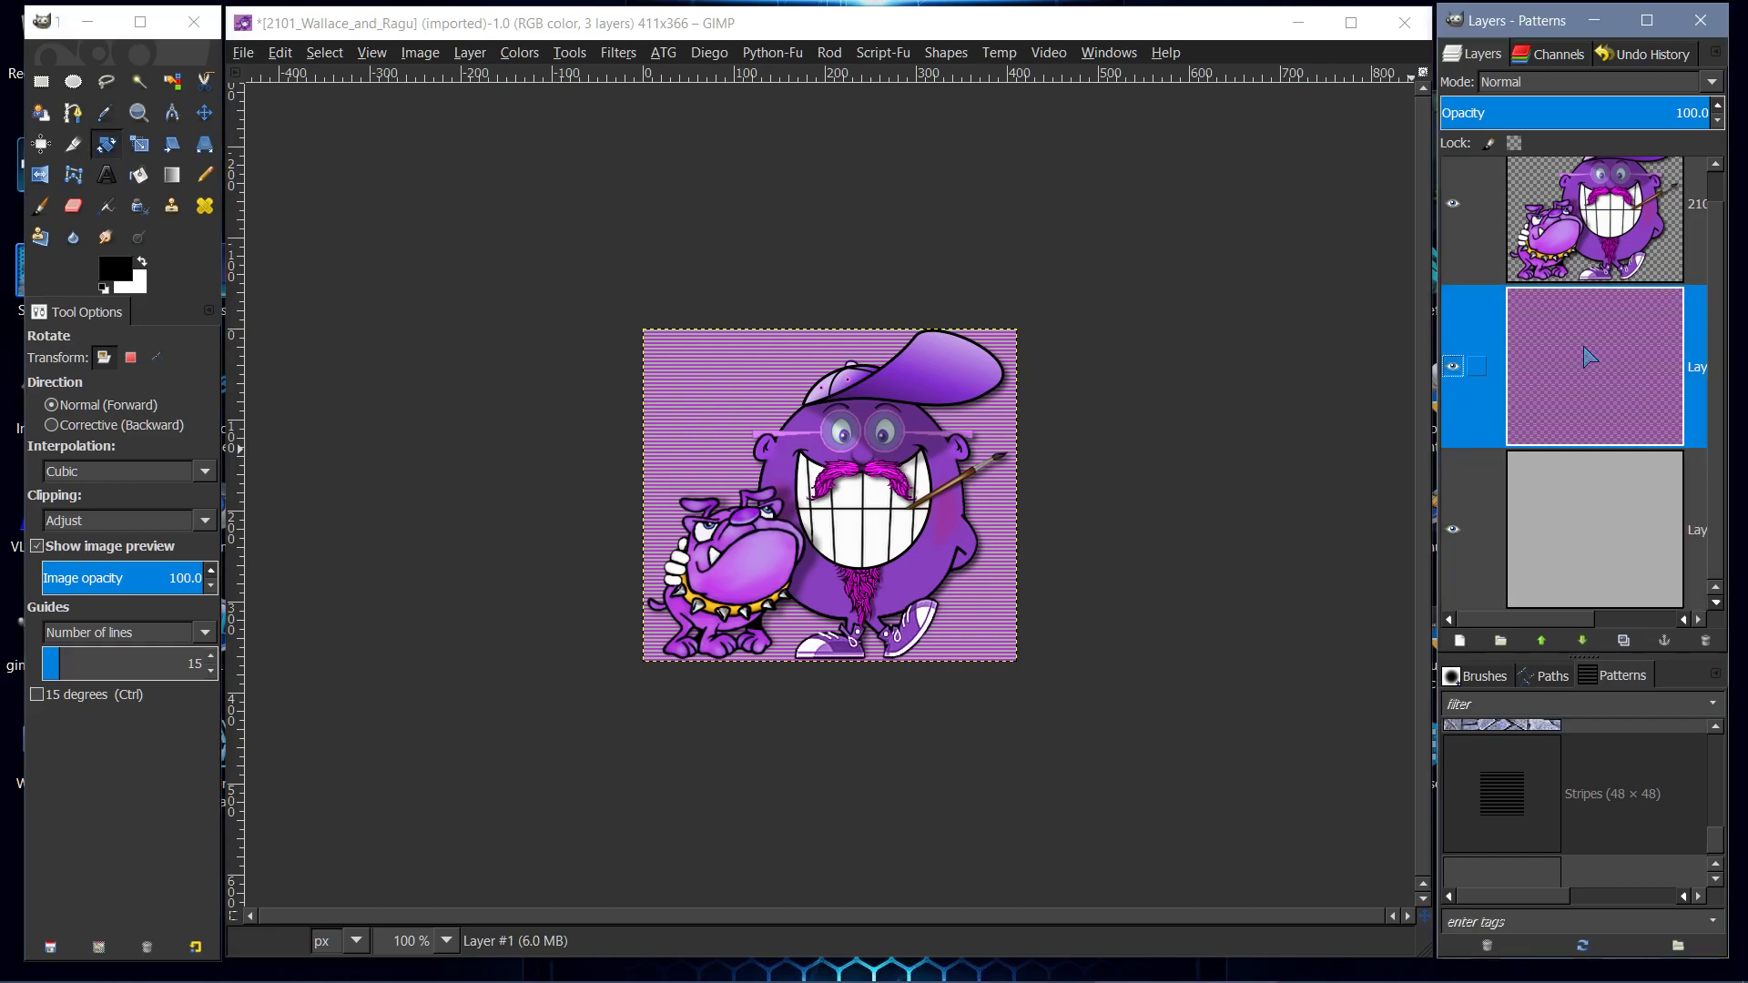
mouse_move(1581, 386)
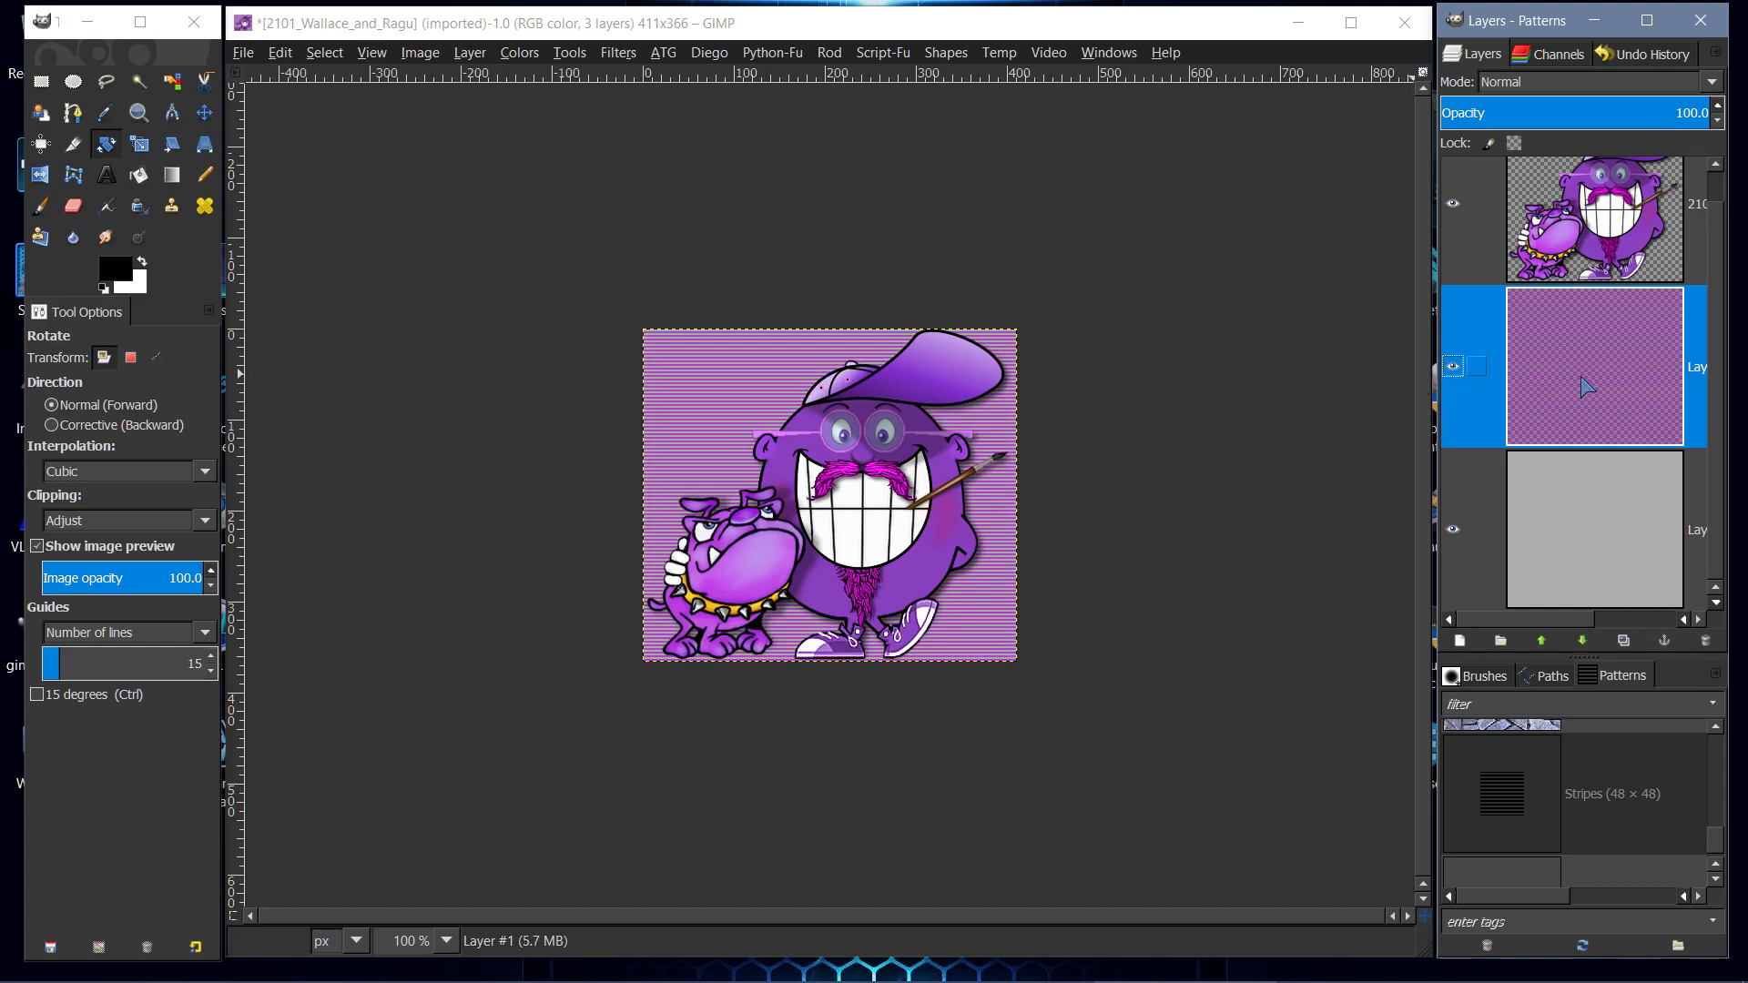
mouse_move(401, 241)
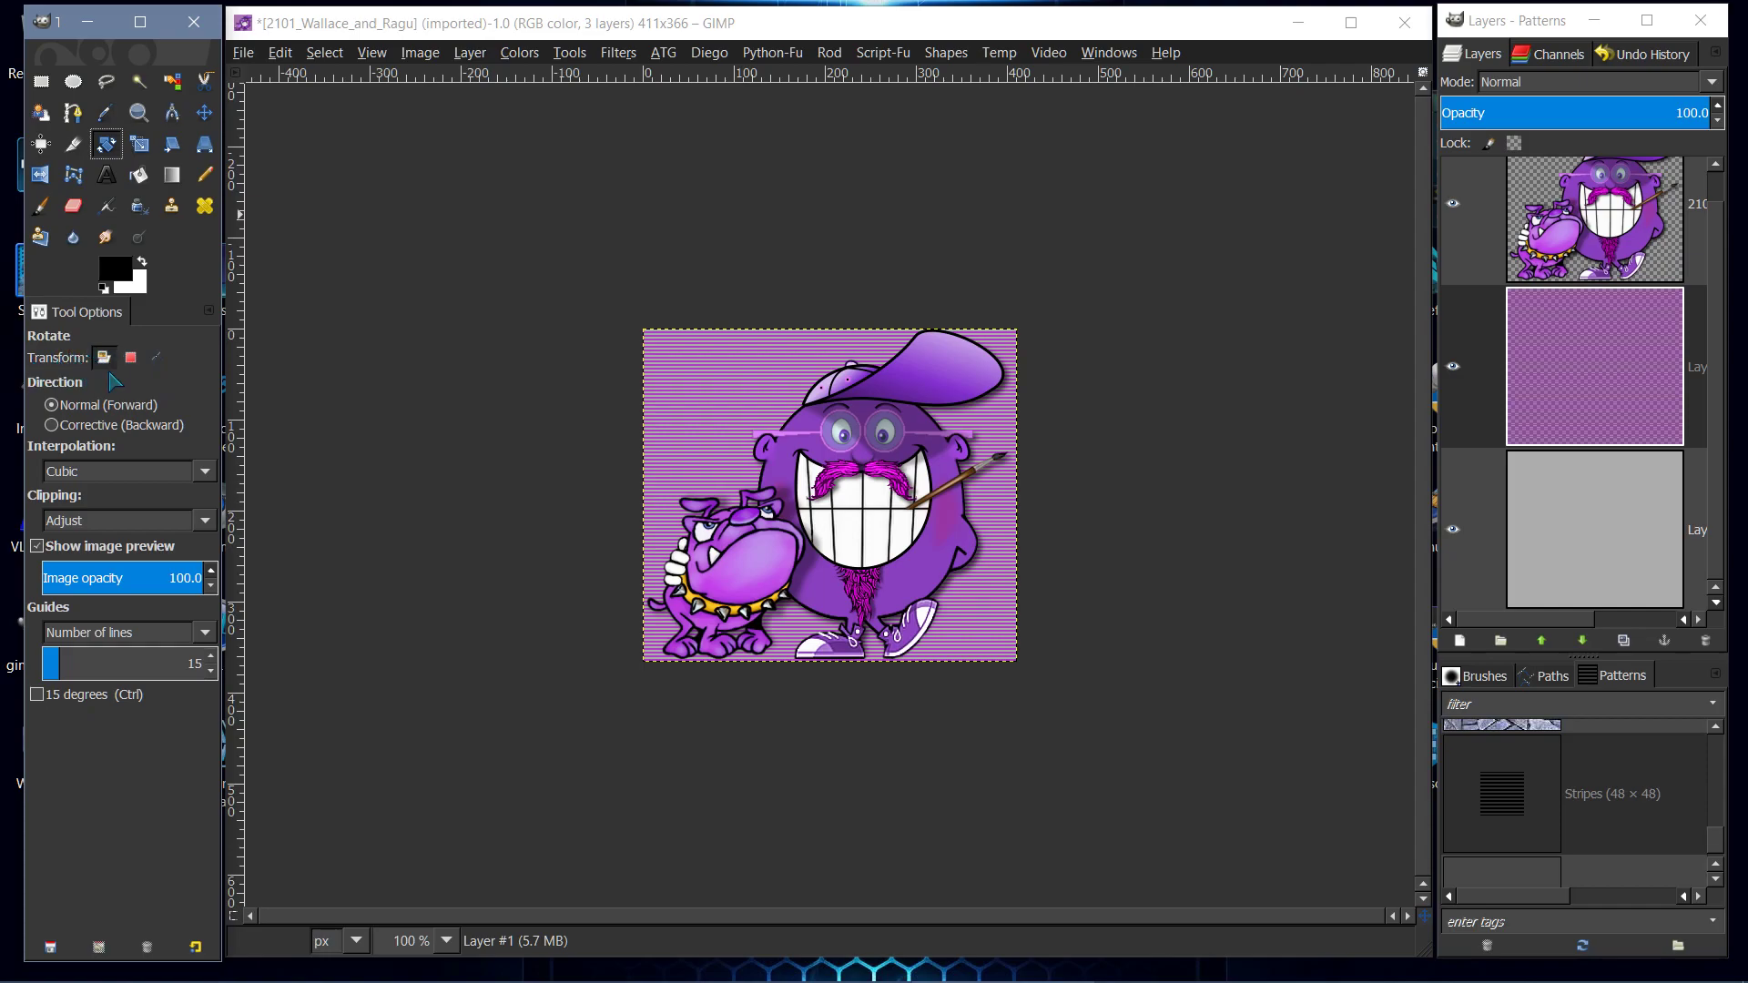
mouse_move(176, 382)
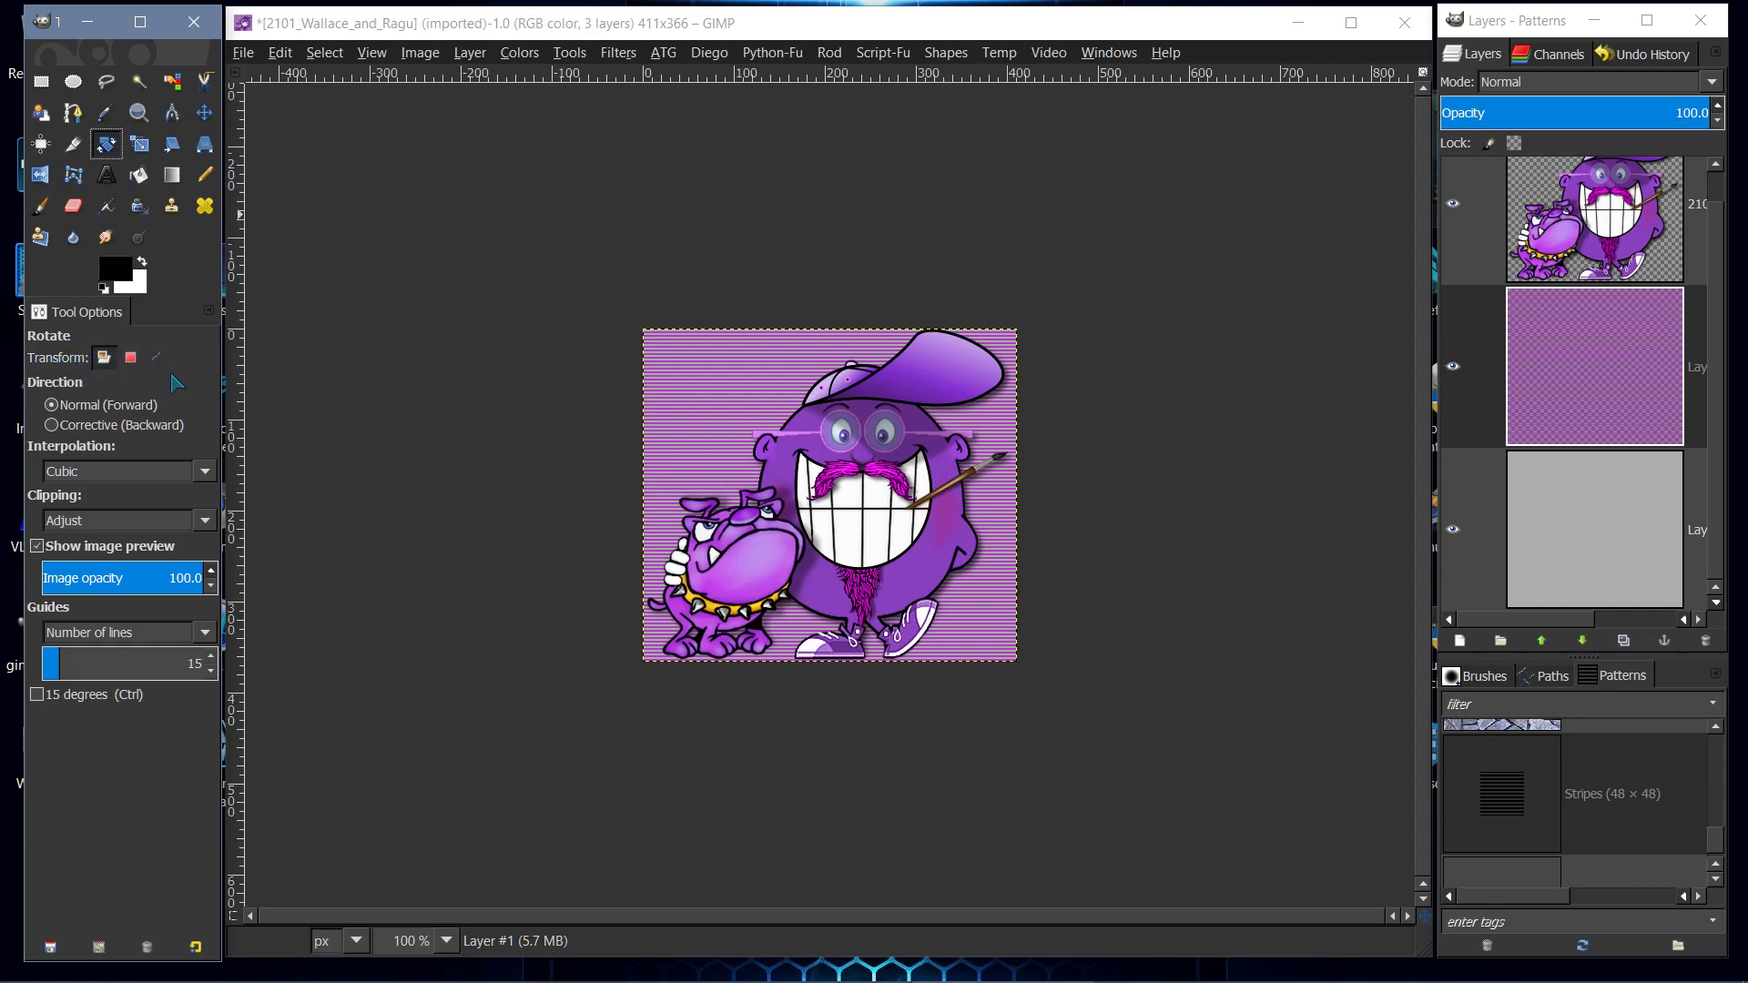
mouse_move(103, 359)
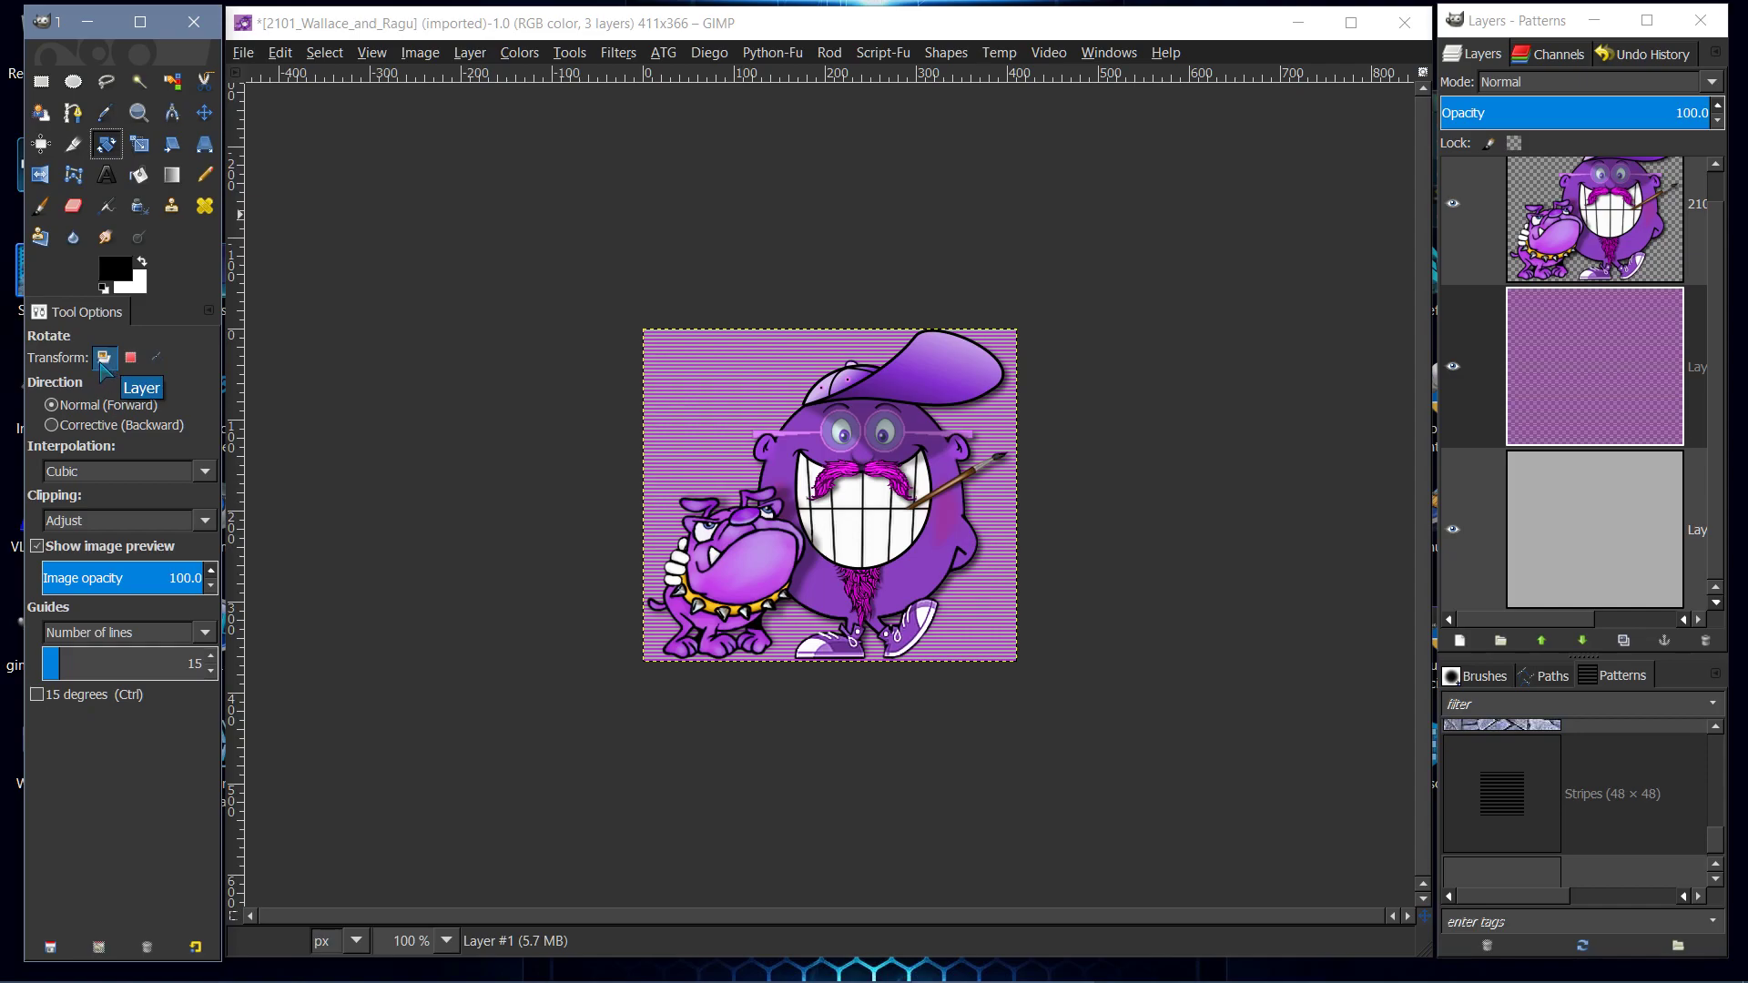
mouse_move(130, 357)
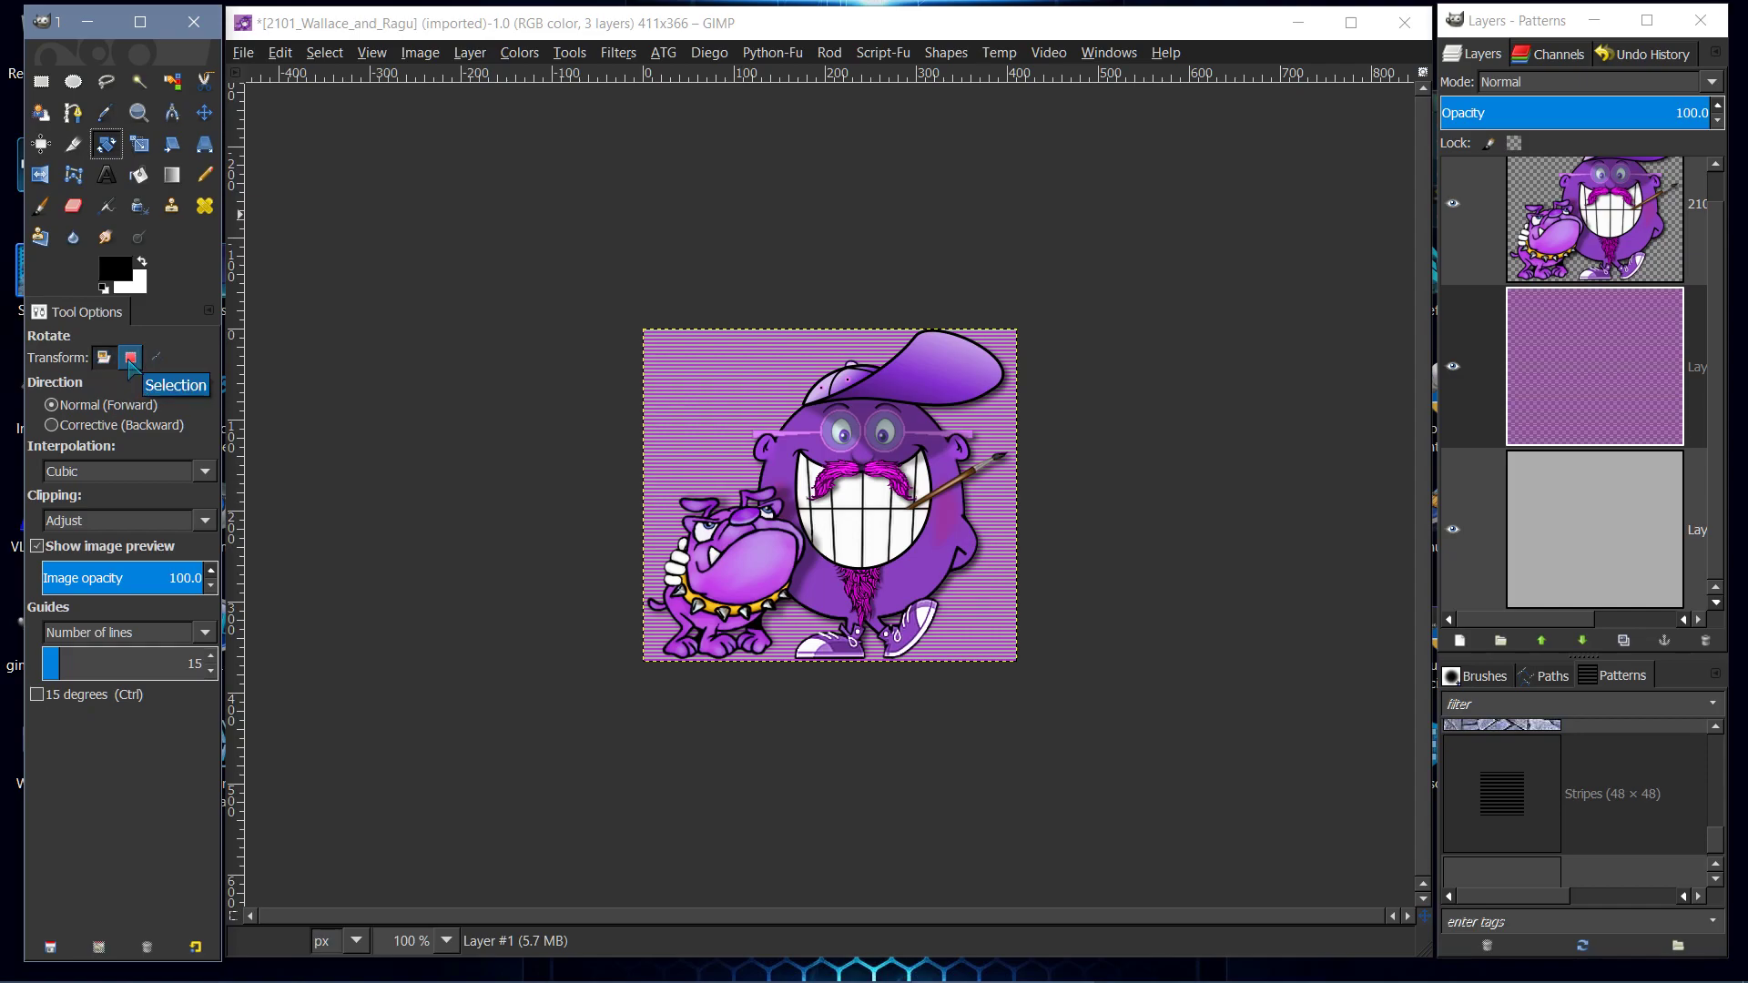
click(155, 357)
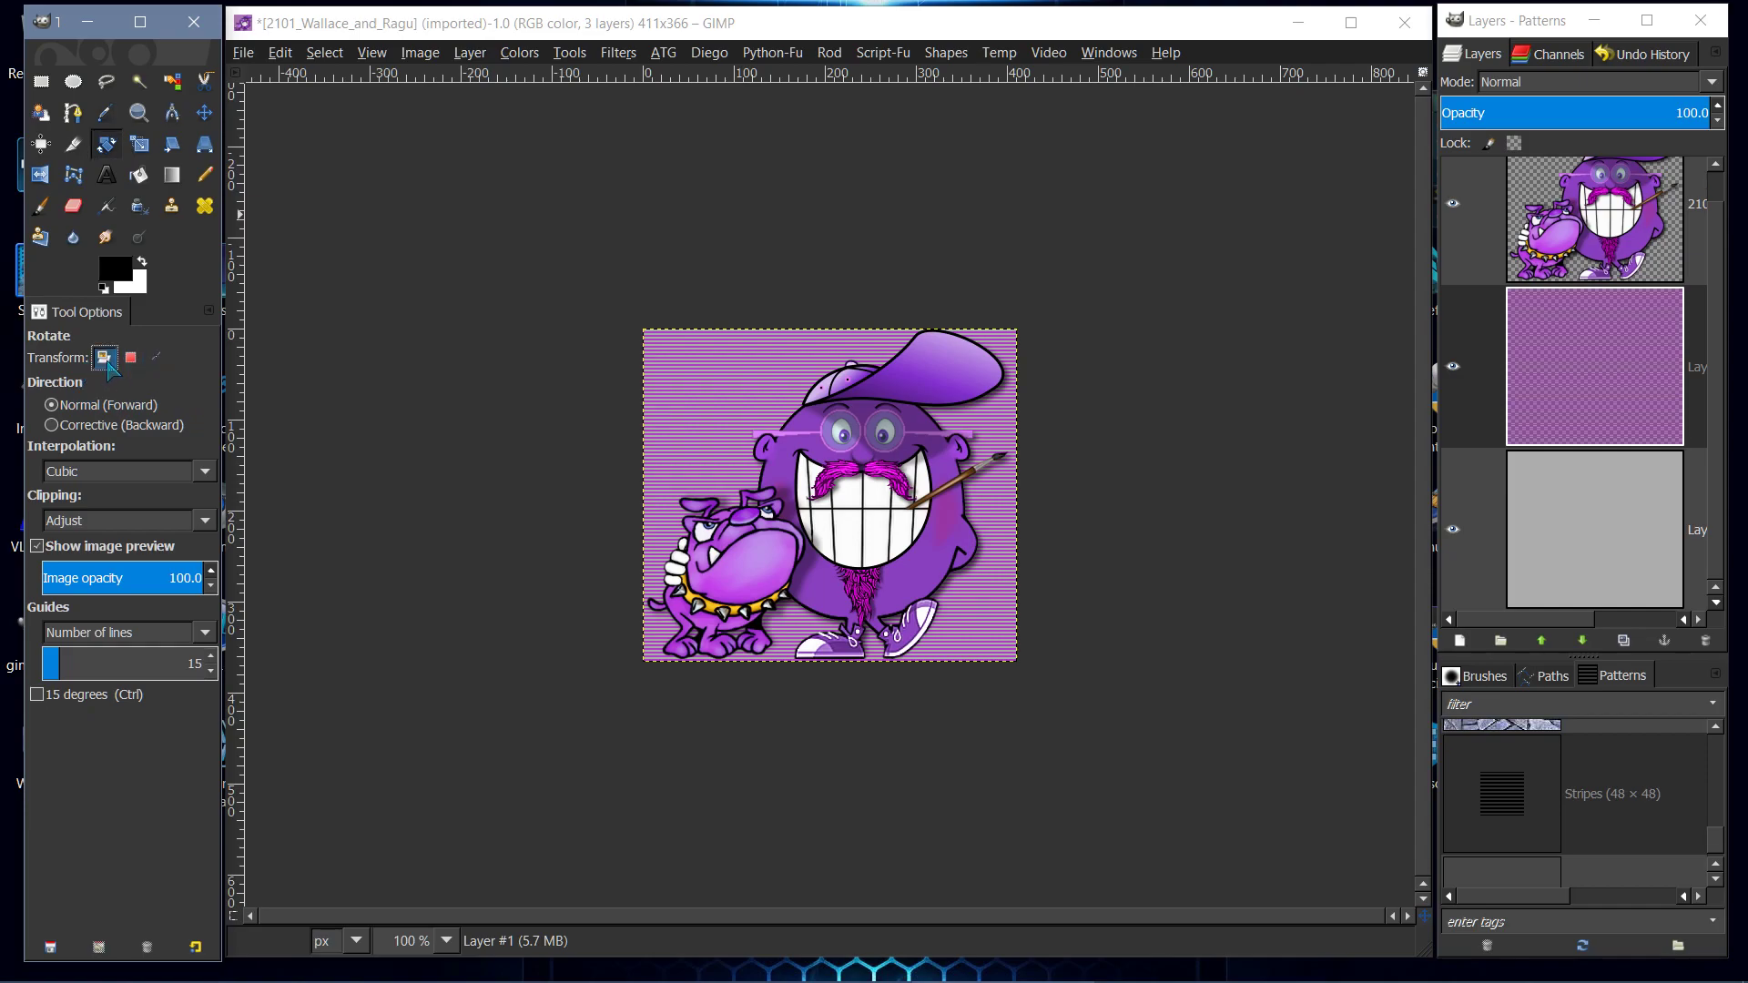
mouse_move(966, 588)
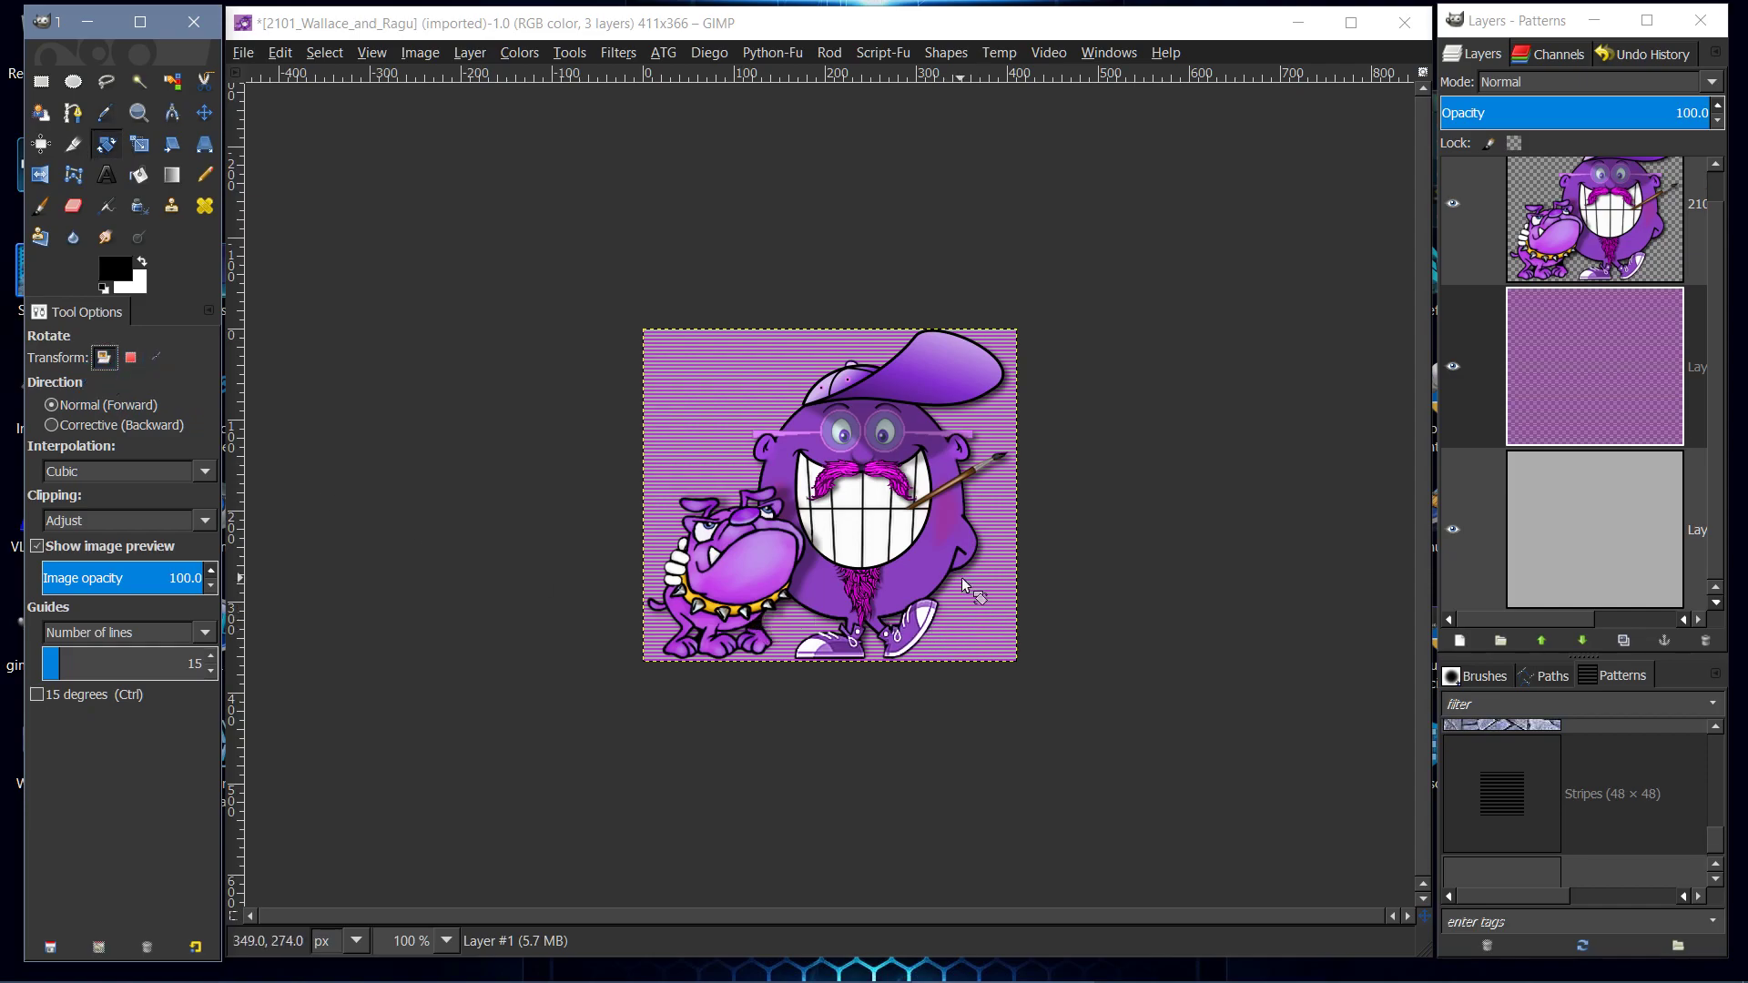
click(1595, 366)
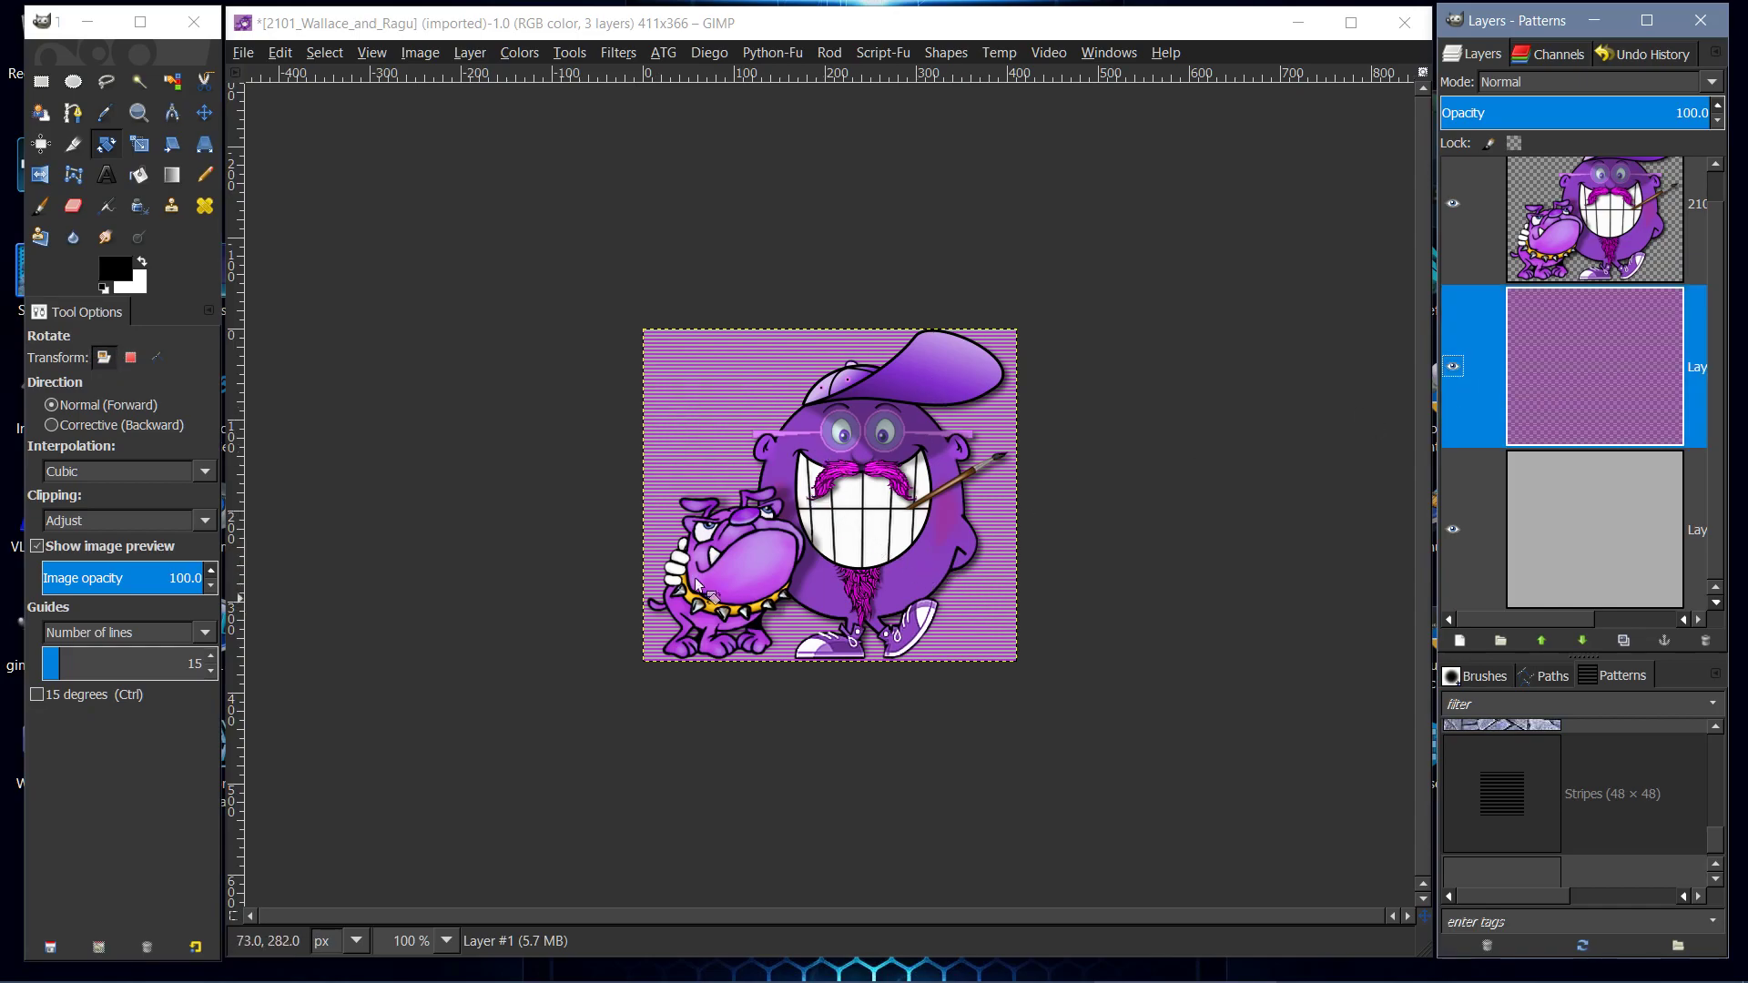
mouse_move(965, 602)
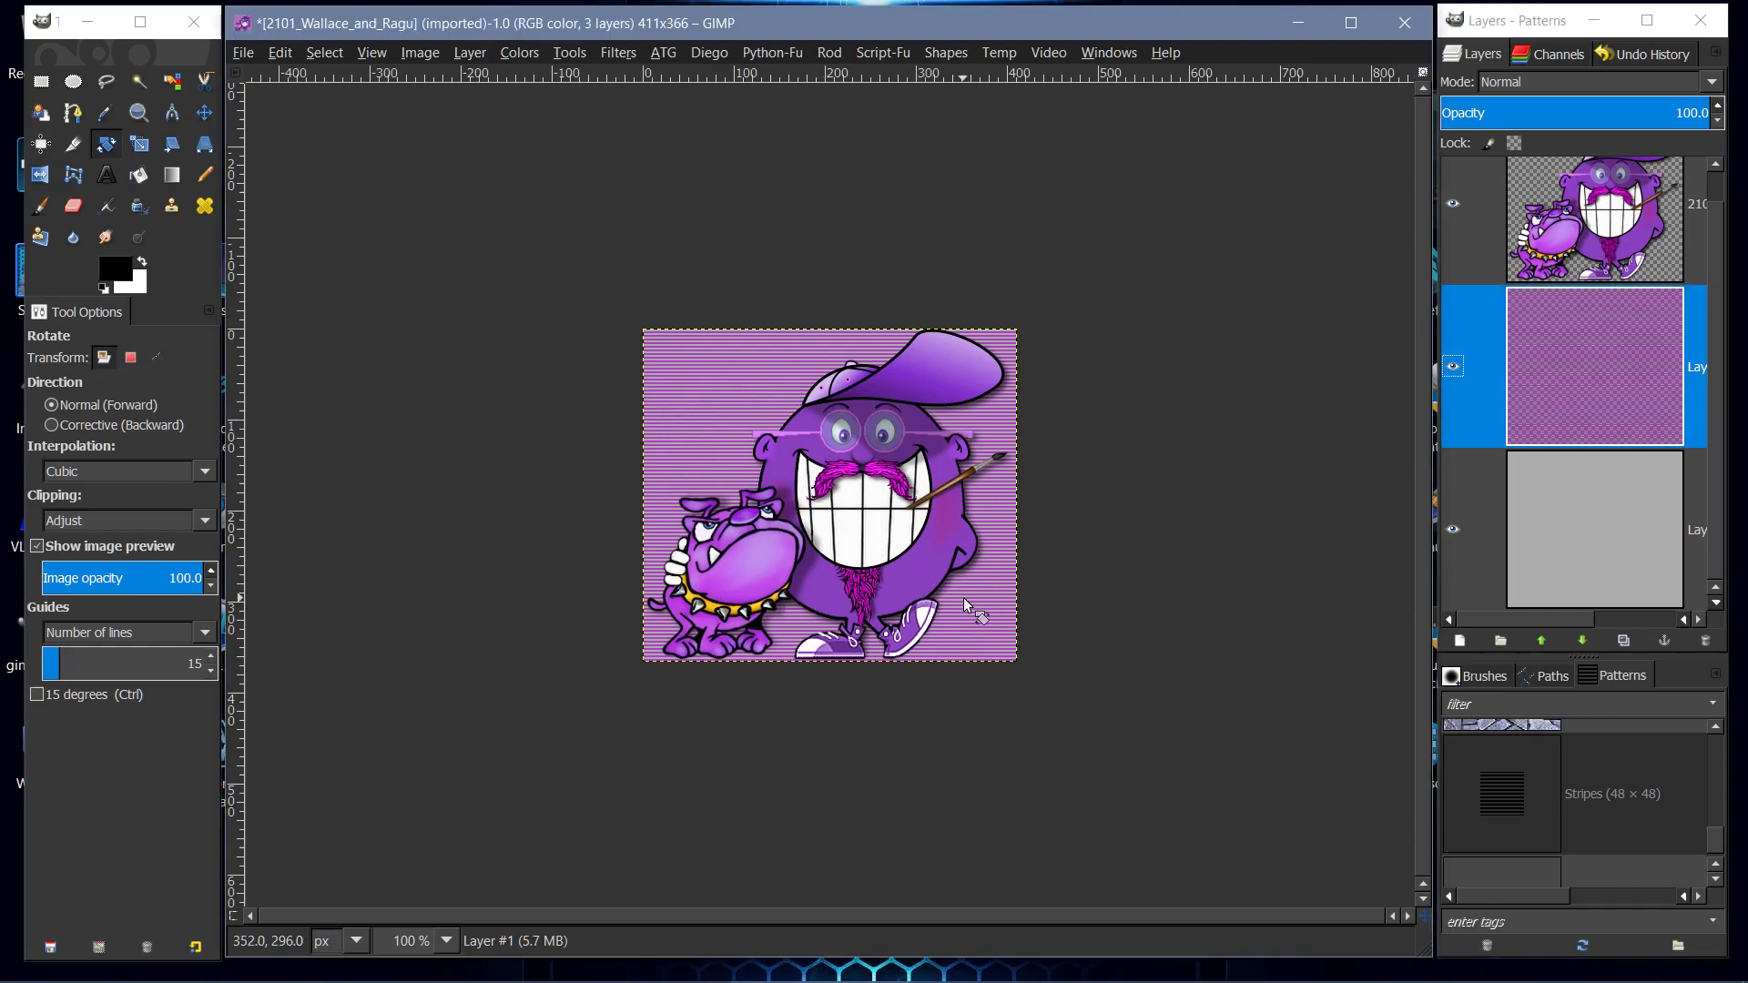
- Begin a rotation of the background with the pivot near the character's eyes and a slight 1.12° tilt
click(831, 495)
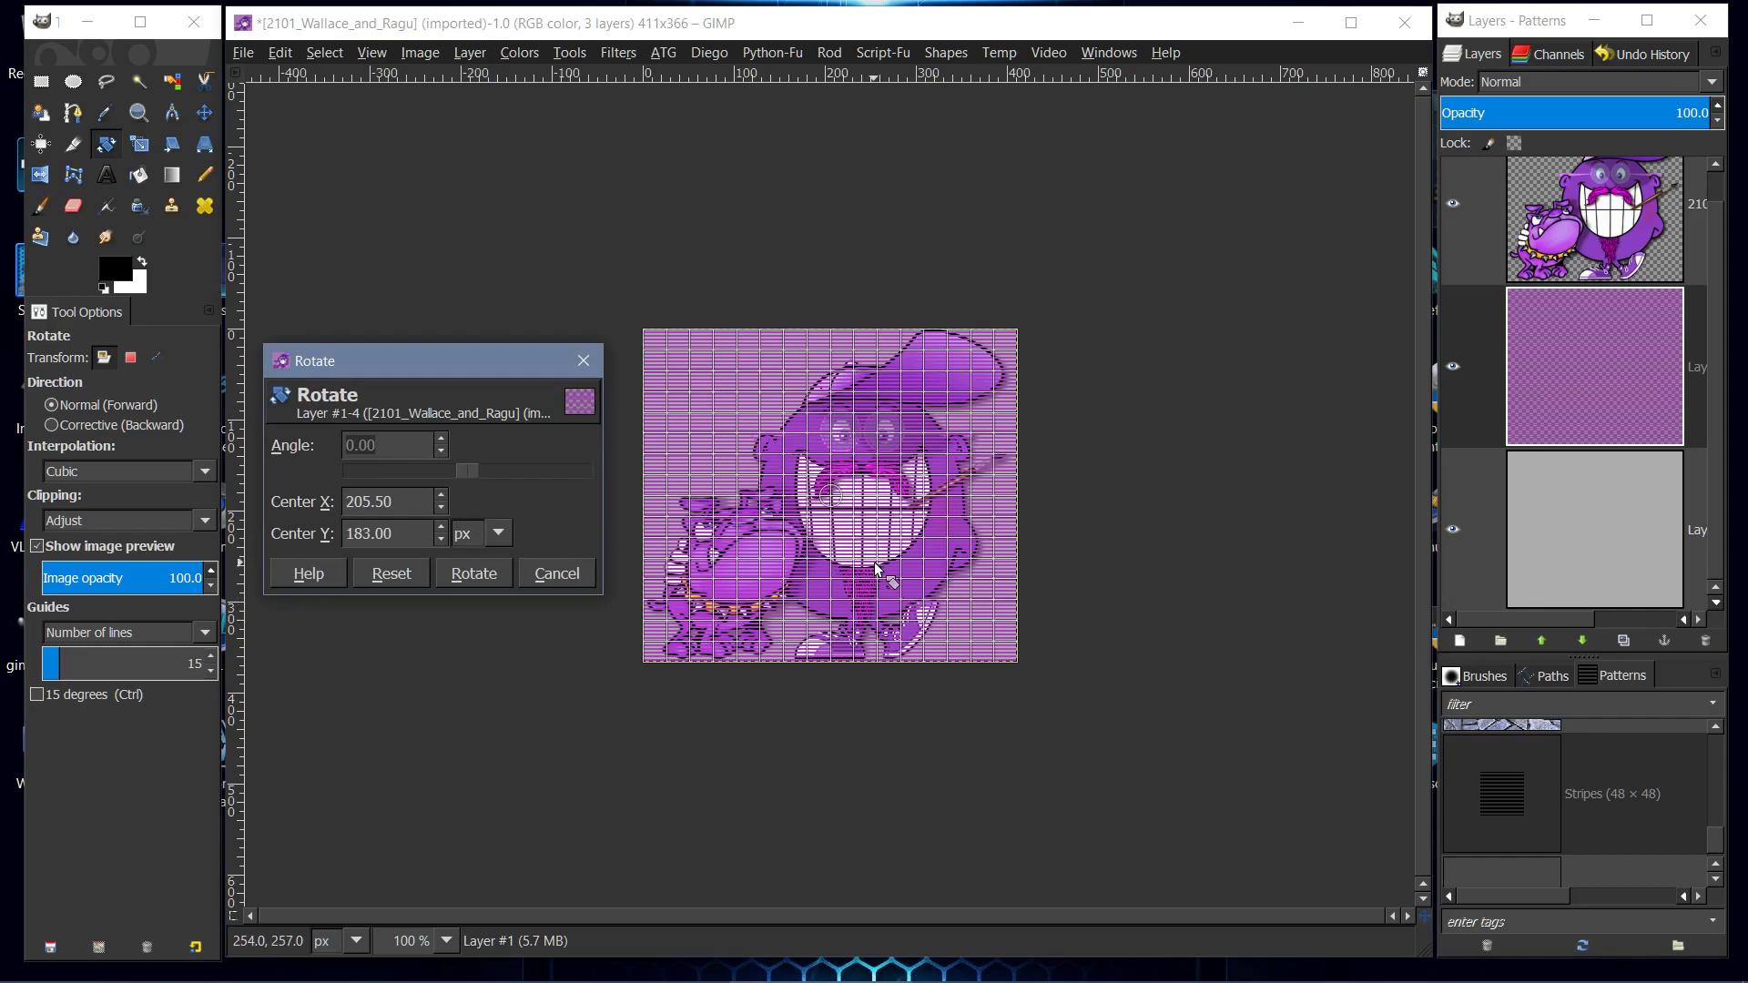
mouse_move(831, 503)
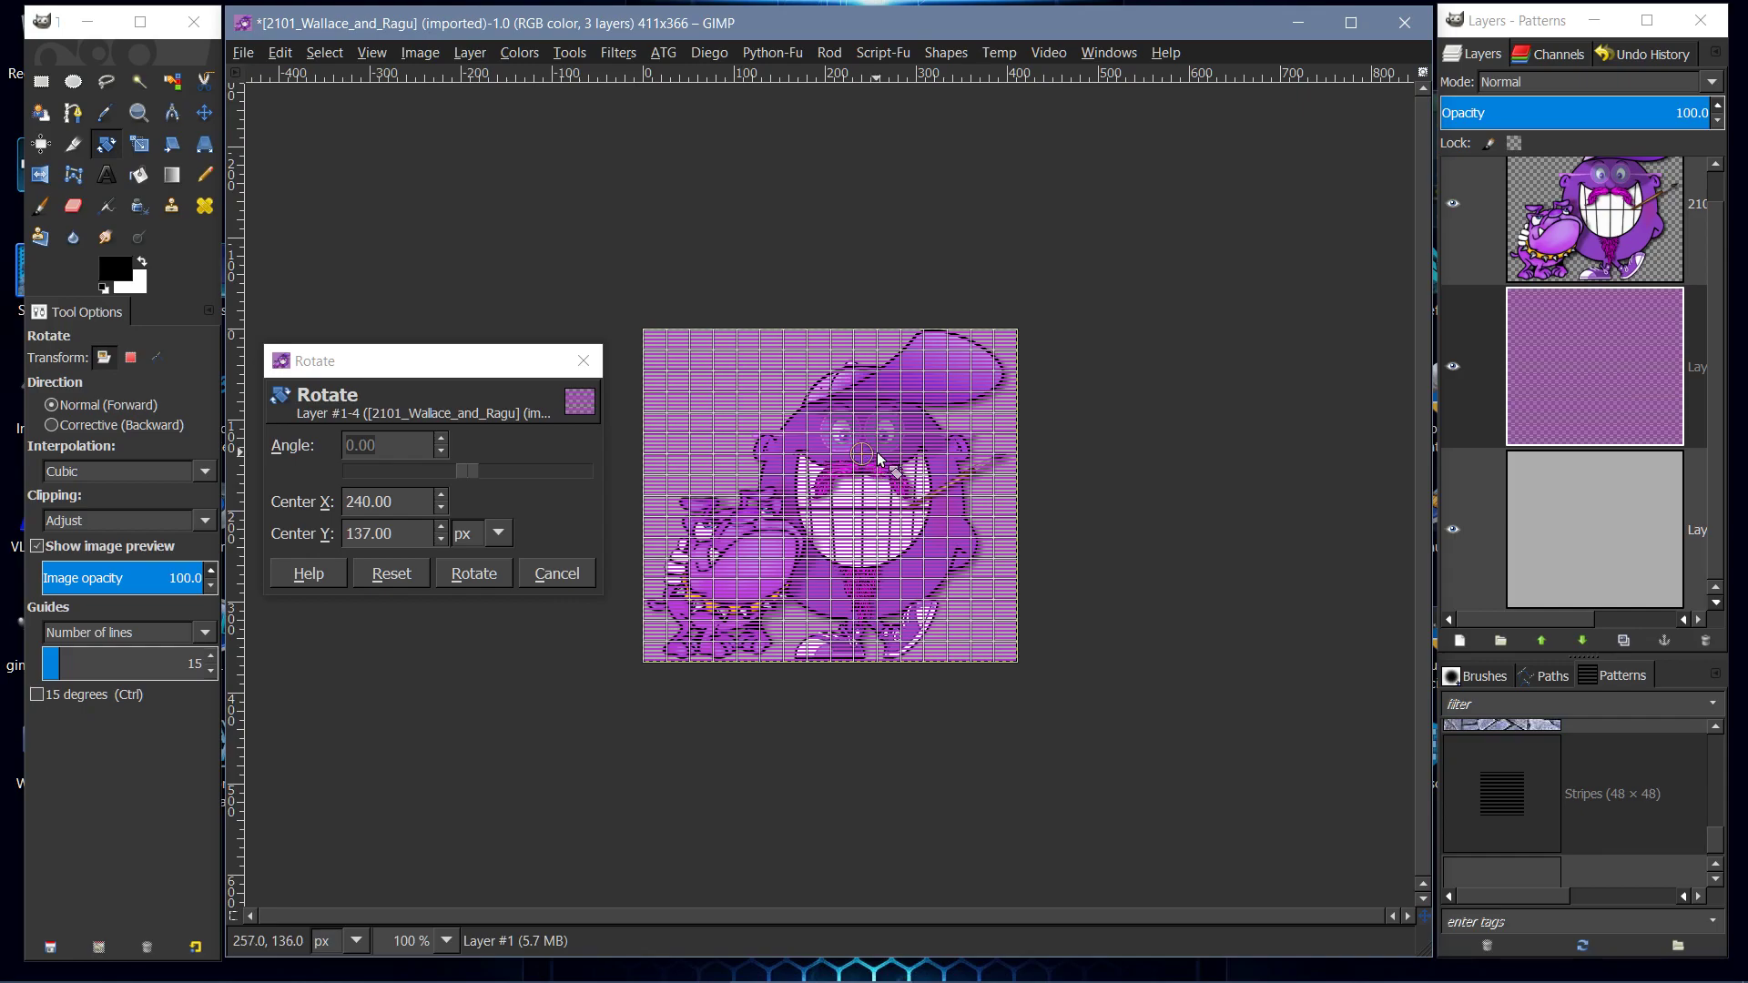
mouse_move(871, 490)
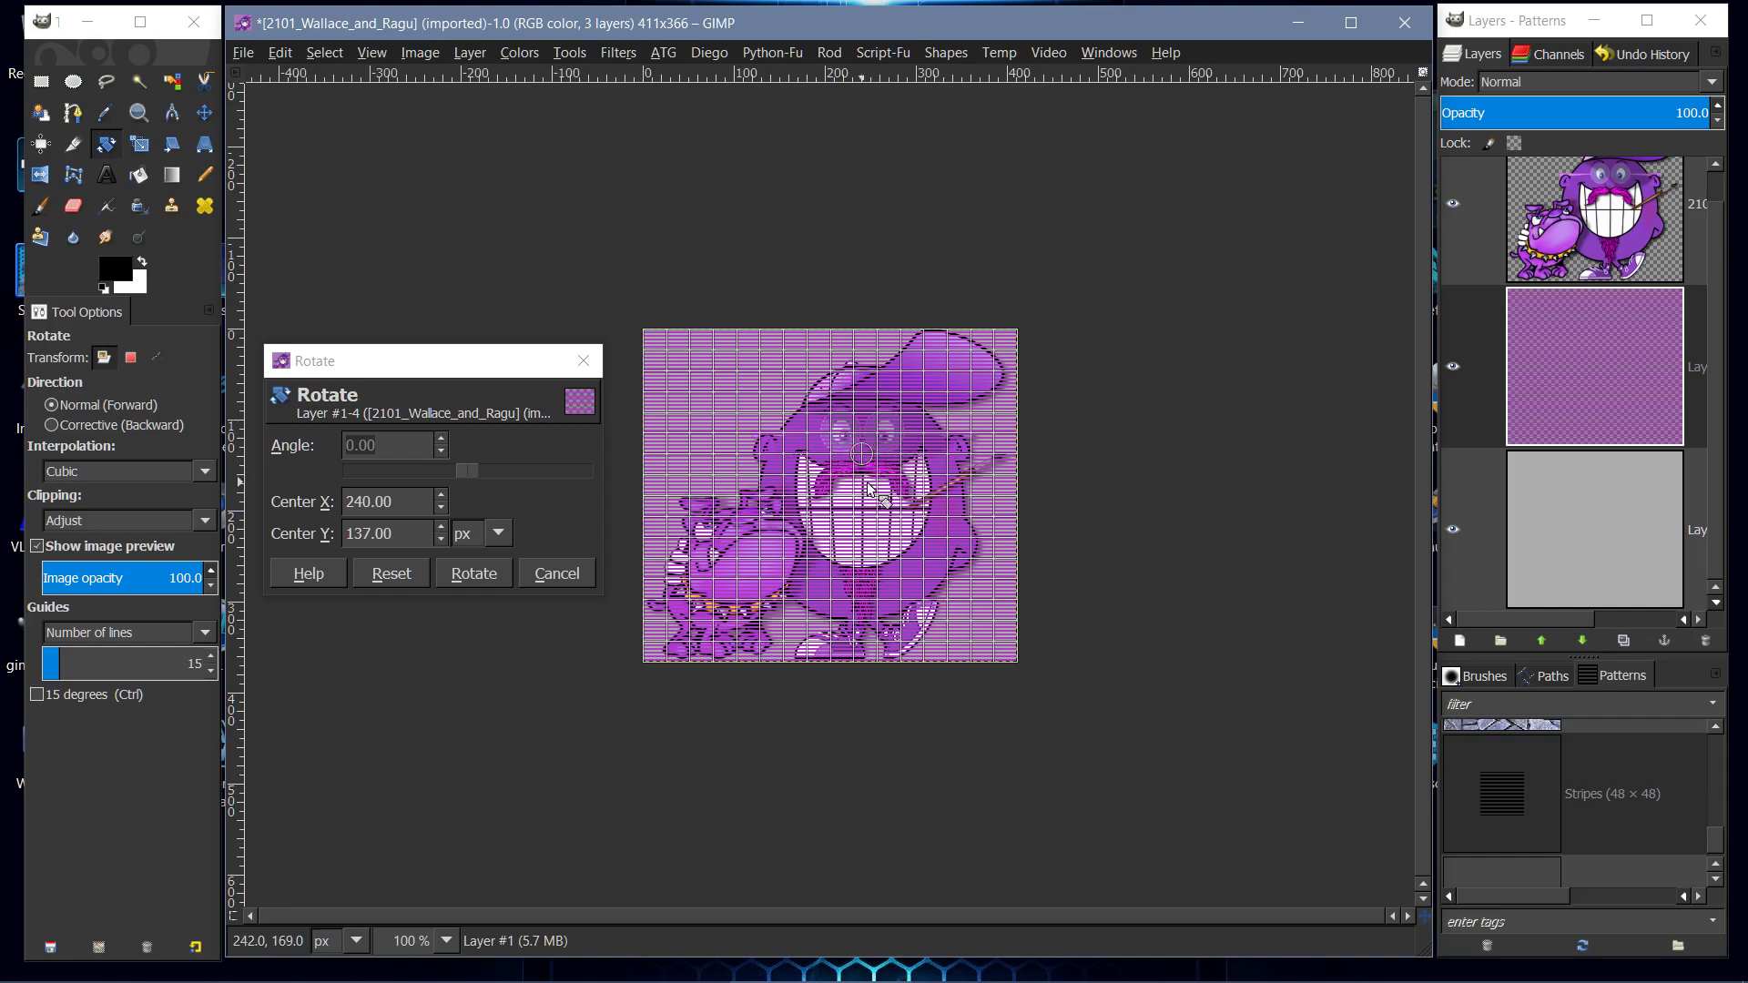
mouse_move(836, 447)
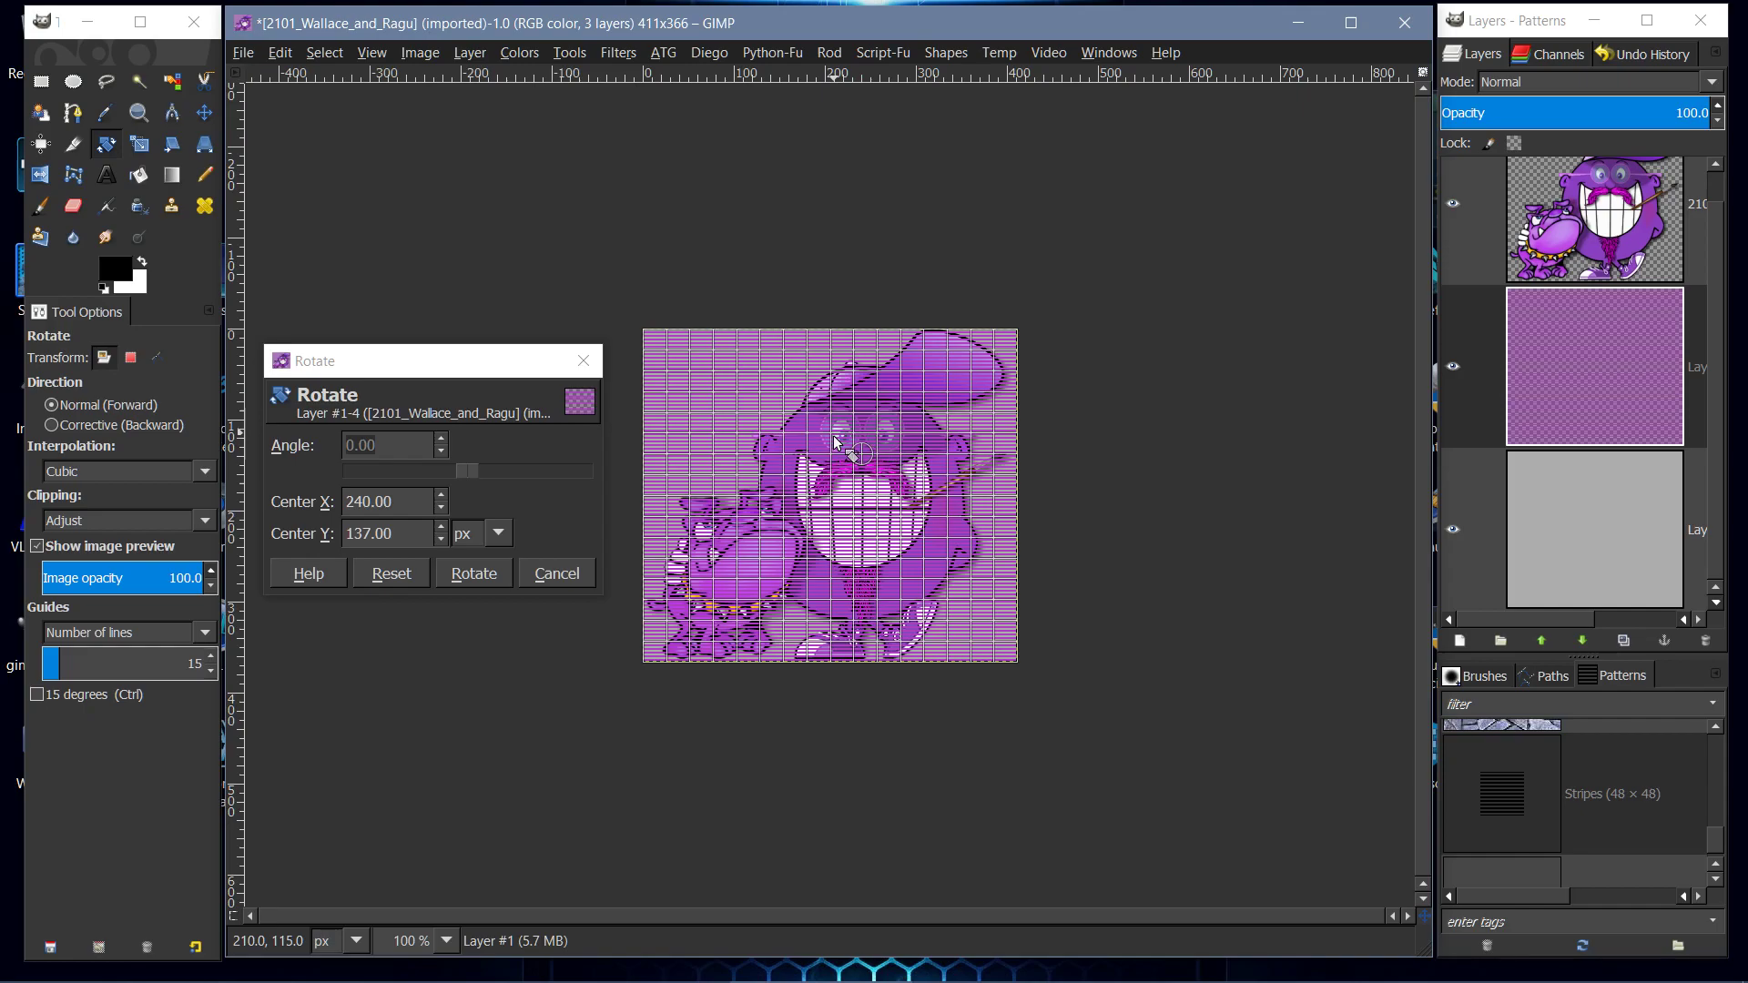
mouse_move(858, 457)
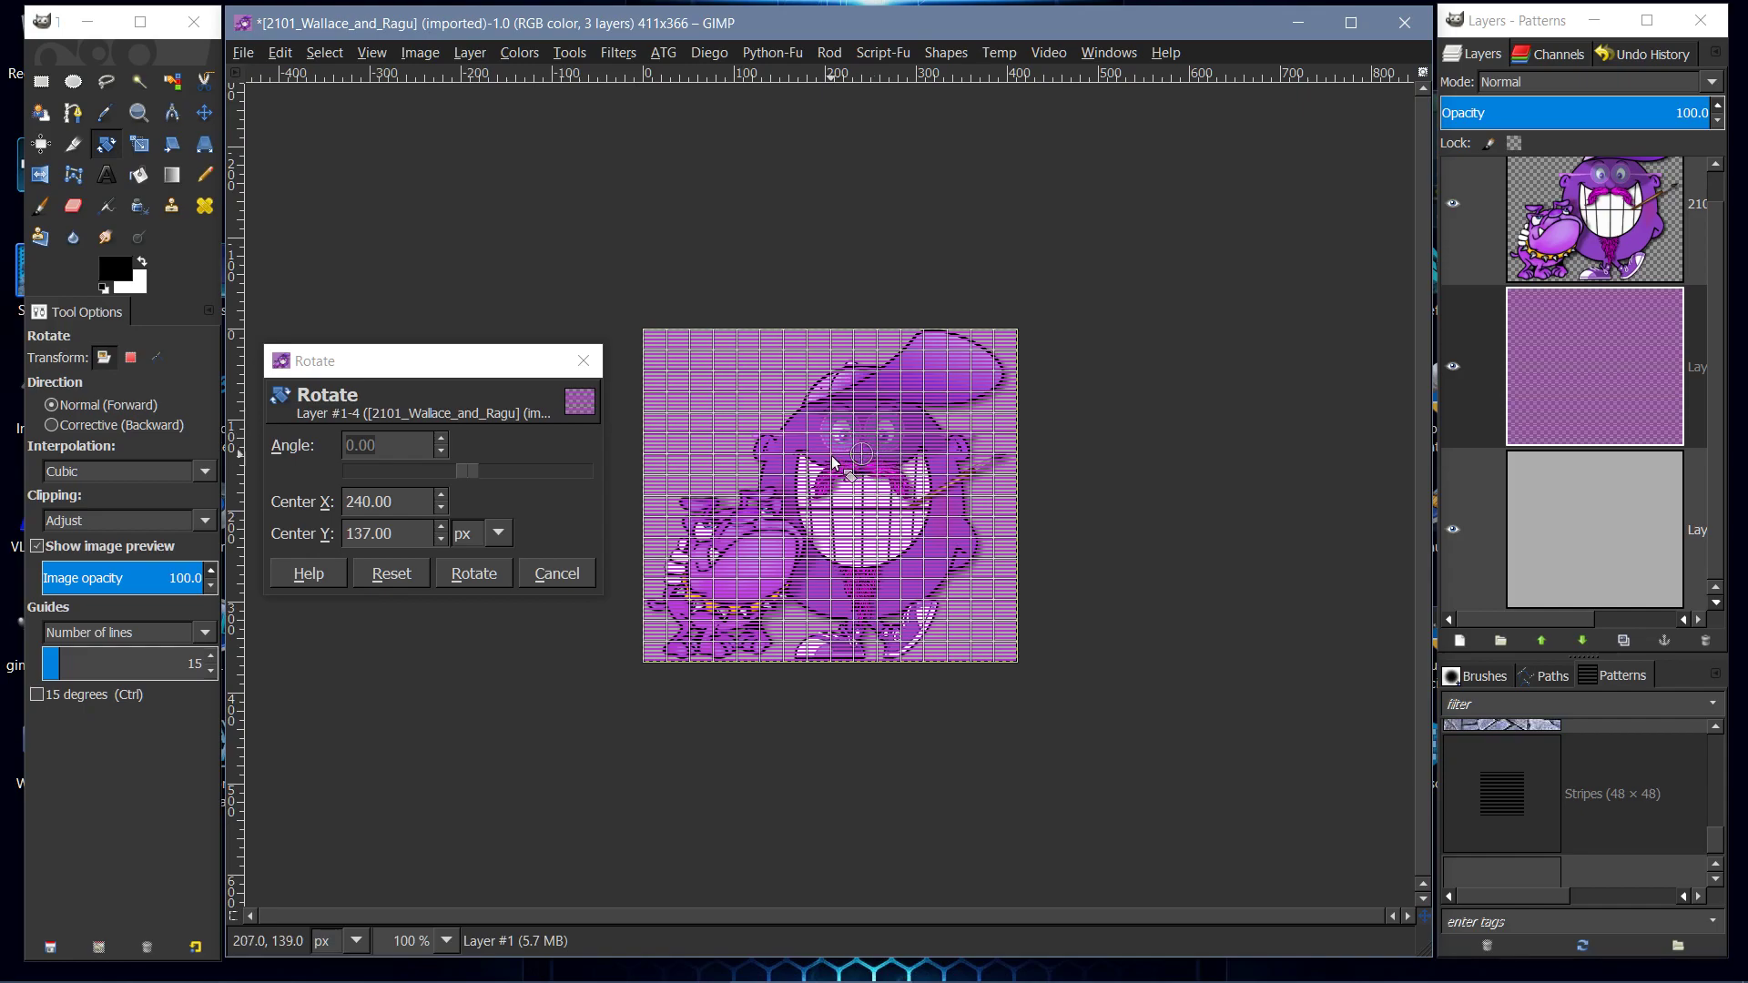
mouse_move(863, 481)
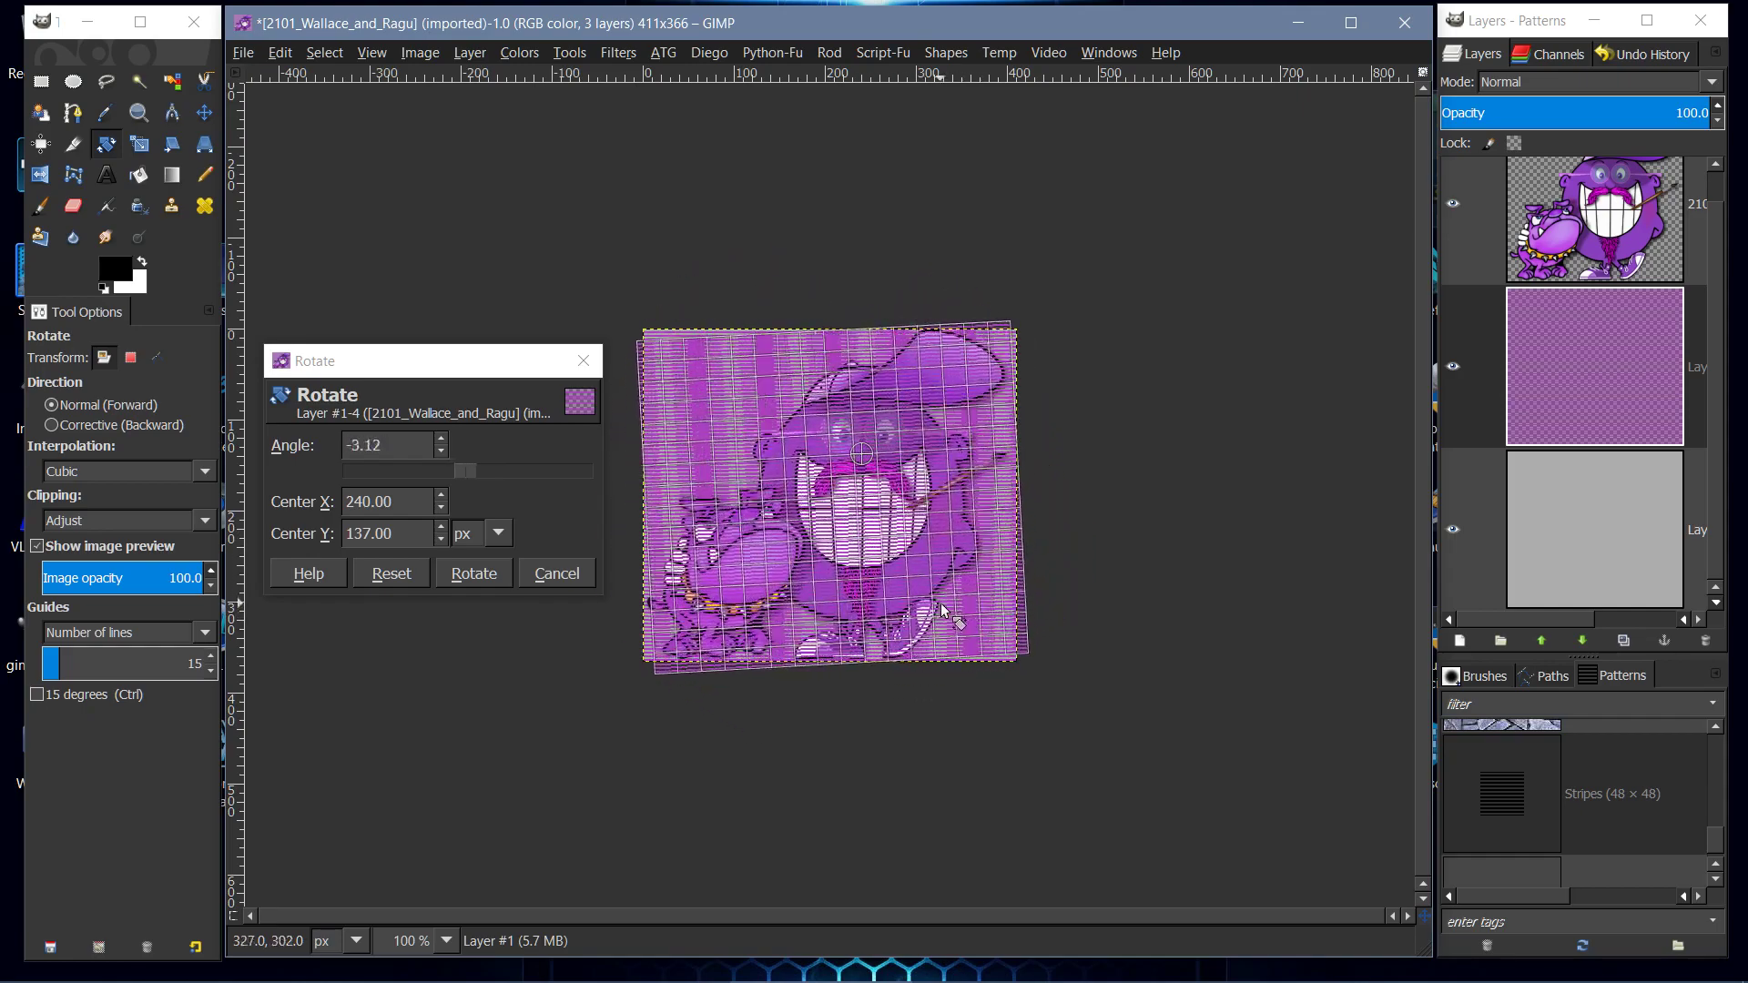
click(390, 574)
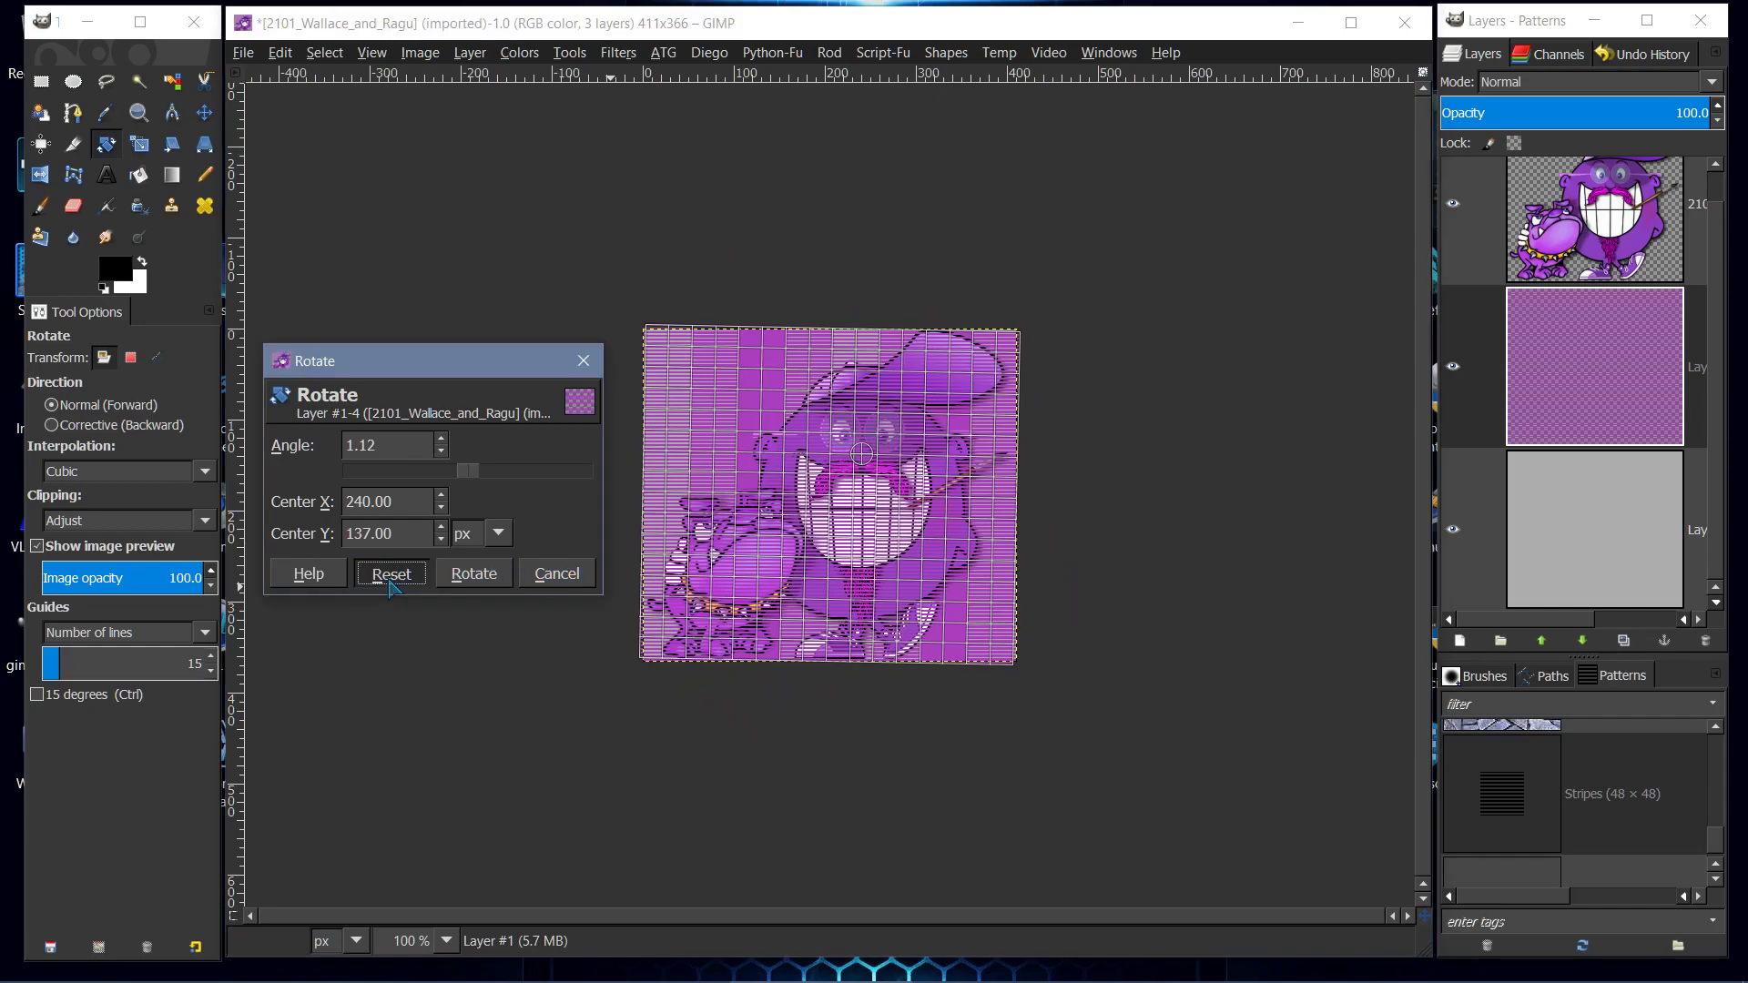
- Reset the trial rotation to zero twice, discarding a large tilt and re-centring the pivot
click(390, 571)
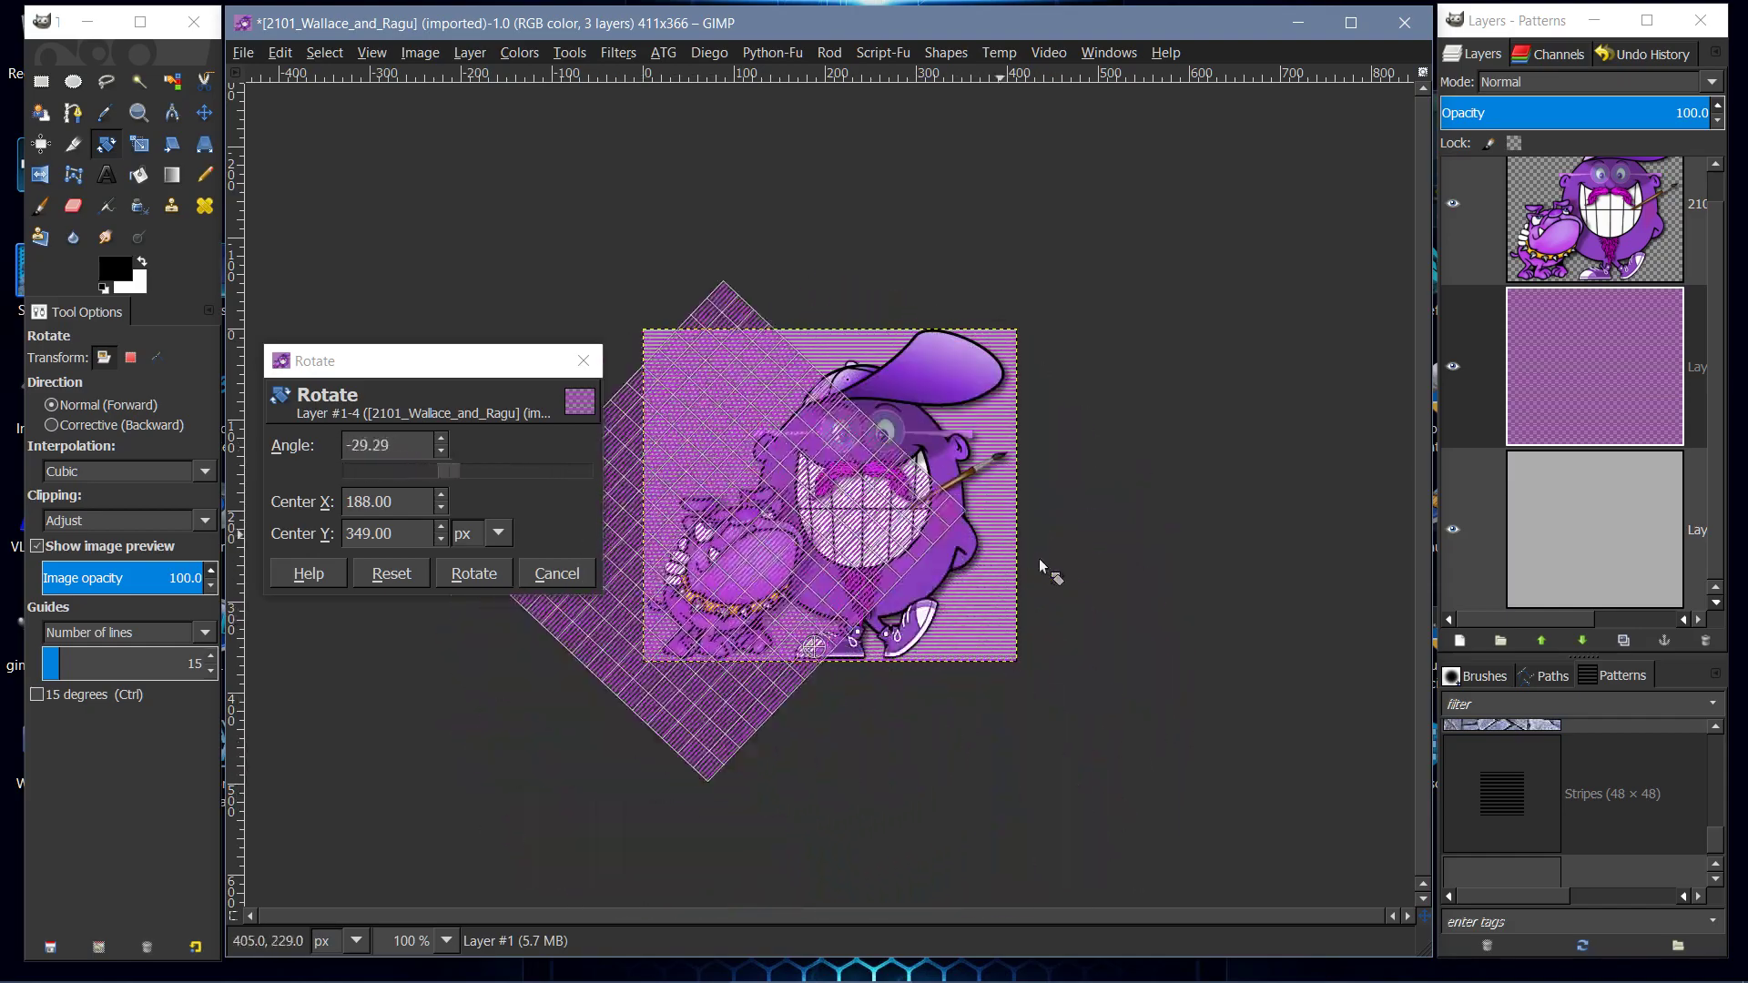
click(391, 574)
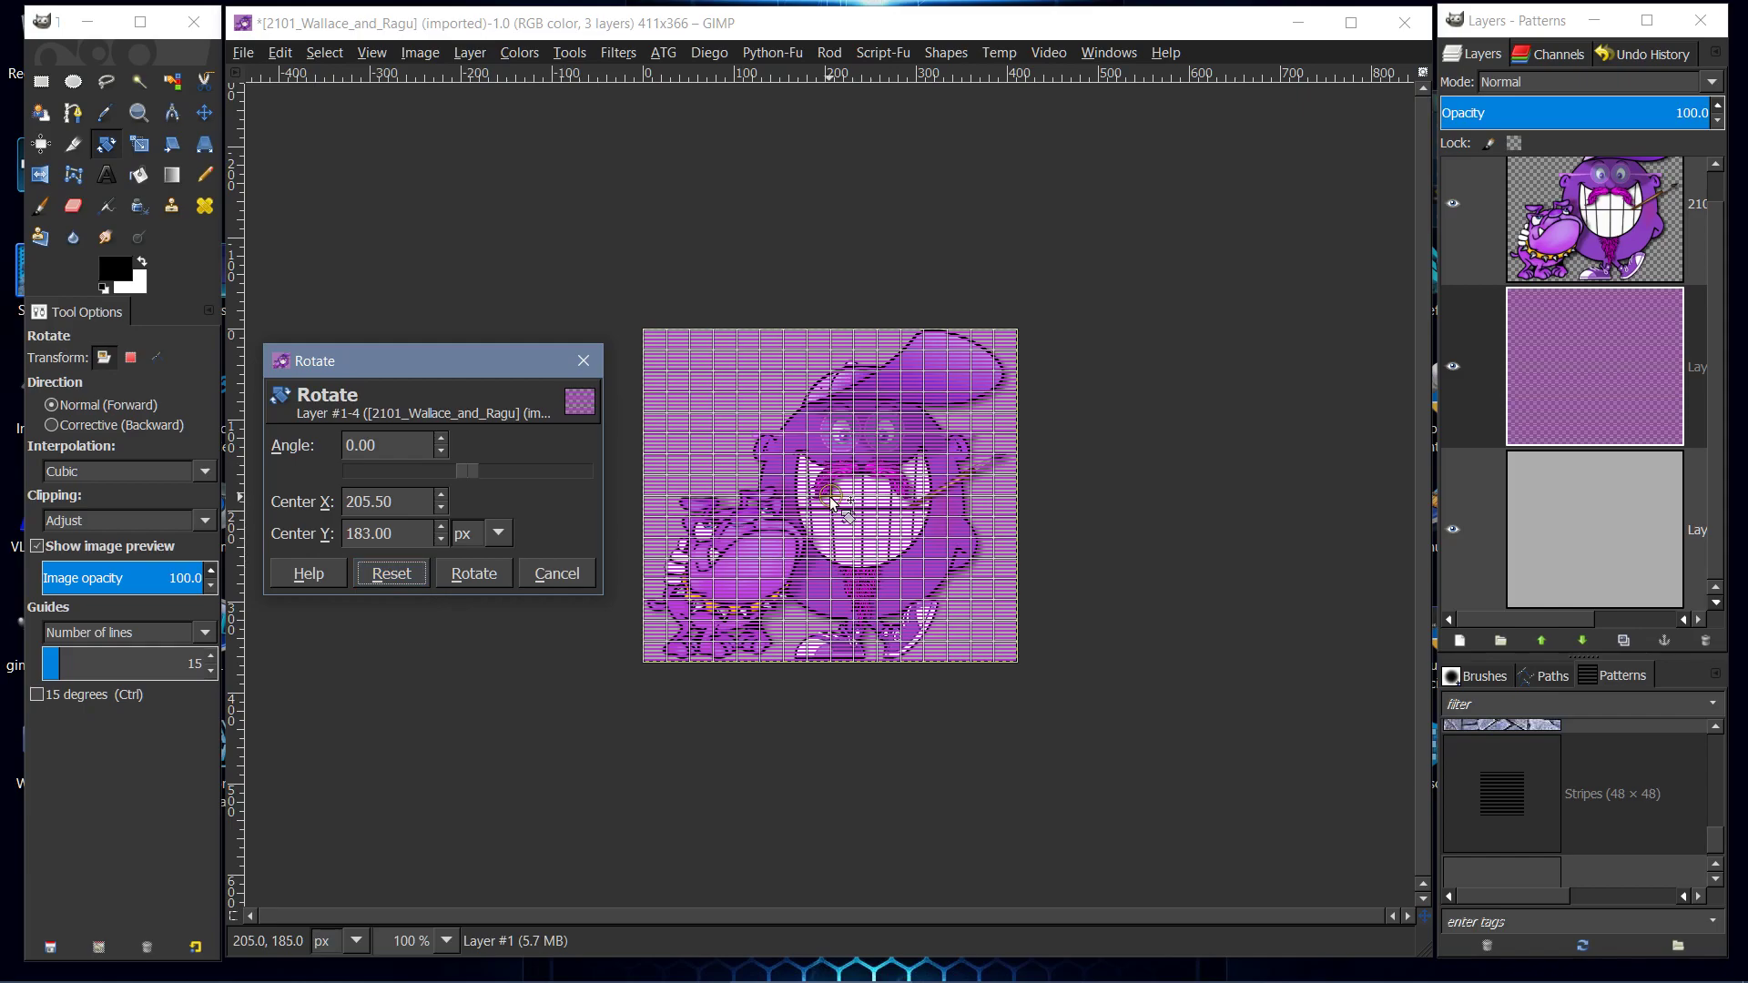
mouse_move(838, 504)
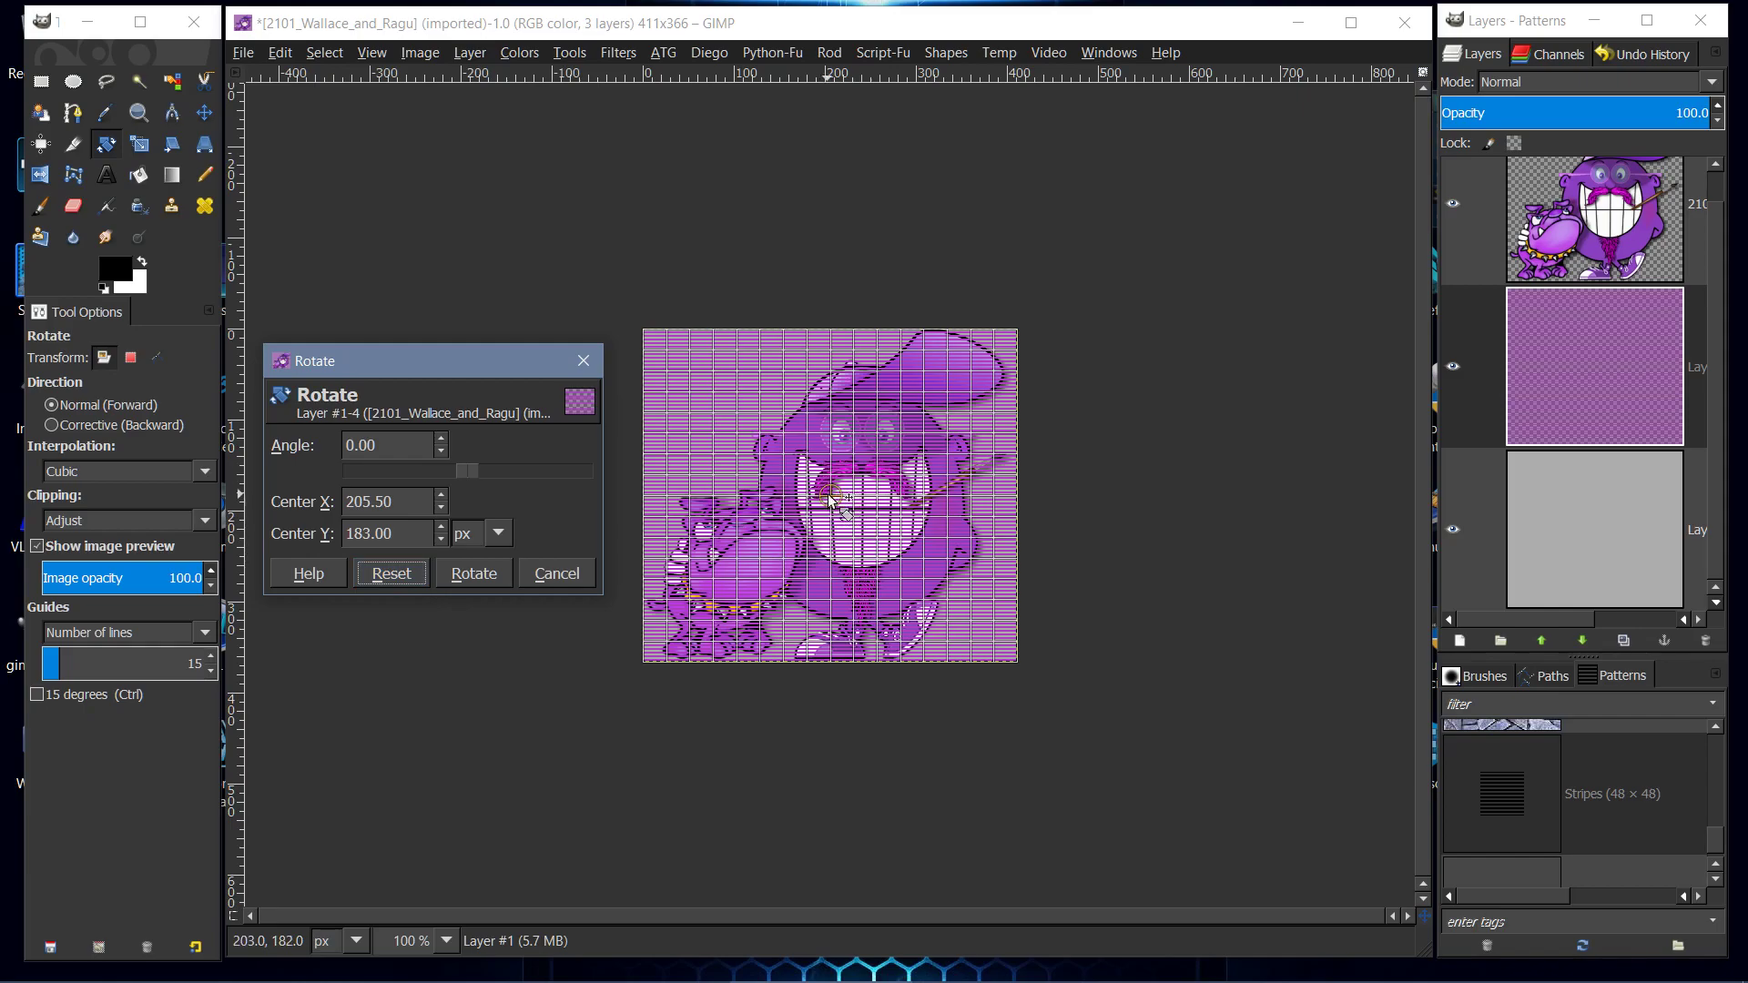
mouse_move(838, 505)
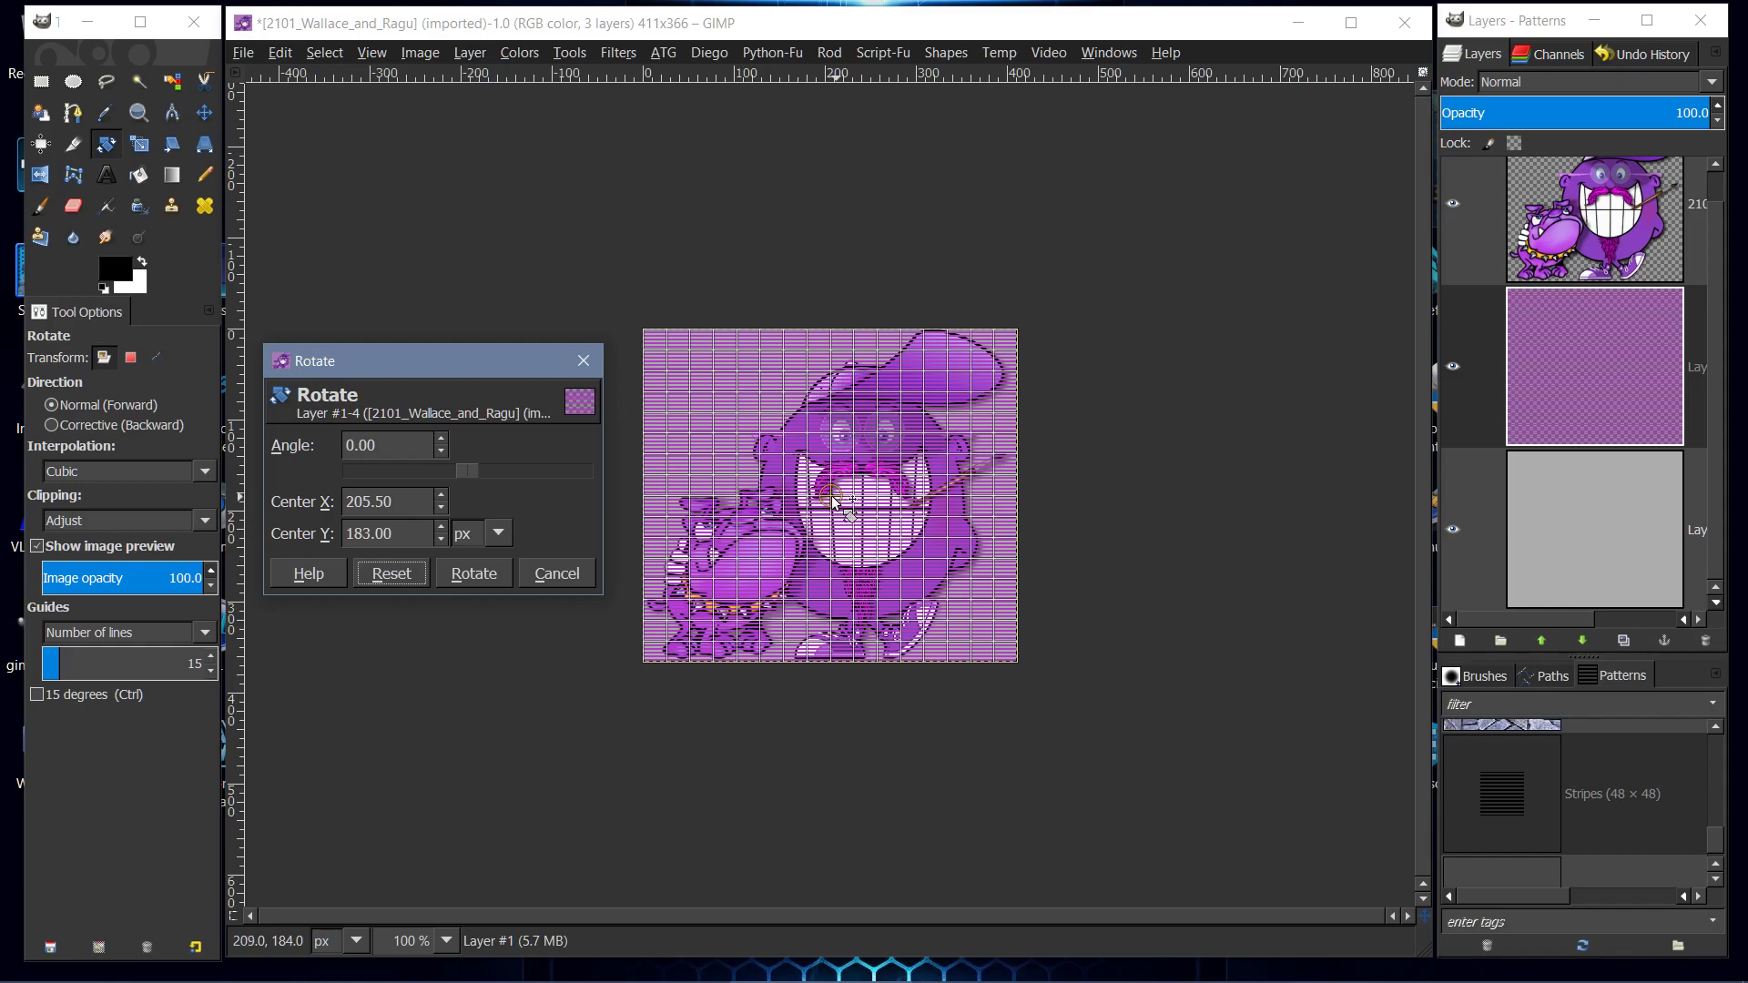
mouse_move(515, 488)
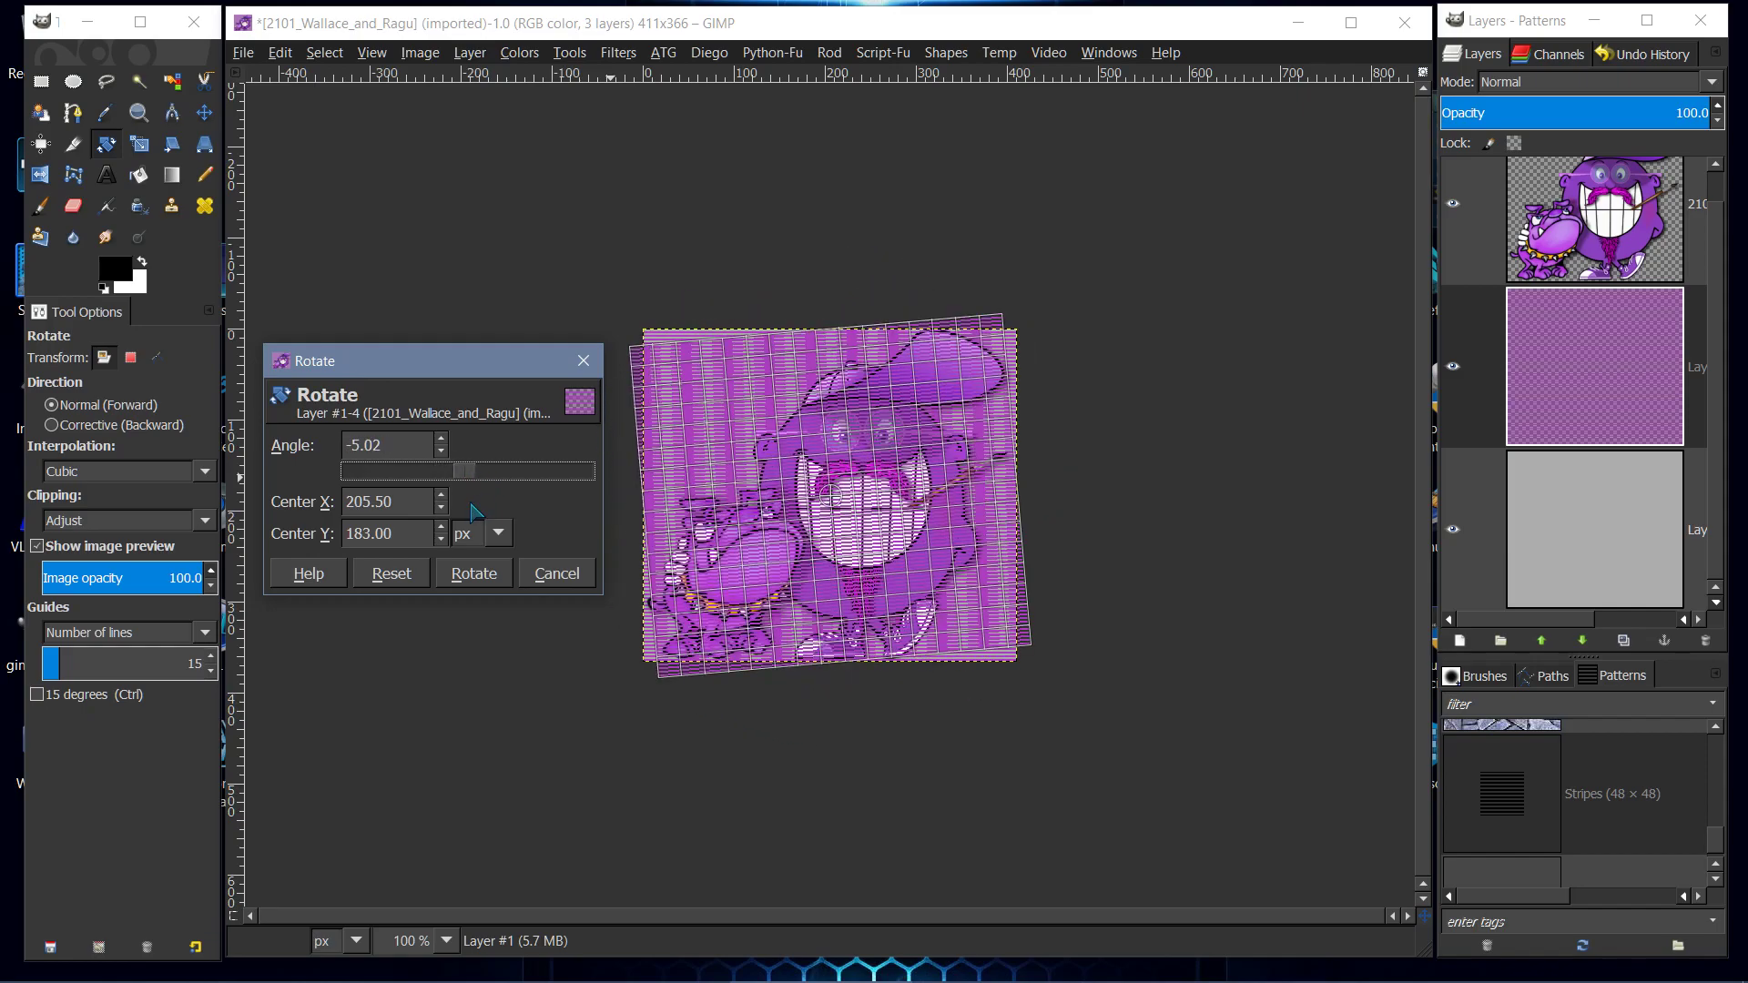
- Reset the tilt, then rotate the background about -31.94° around the image centre and apply it
click(390, 572)
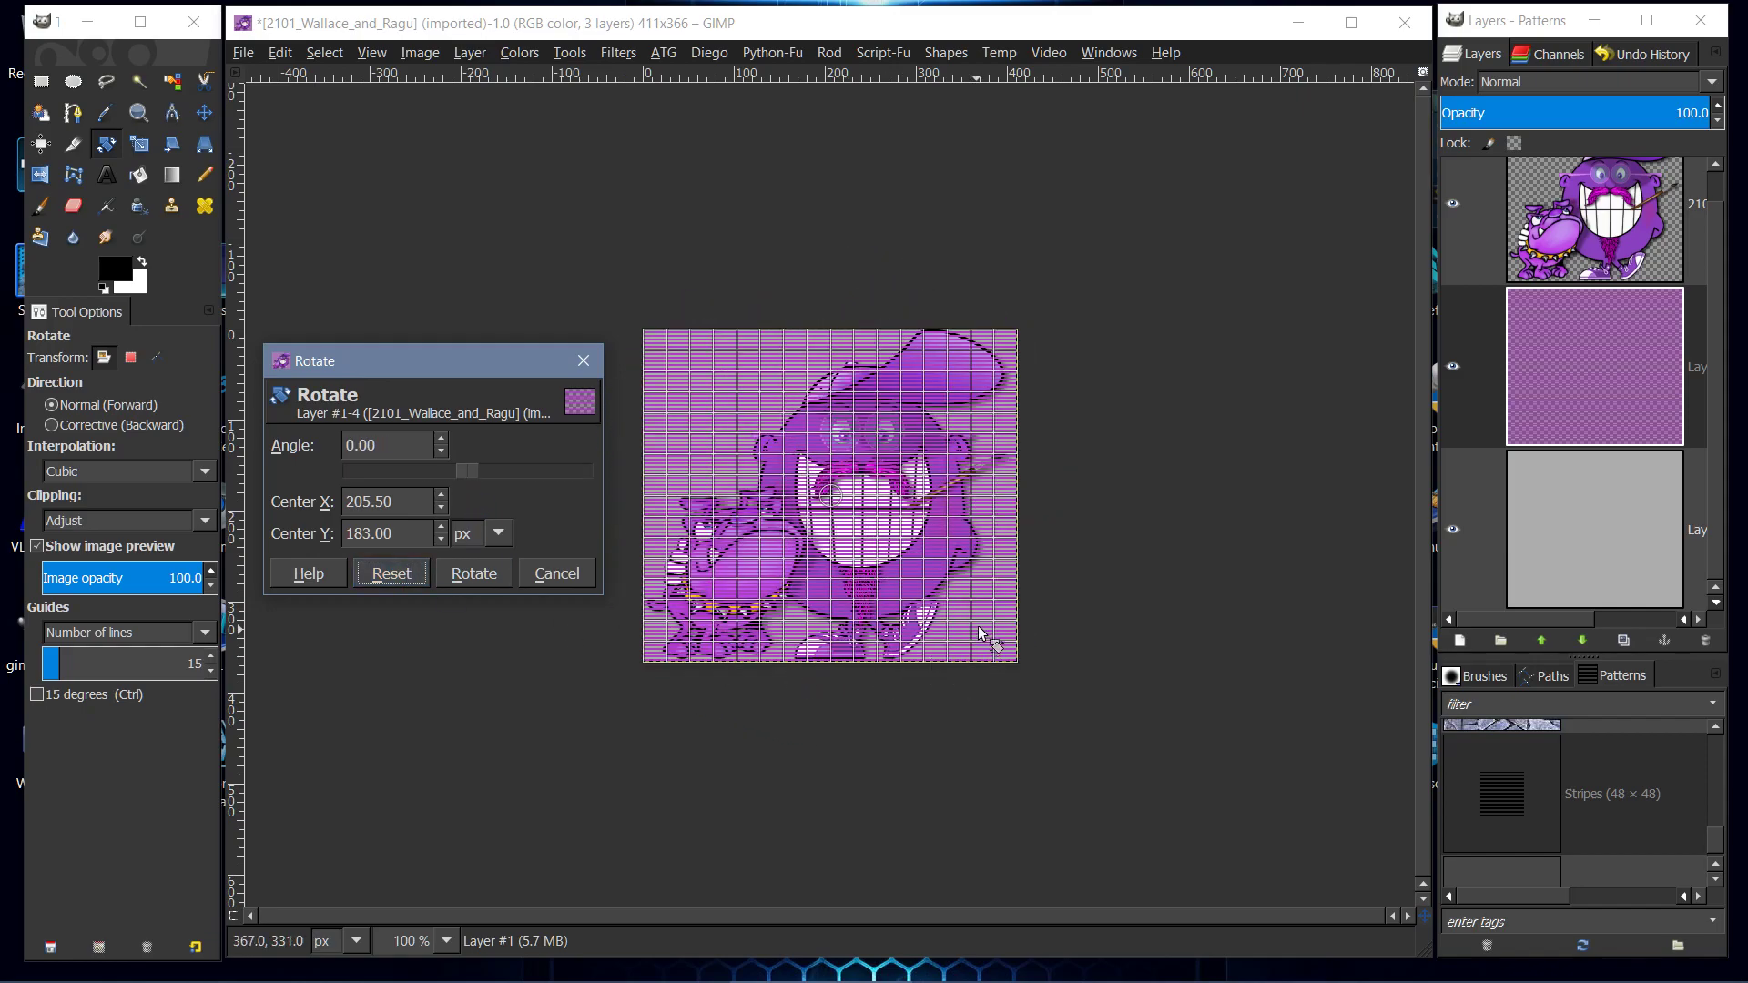
mouse_move(960, 460)
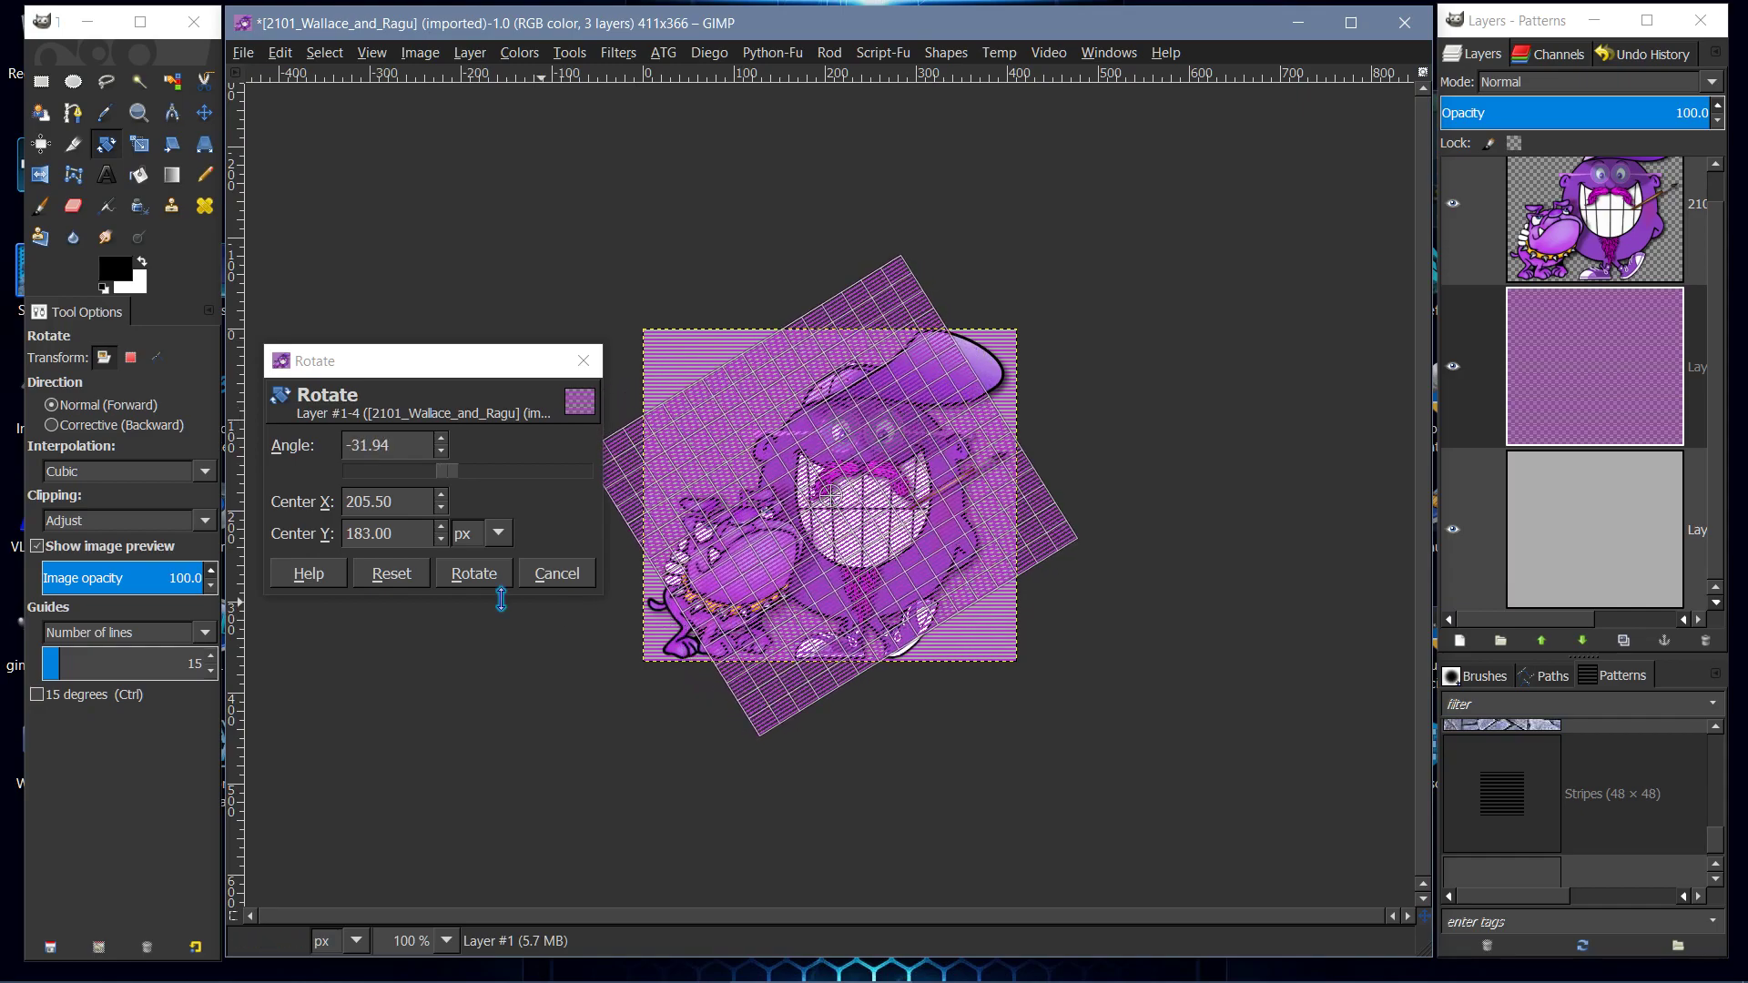
mouse_move(867, 592)
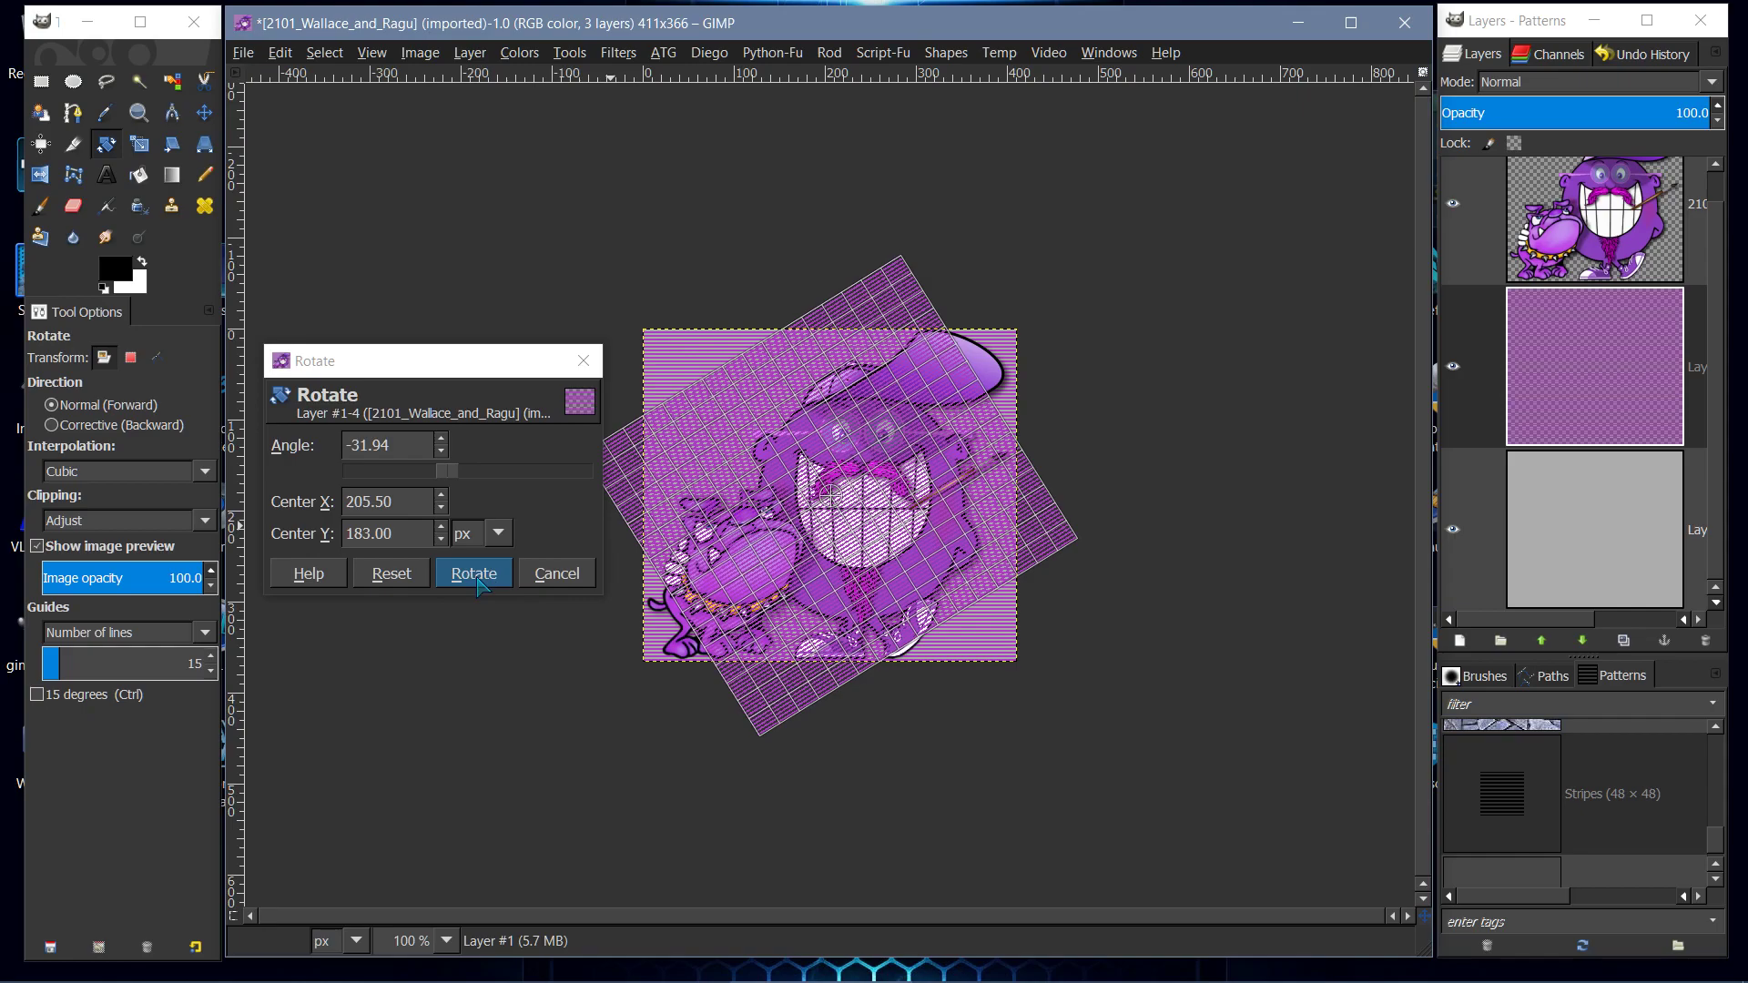
click(474, 573)
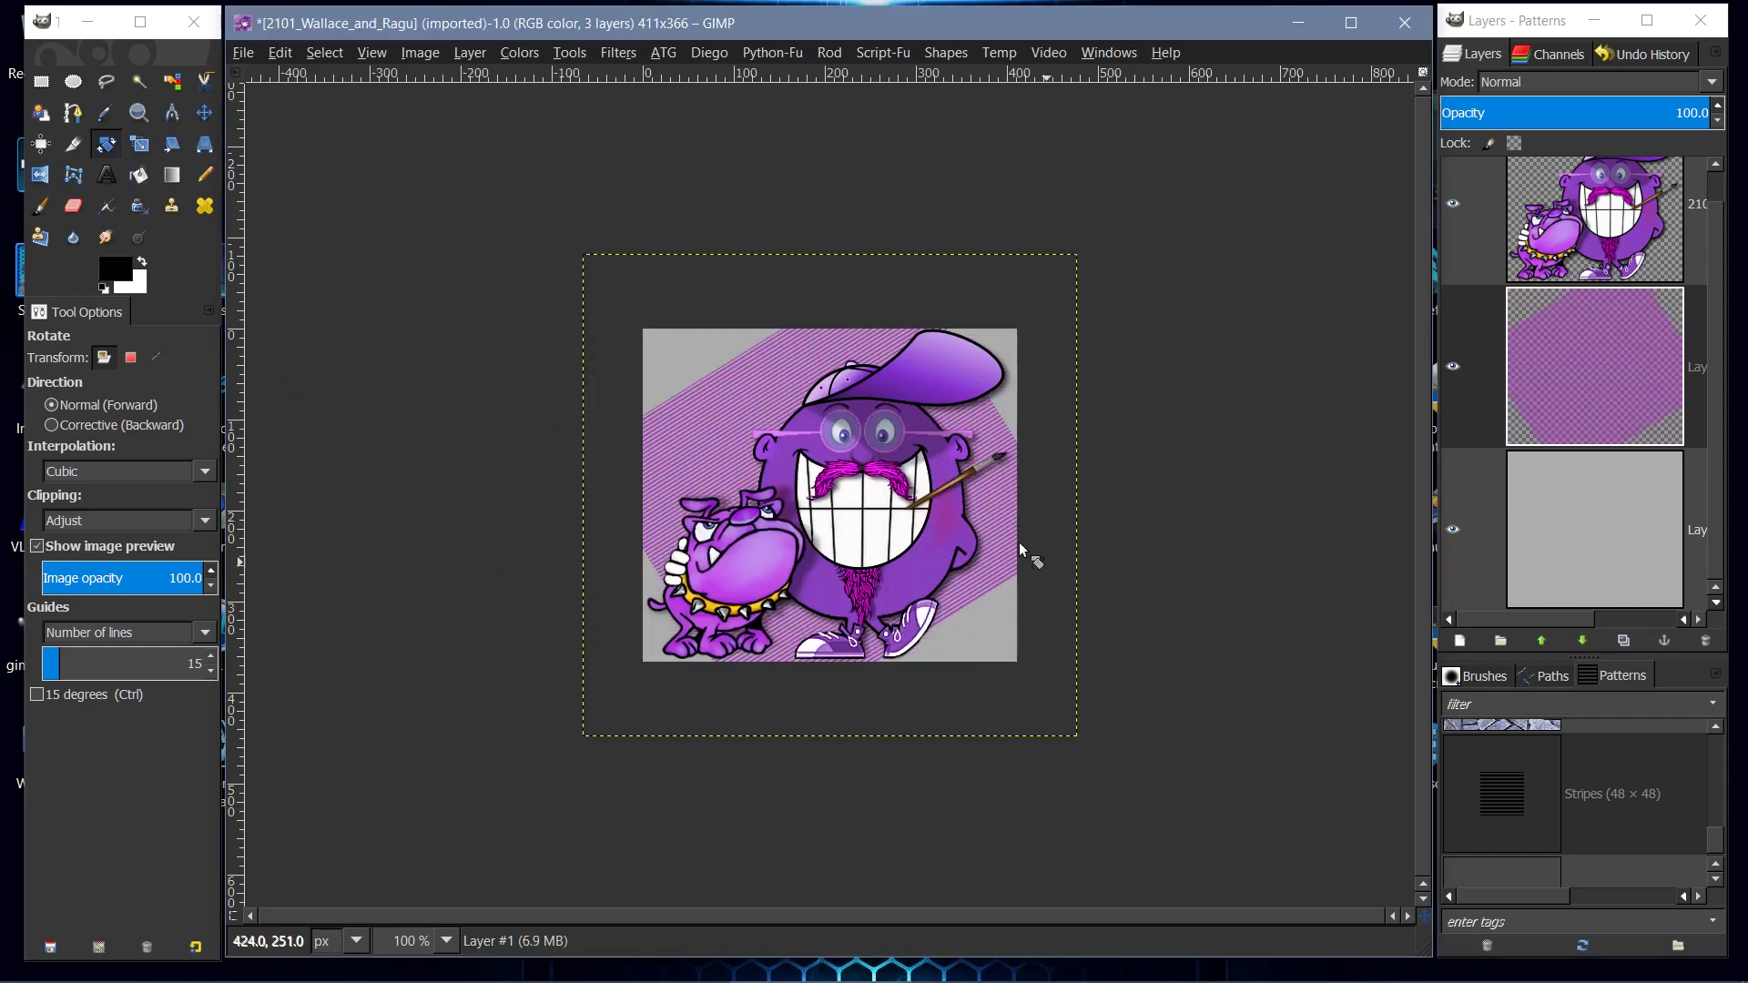
mouse_move(802, 248)
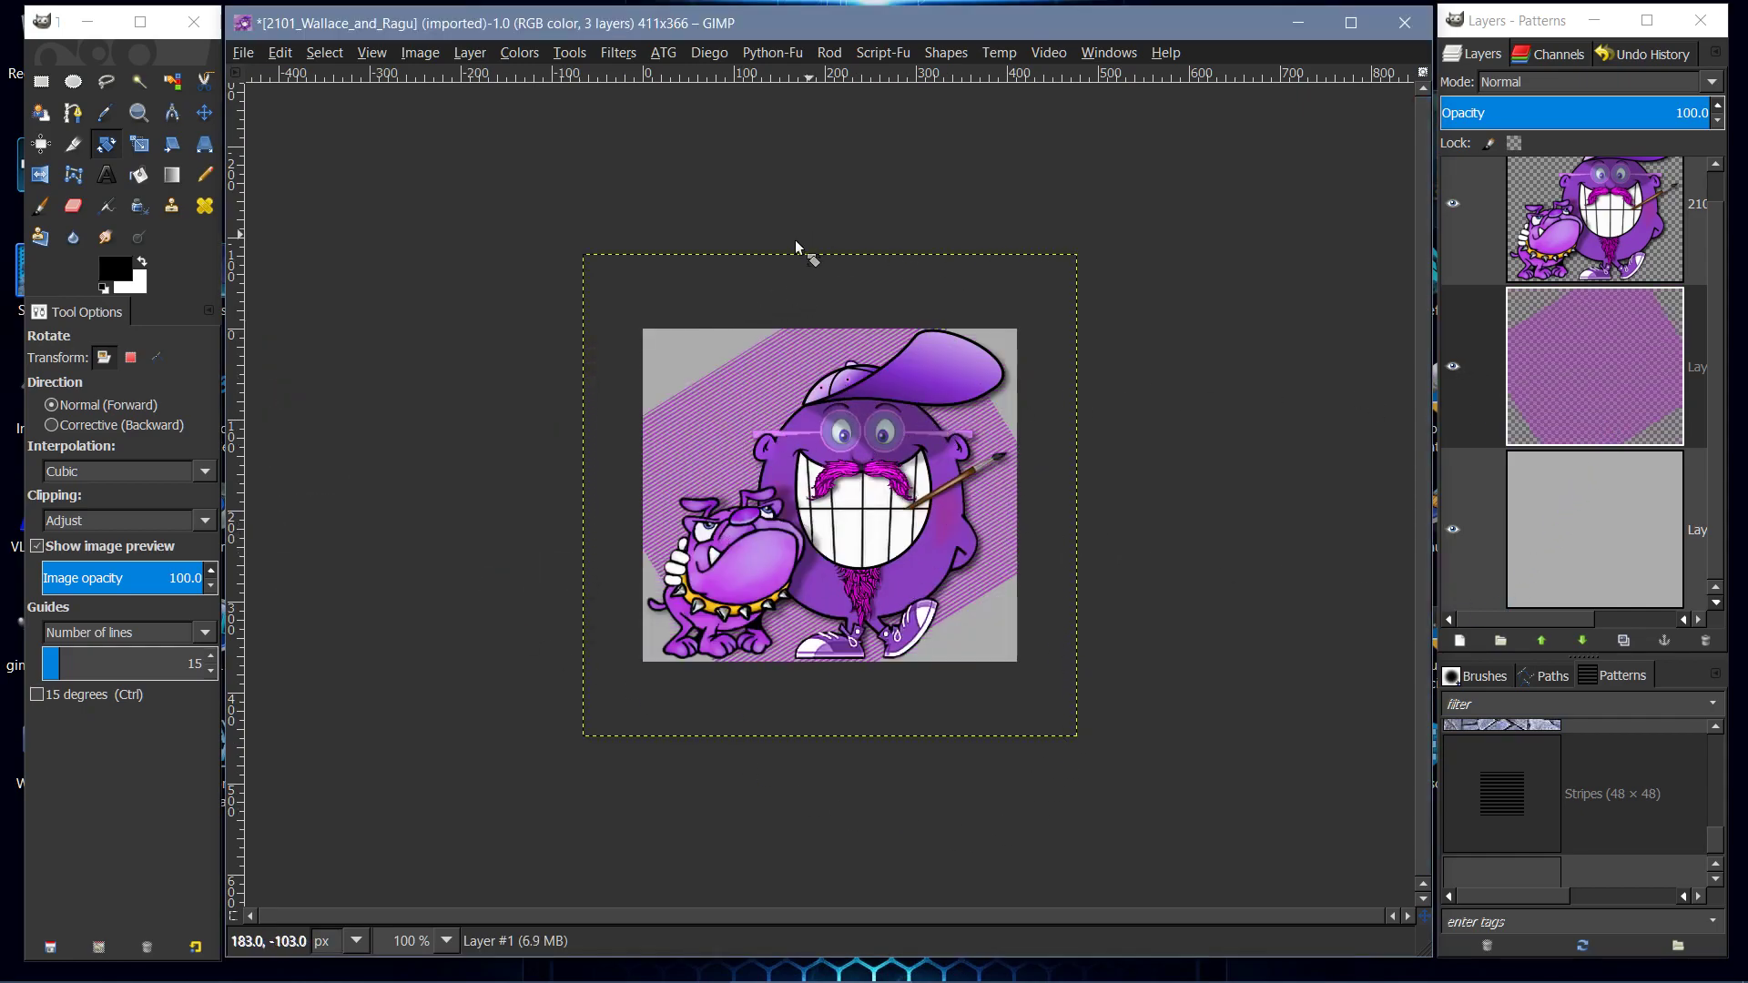
mouse_move(399, 133)
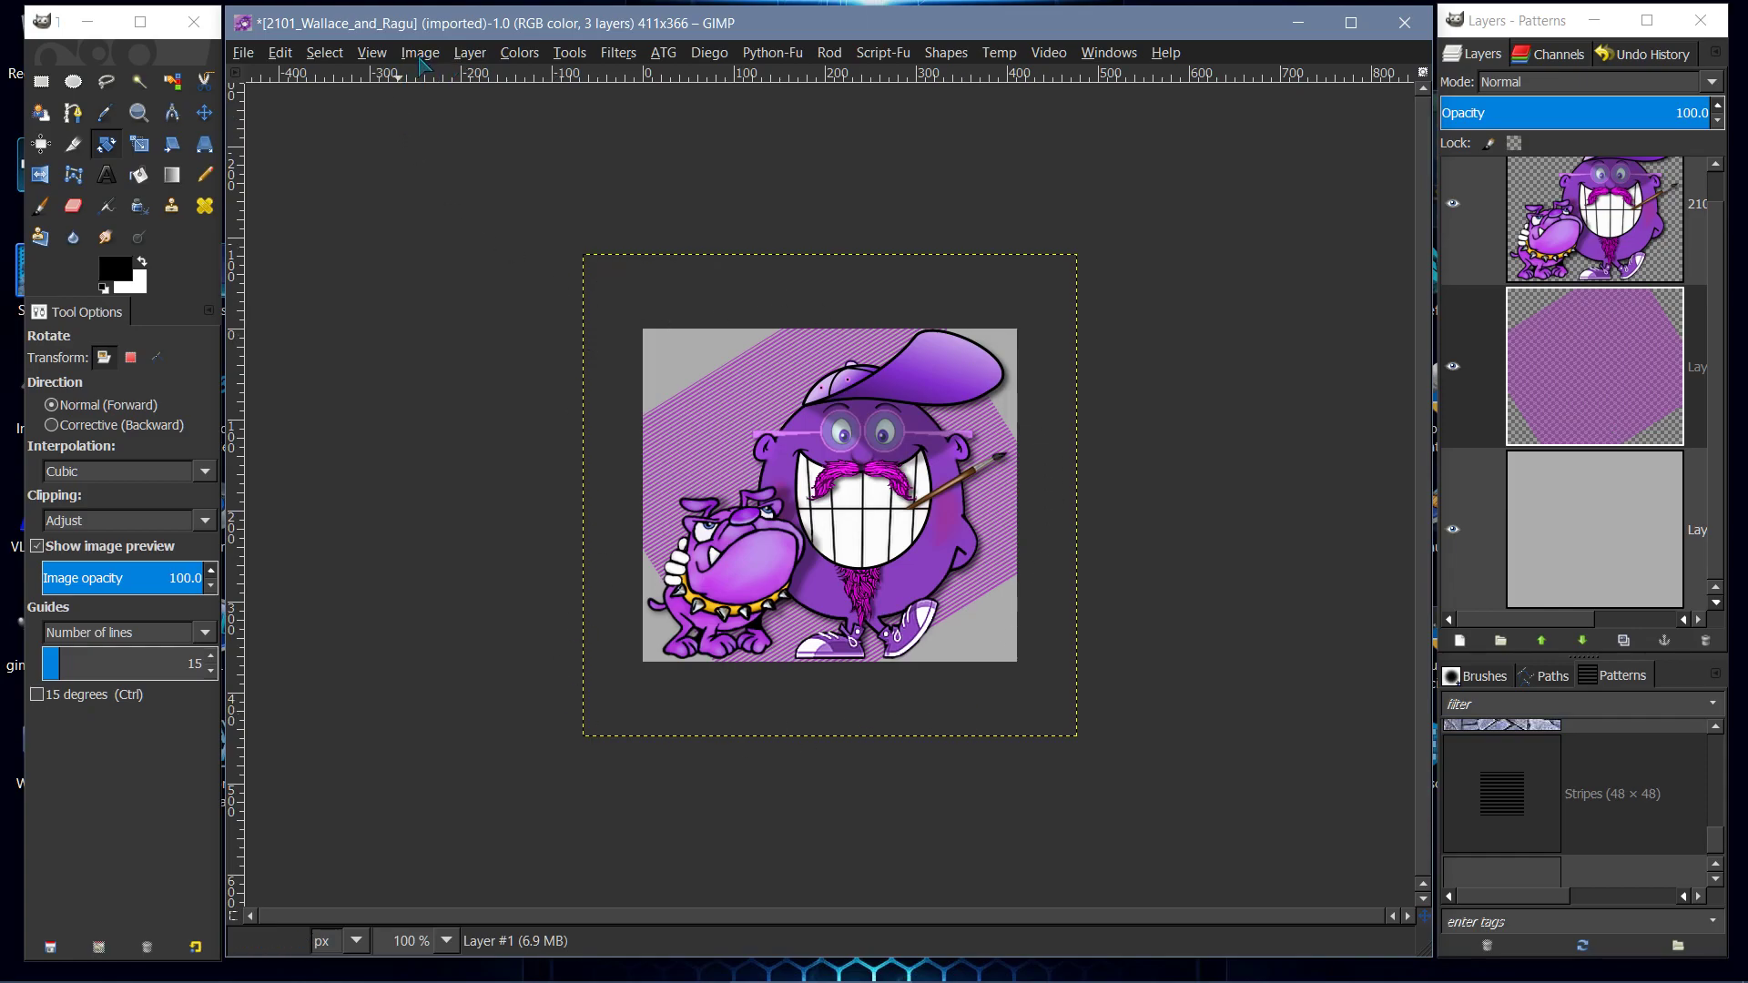
- Fit the canvas to the layers so it grows to 543x530 around the tilted background
click(421, 53)
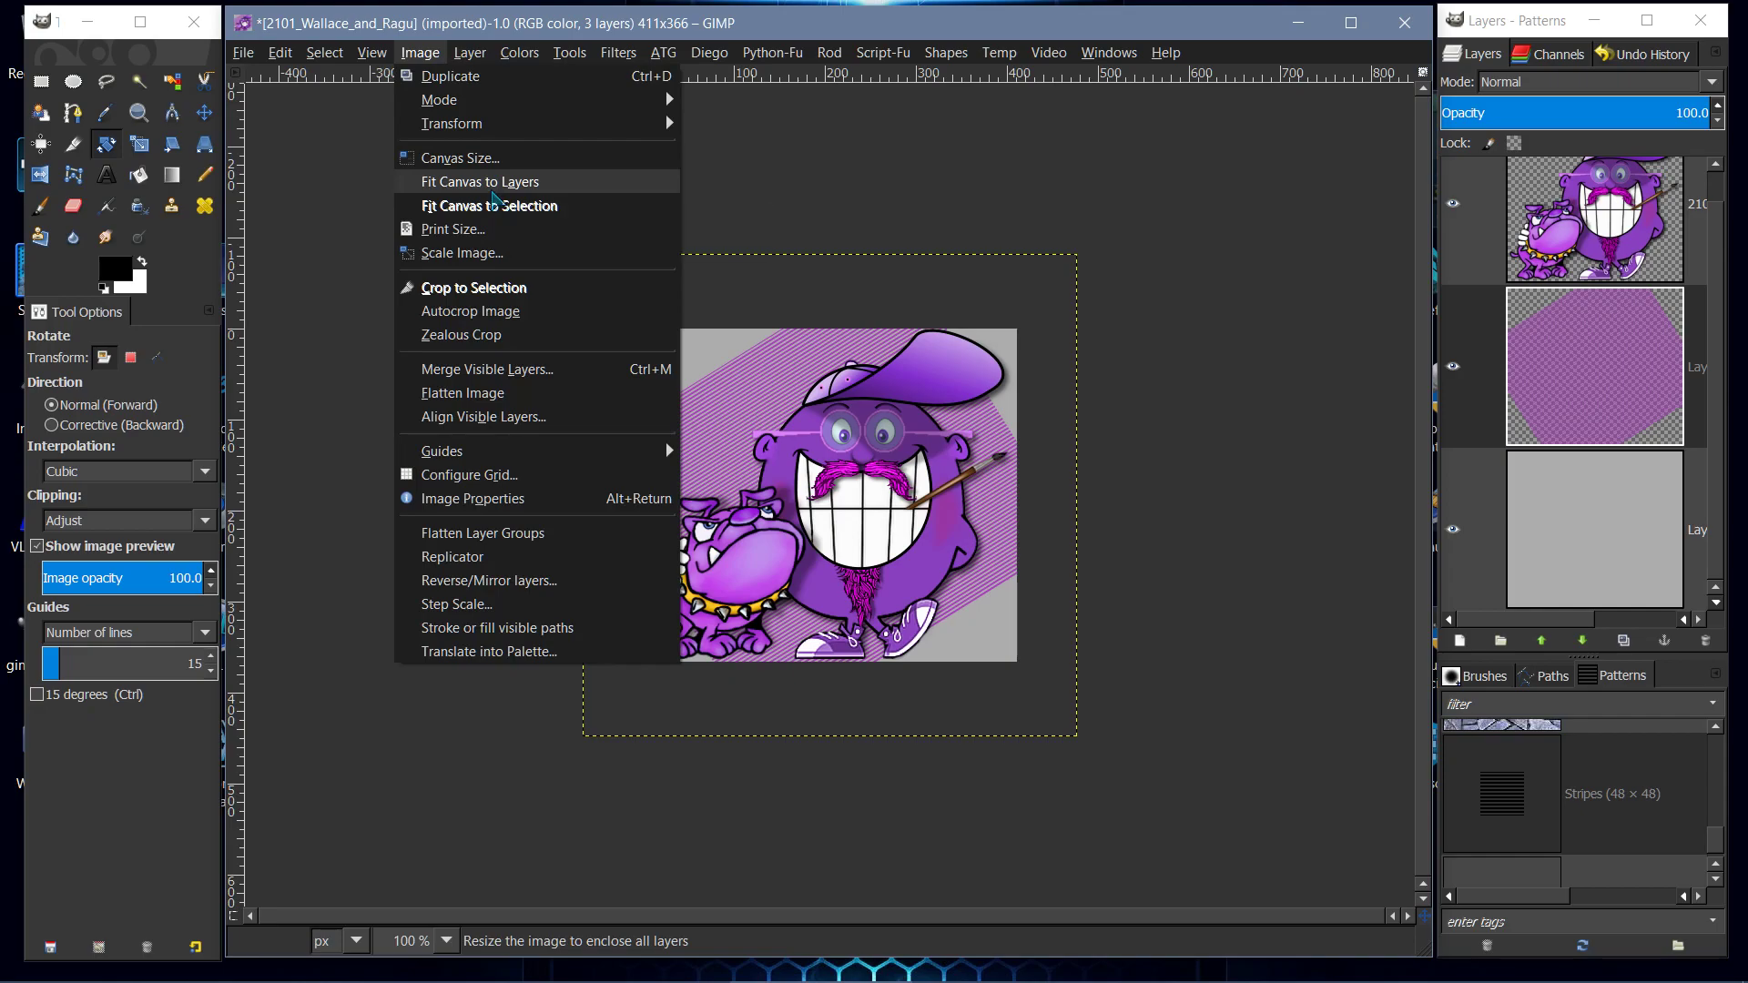
click(479, 182)
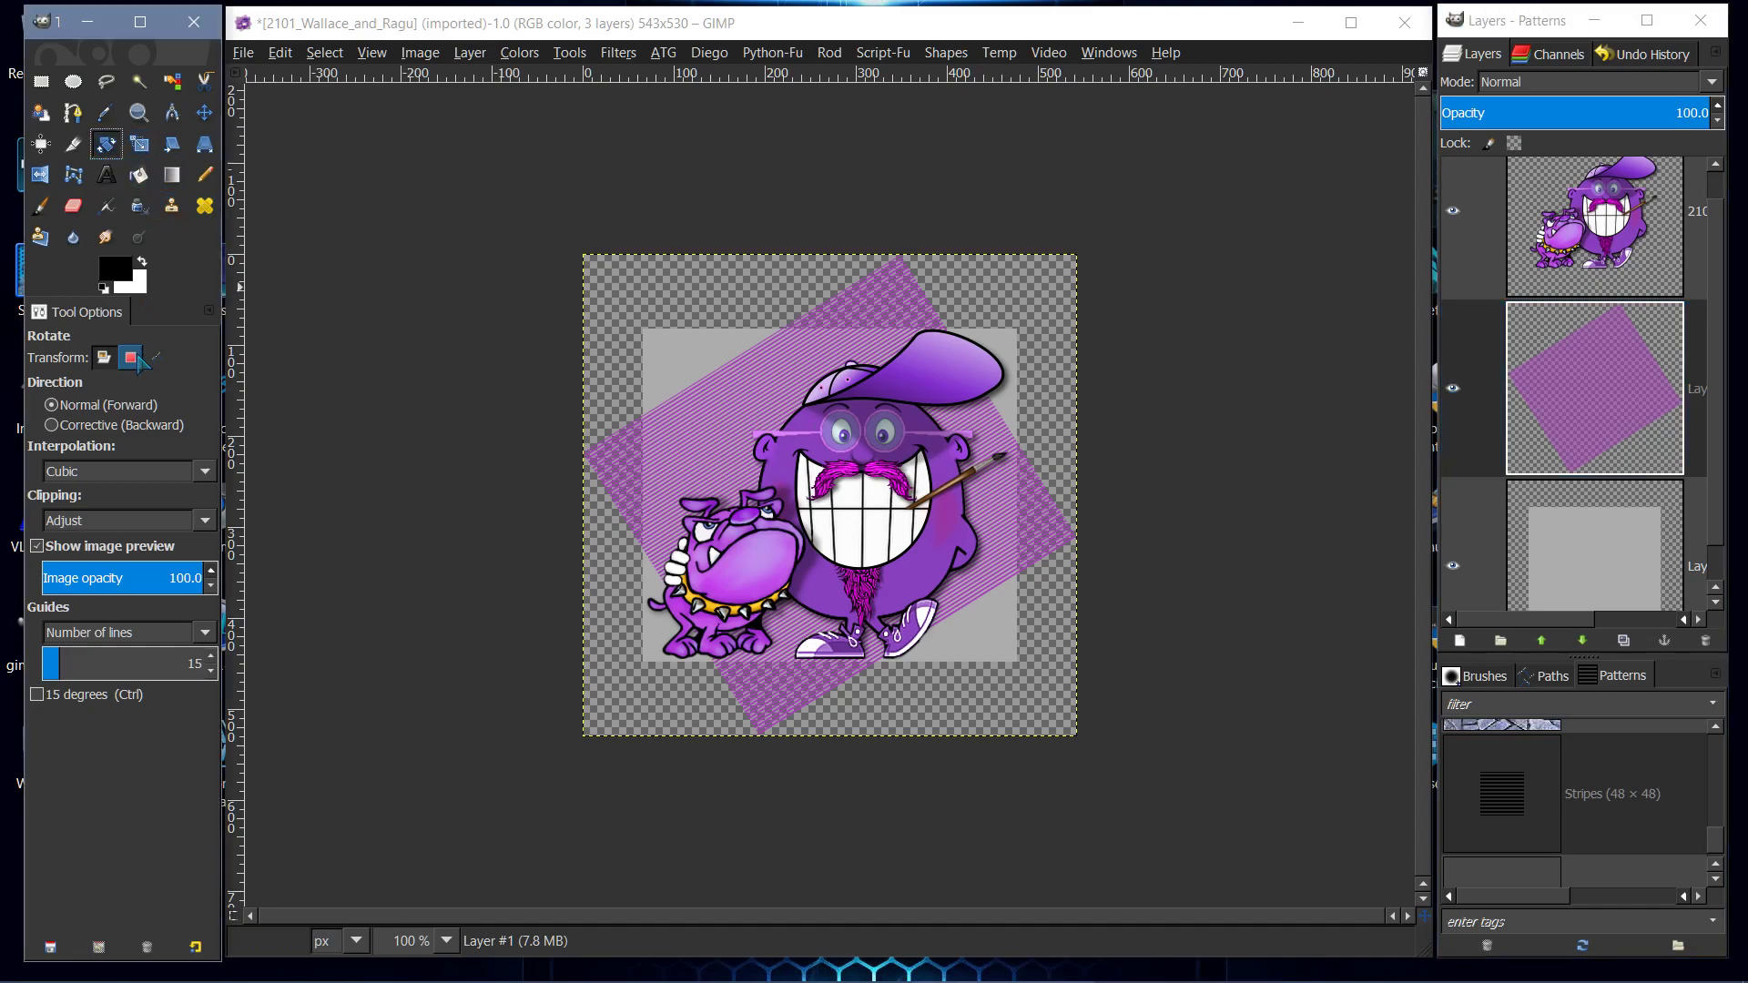
mouse_move(129, 357)
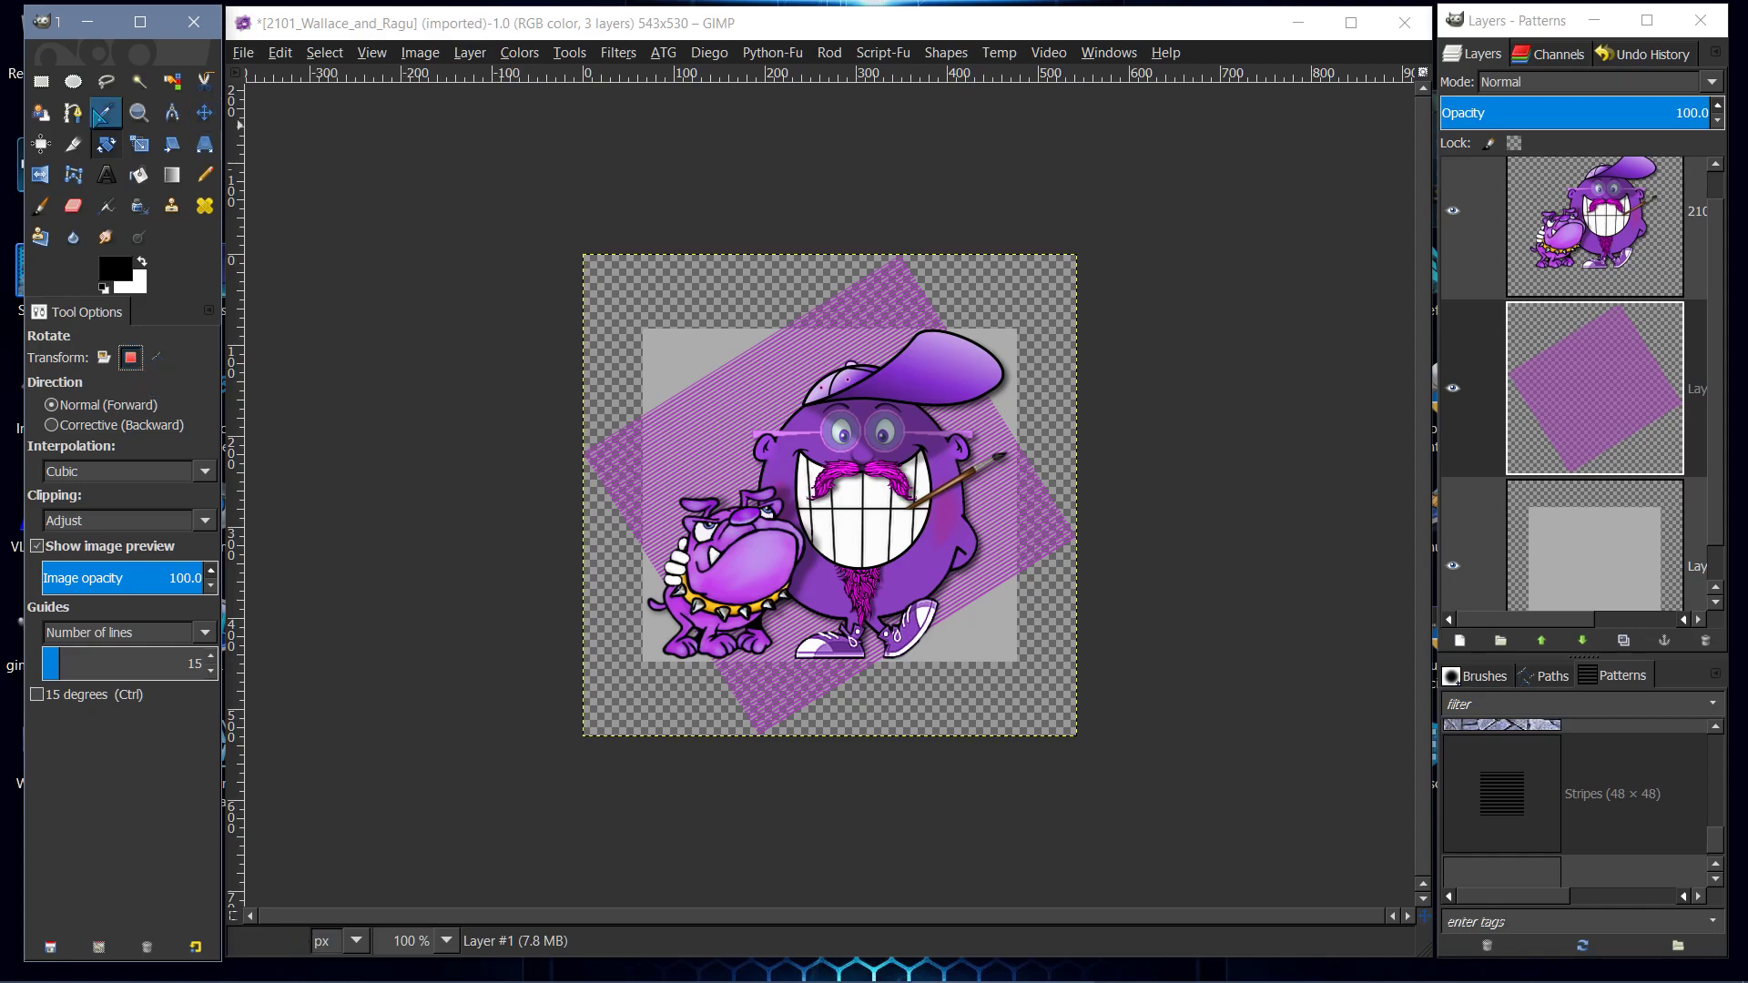
click(73, 81)
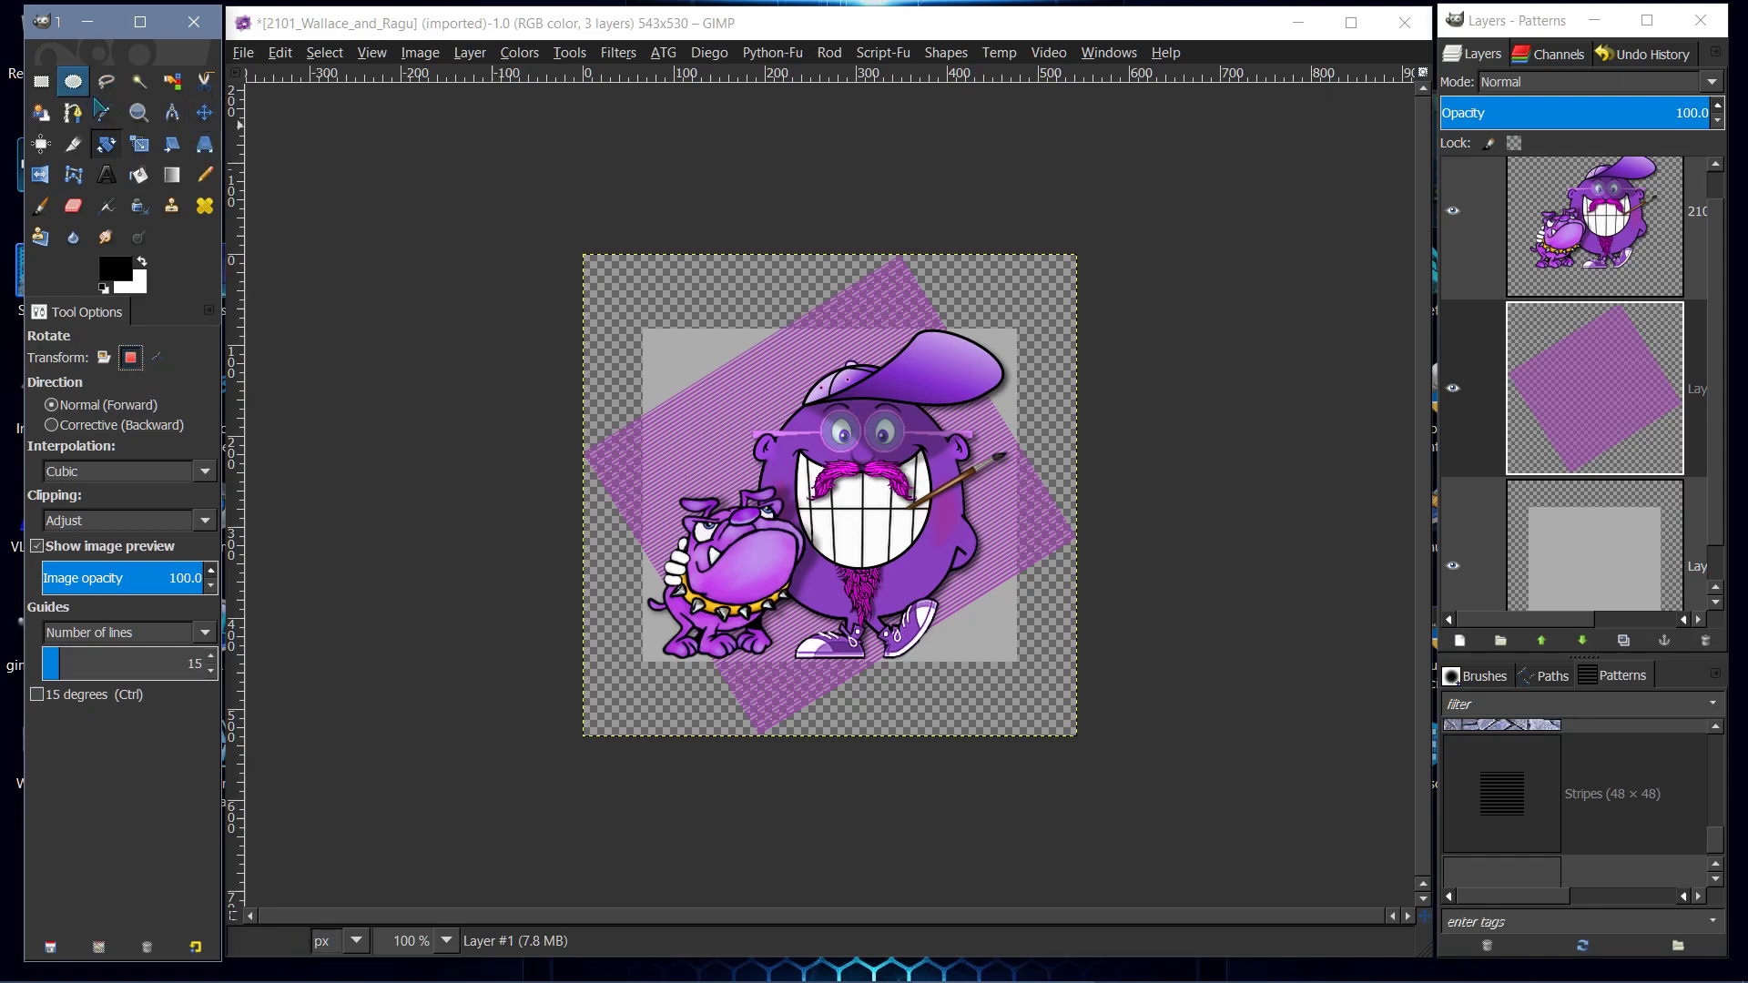
click(40, 80)
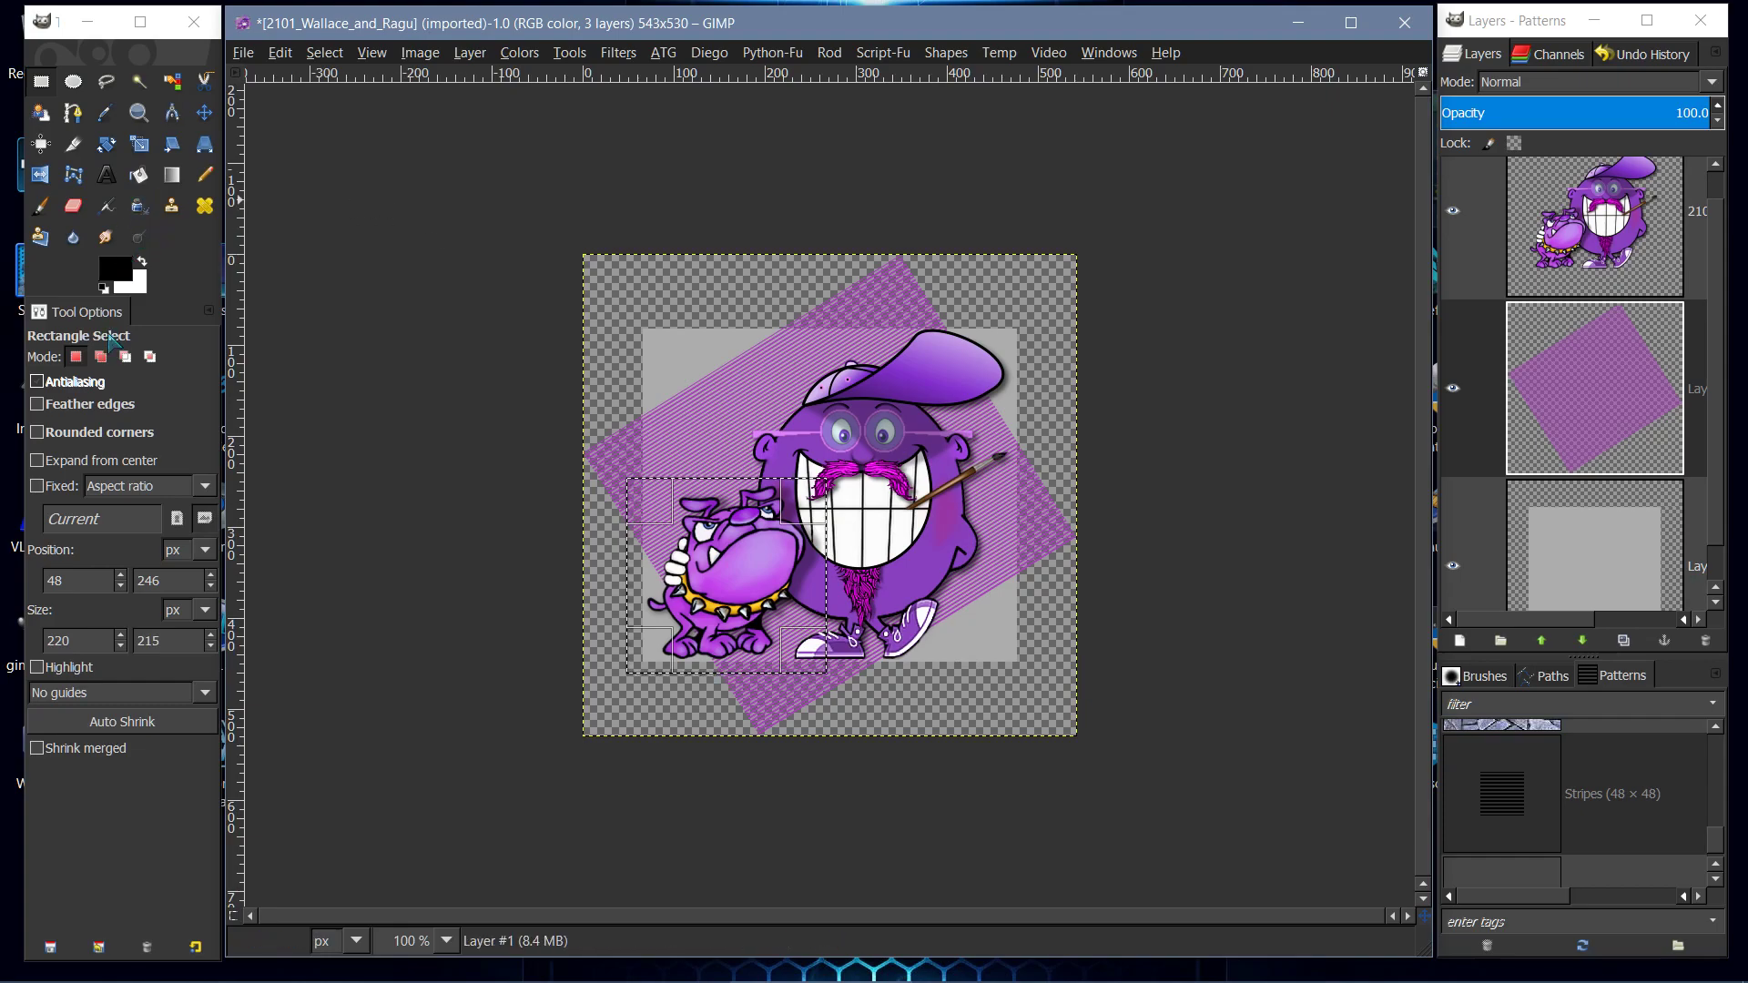
click(106, 146)
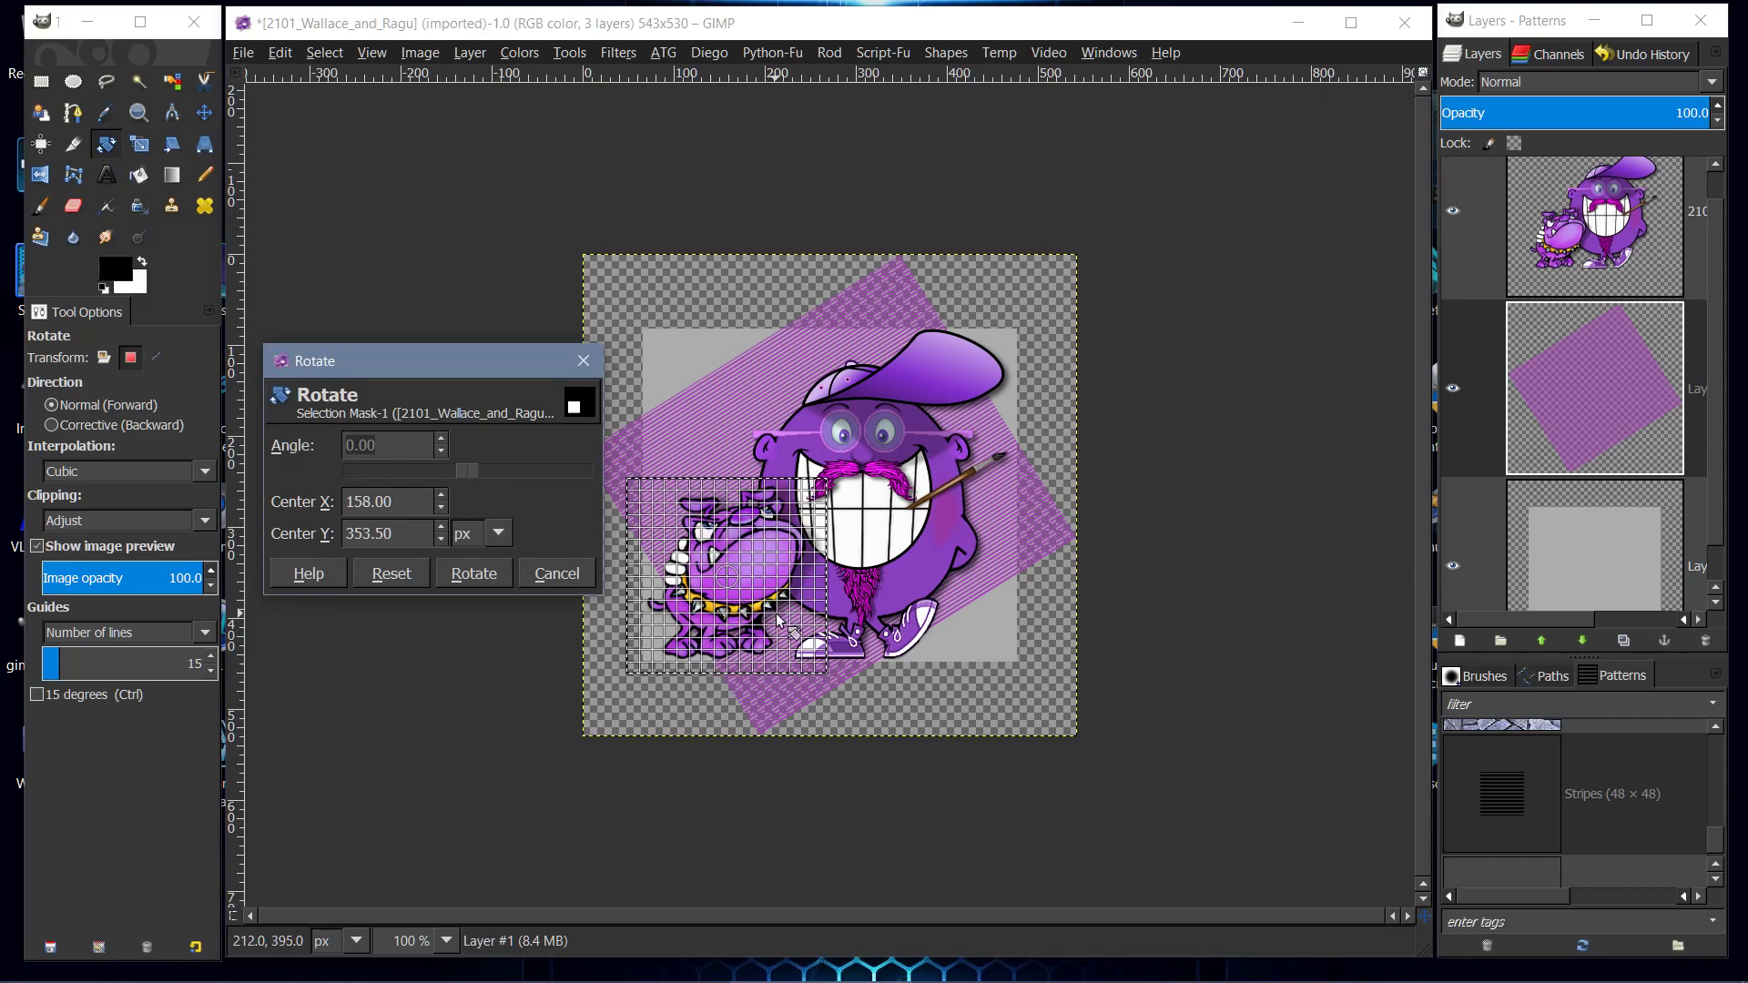
mouse_move(797, 634)
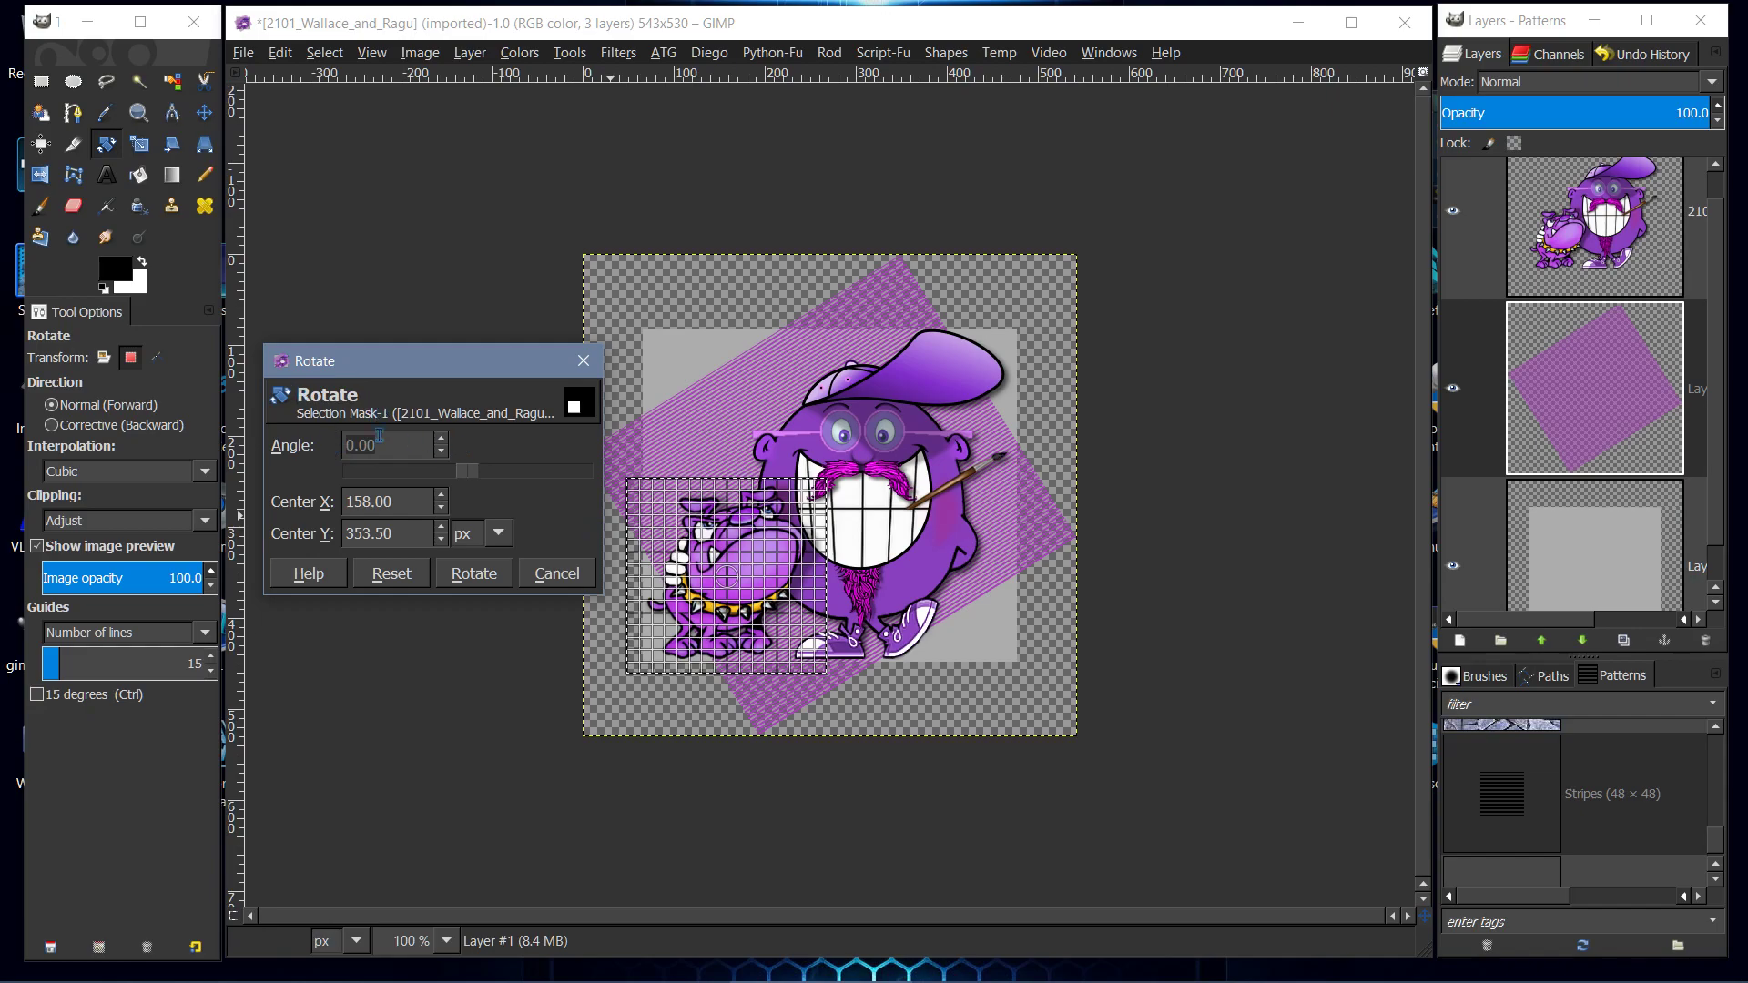
mouse_move(727, 574)
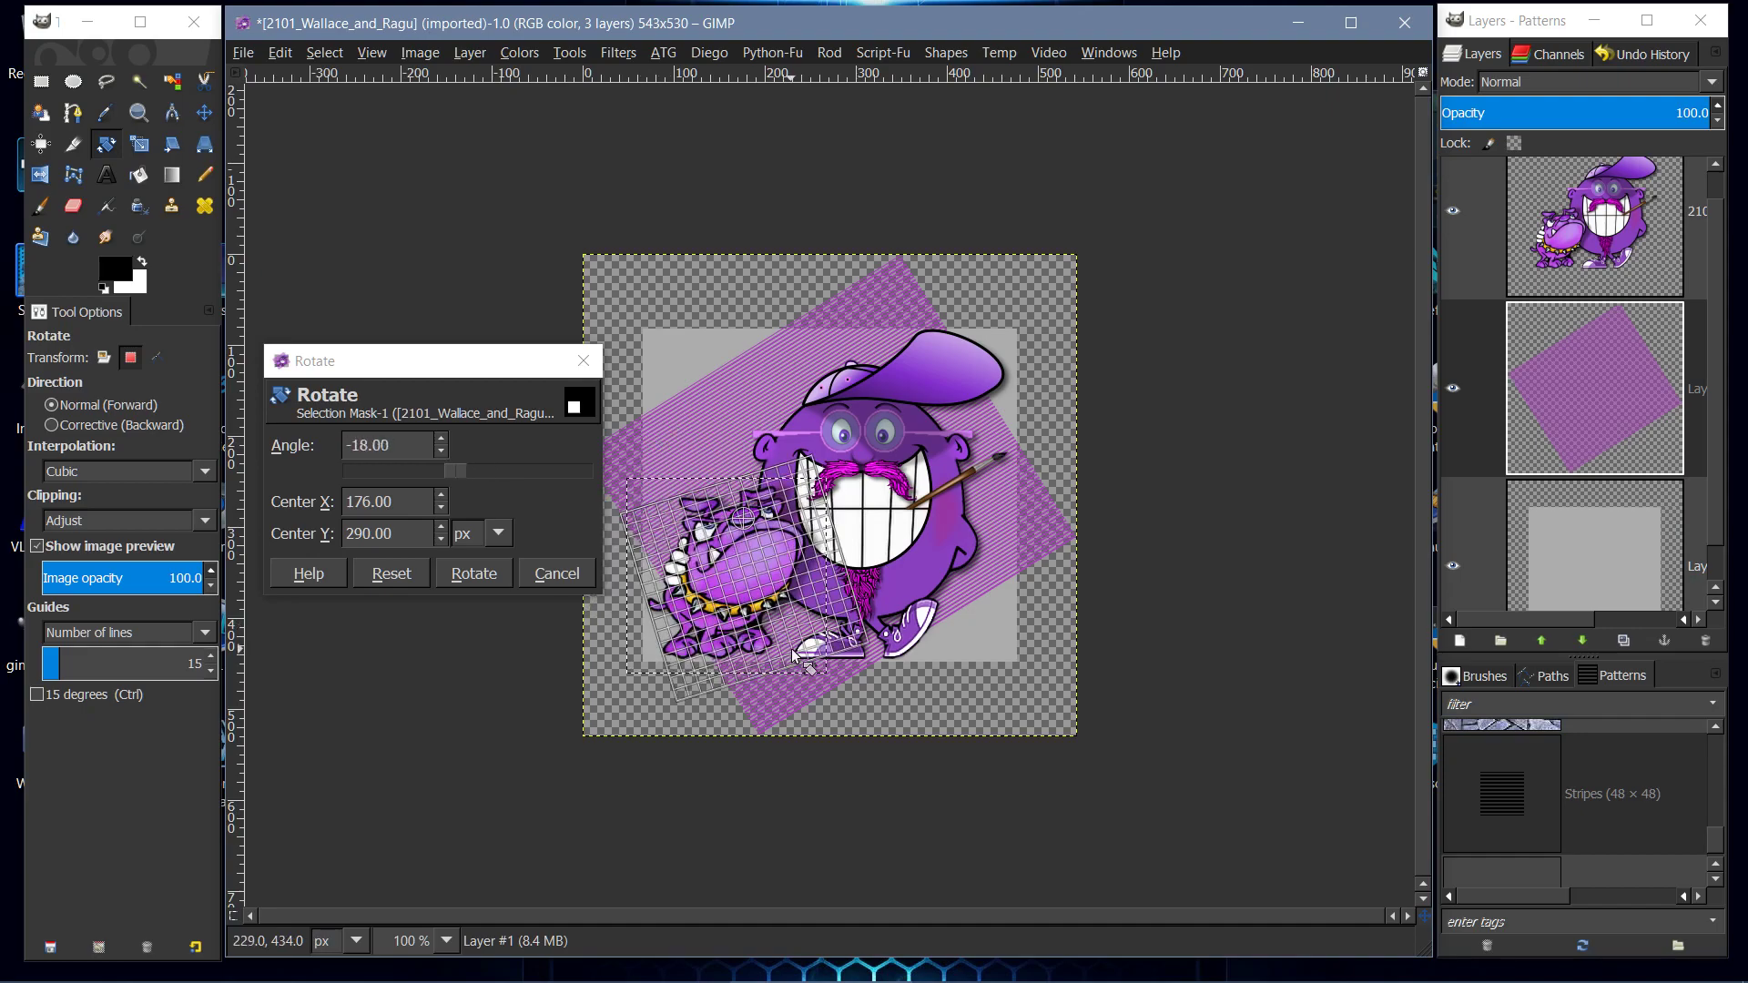
click(391, 574)
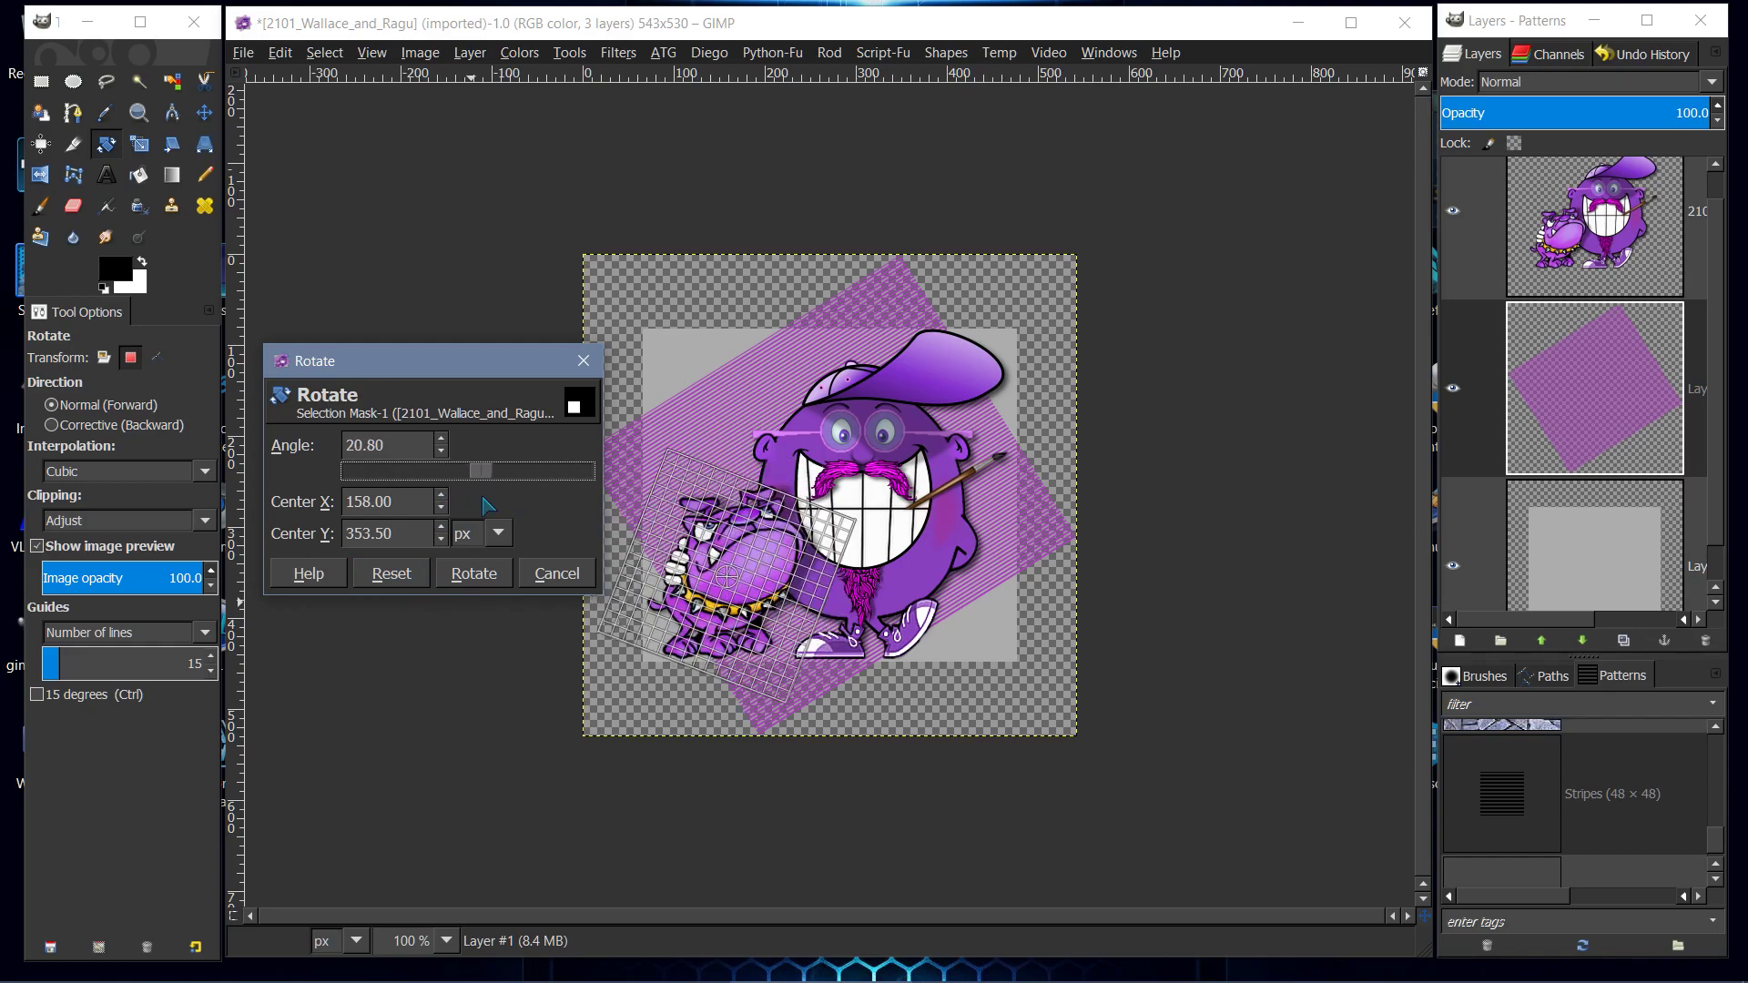
click(473, 574)
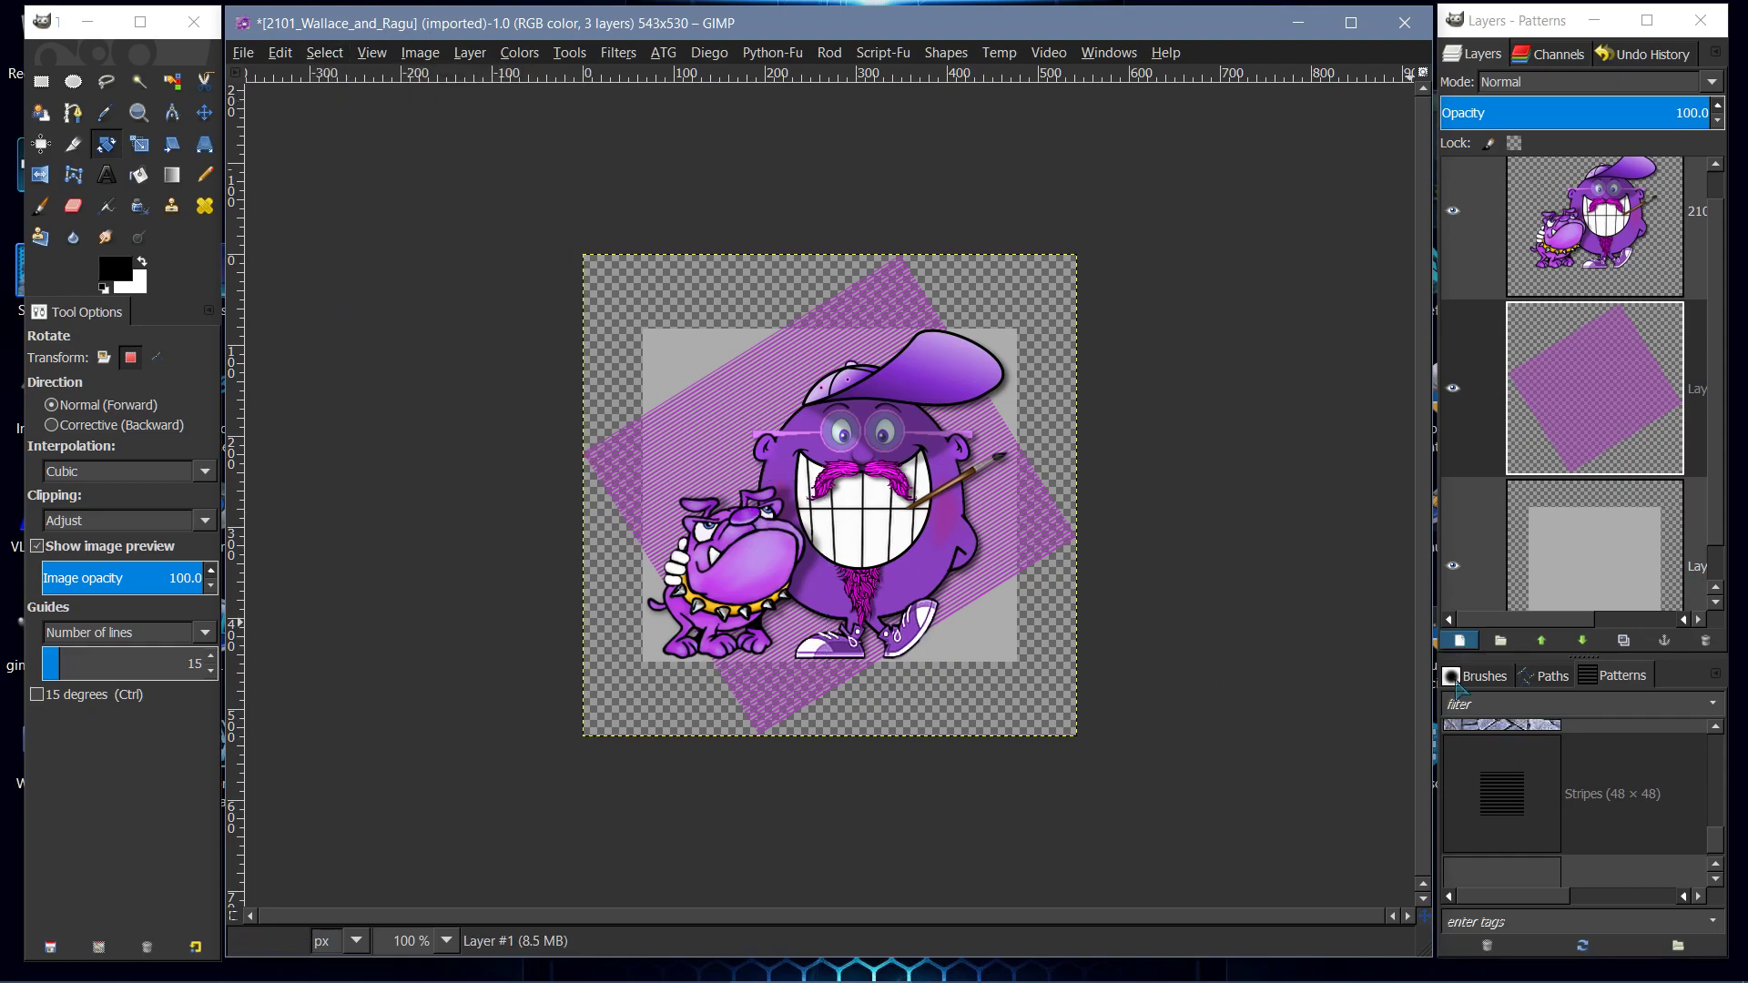
- Draw a short path with a few anchors around the dog at the lower left using the Paths tool
click(1552, 675)
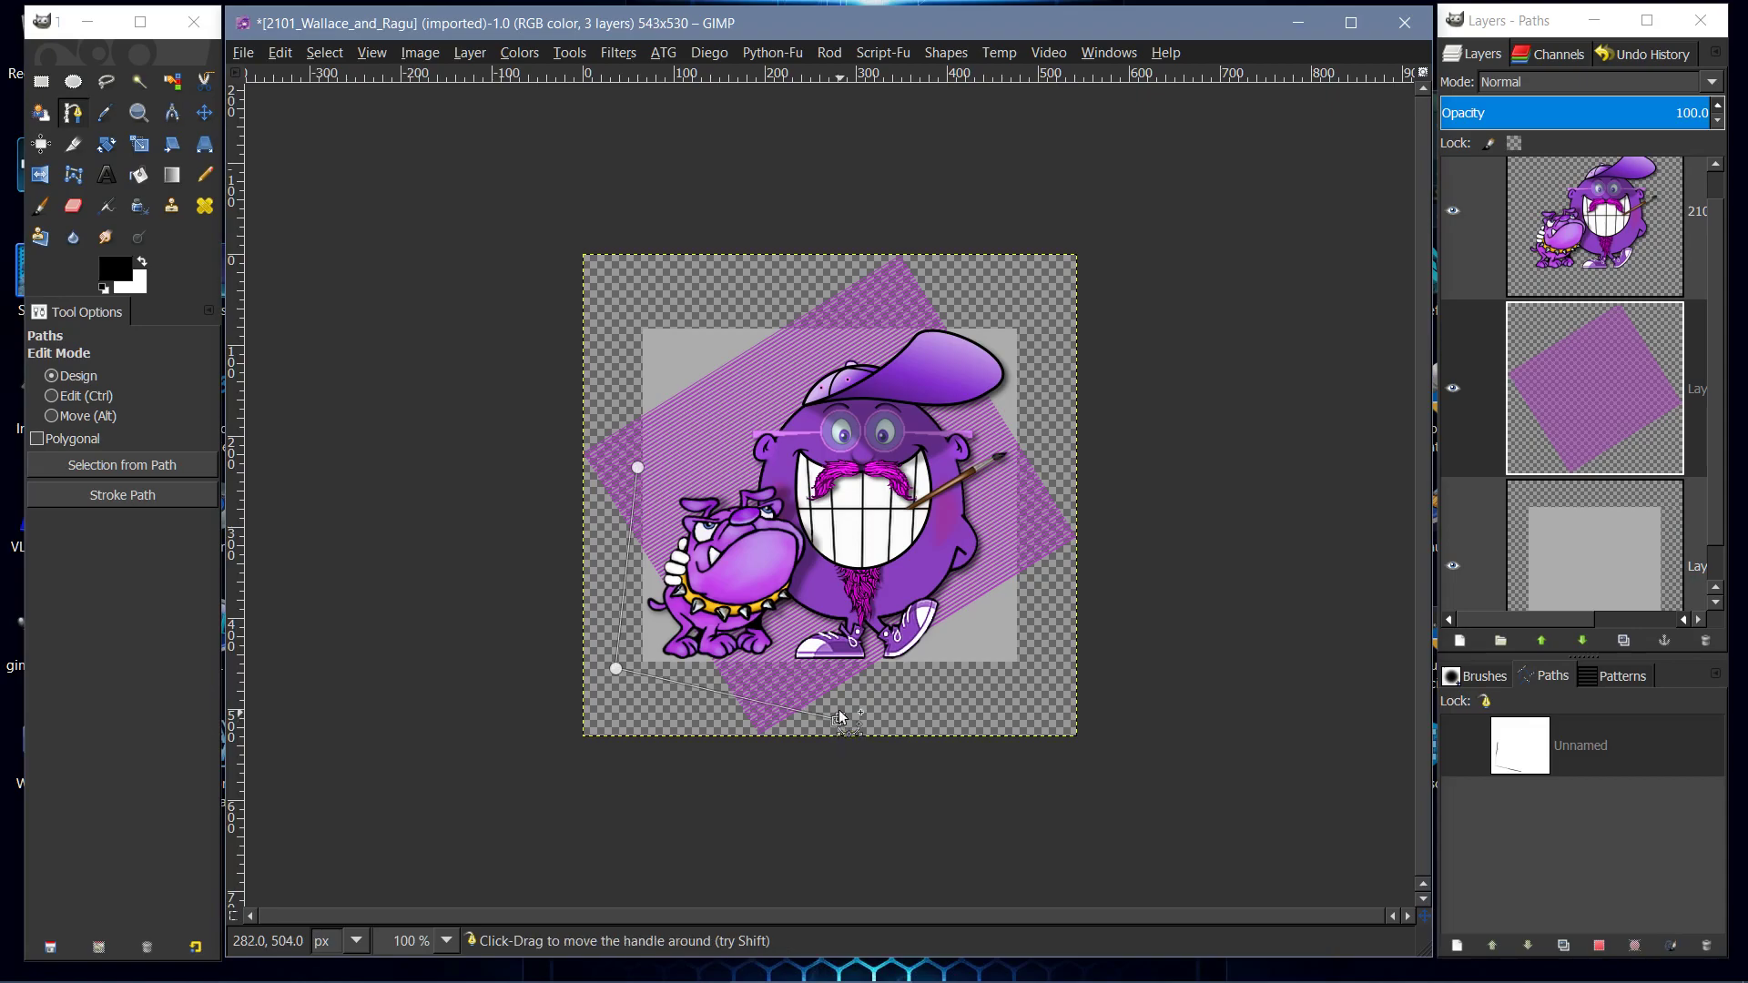
click(837, 719)
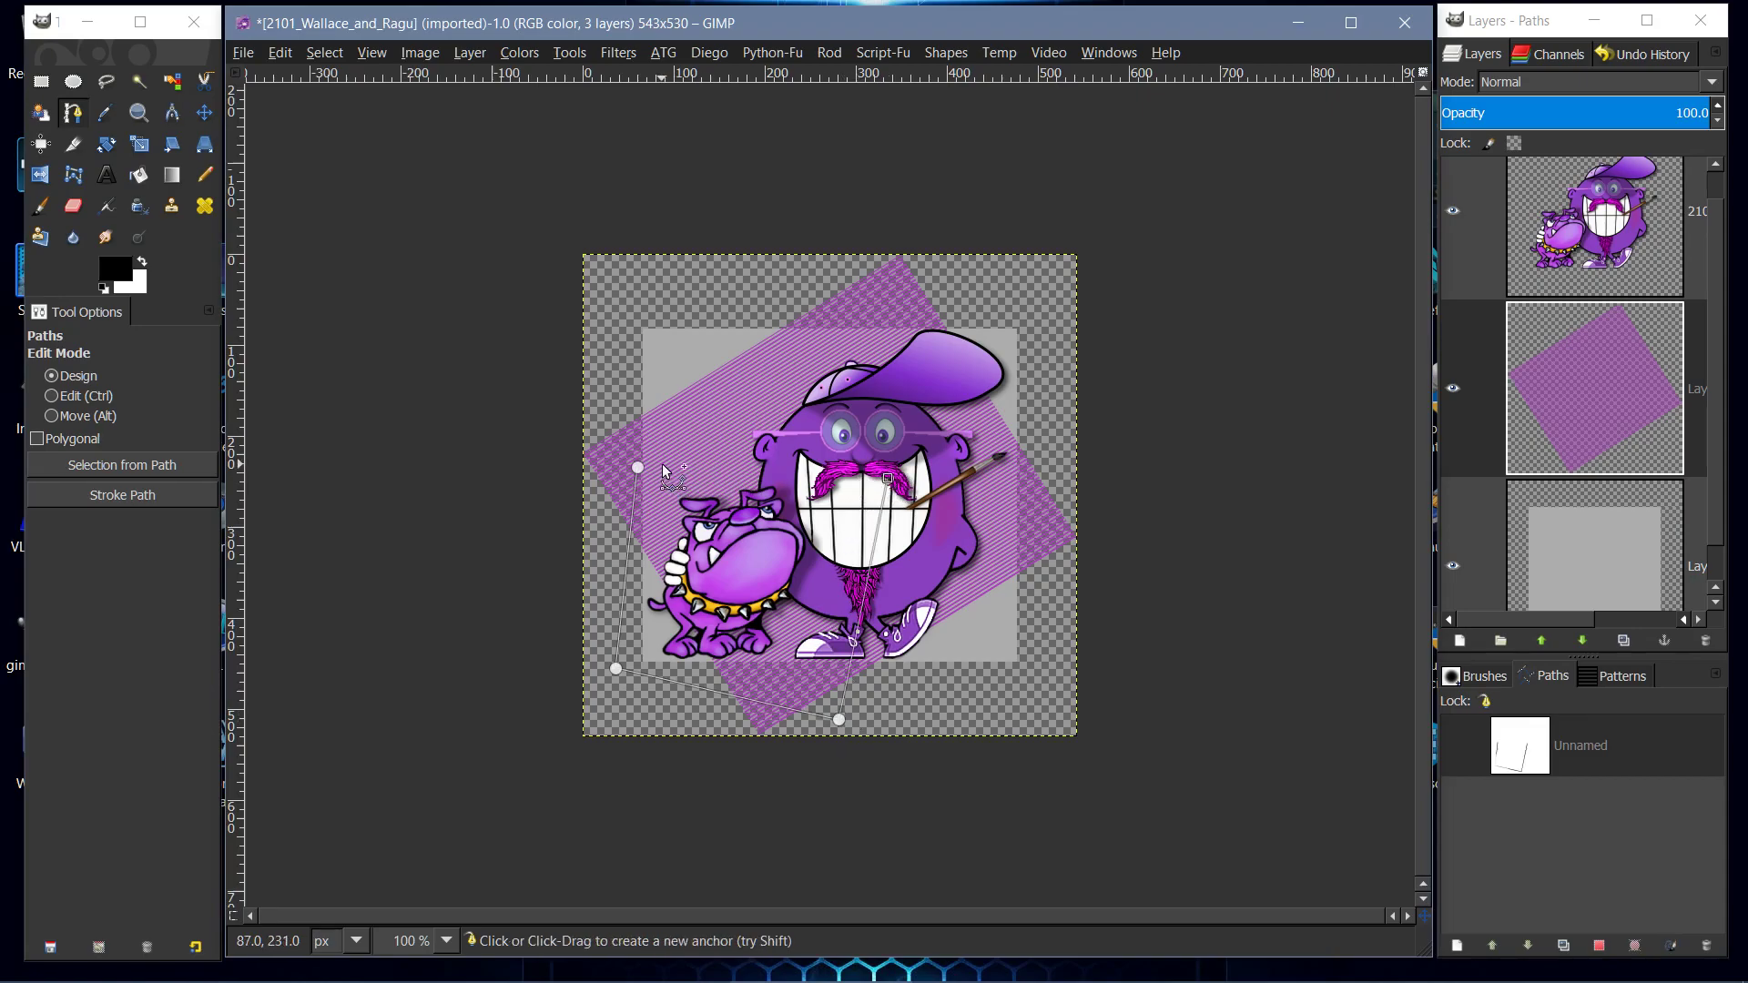
click(53, 396)
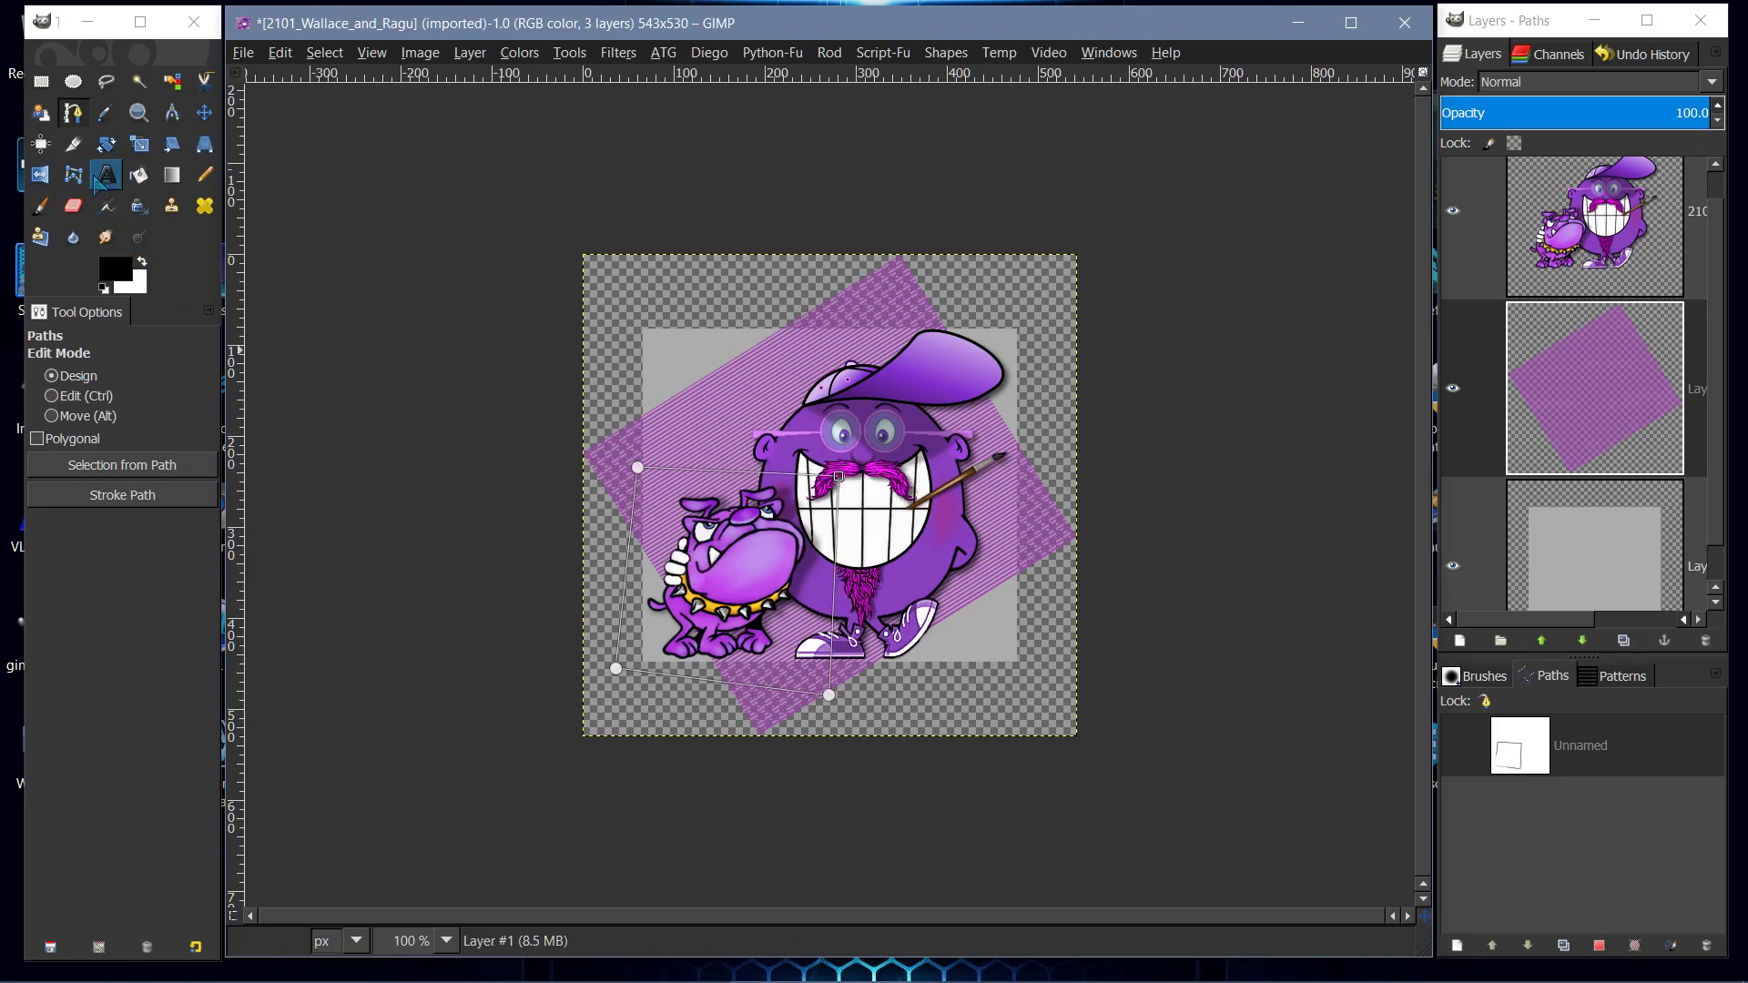
click(106, 144)
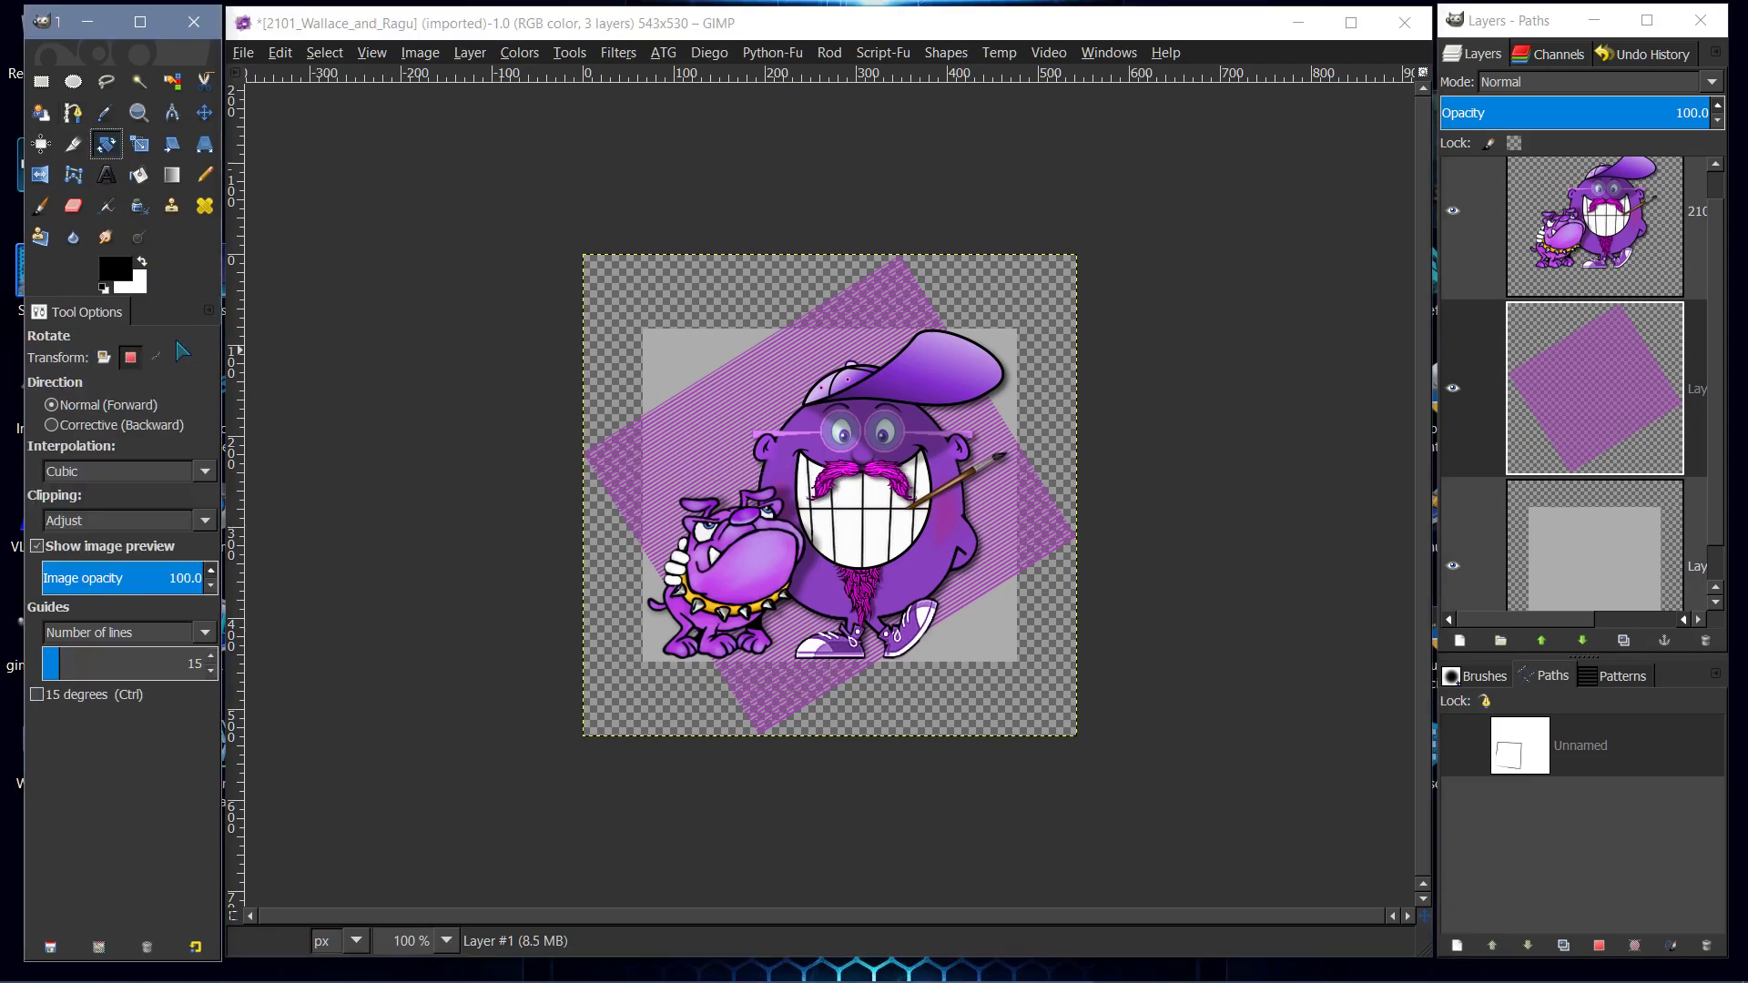
- In Path mode, show the path and rotate it -14.47° around a pivot near the dog
click(157, 356)
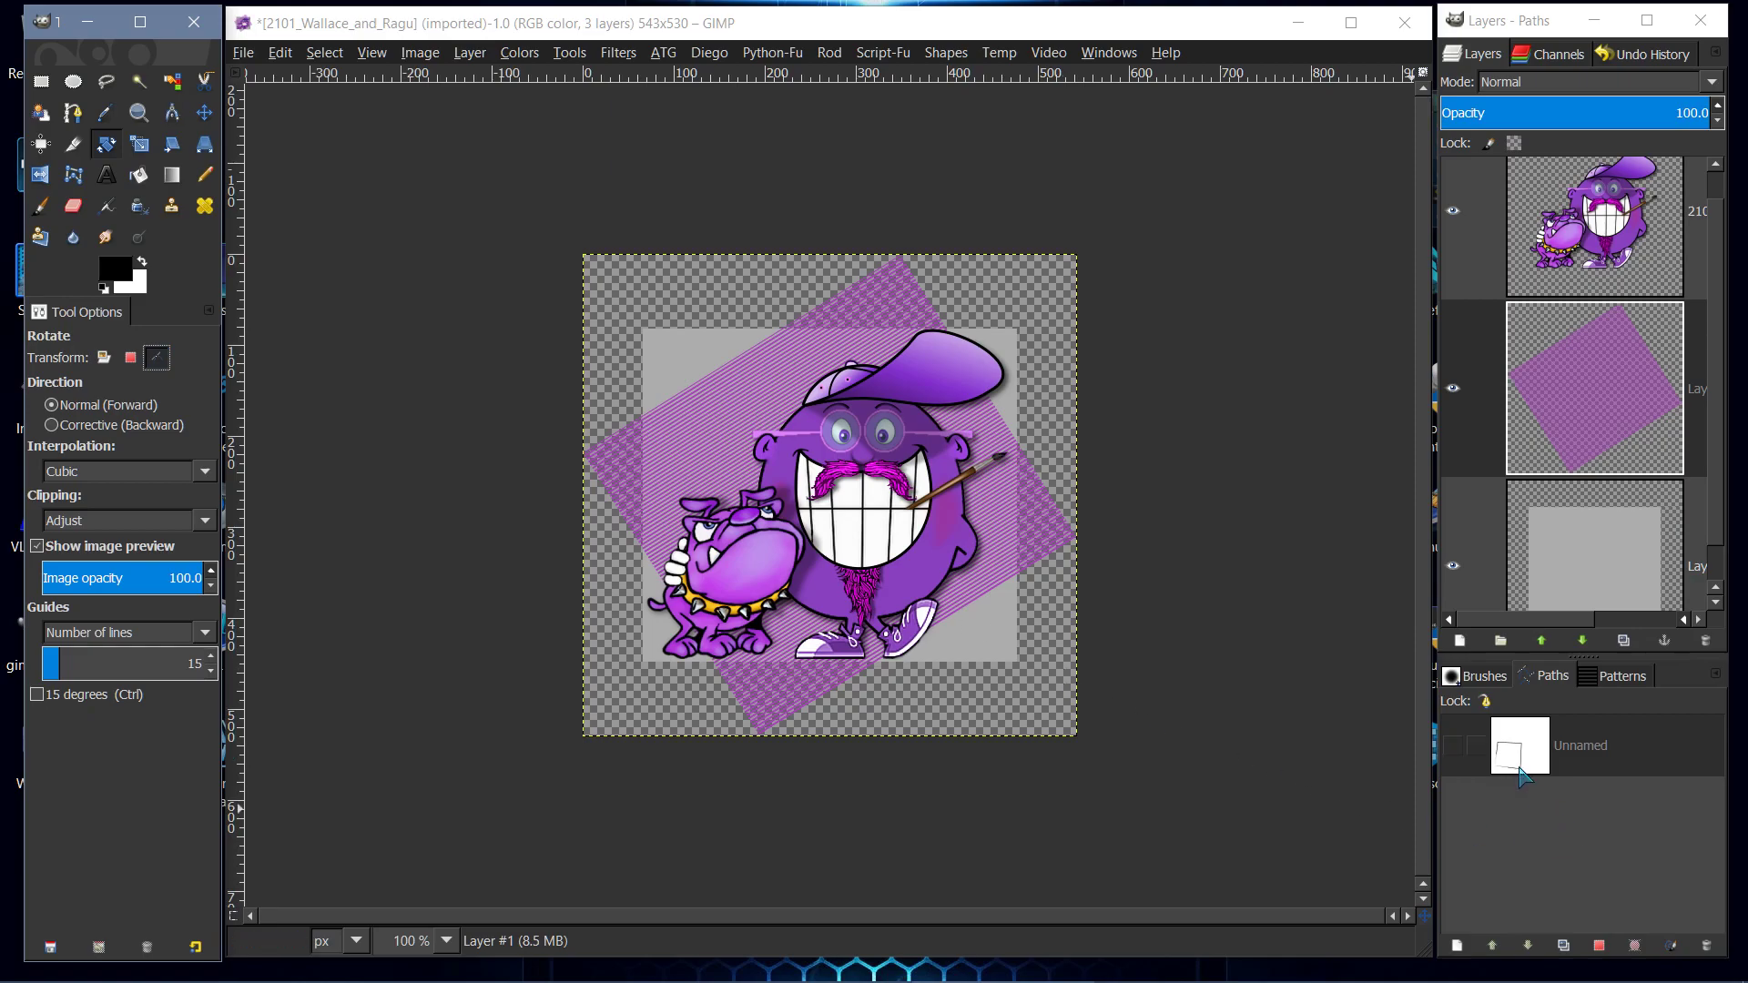
click(1581, 745)
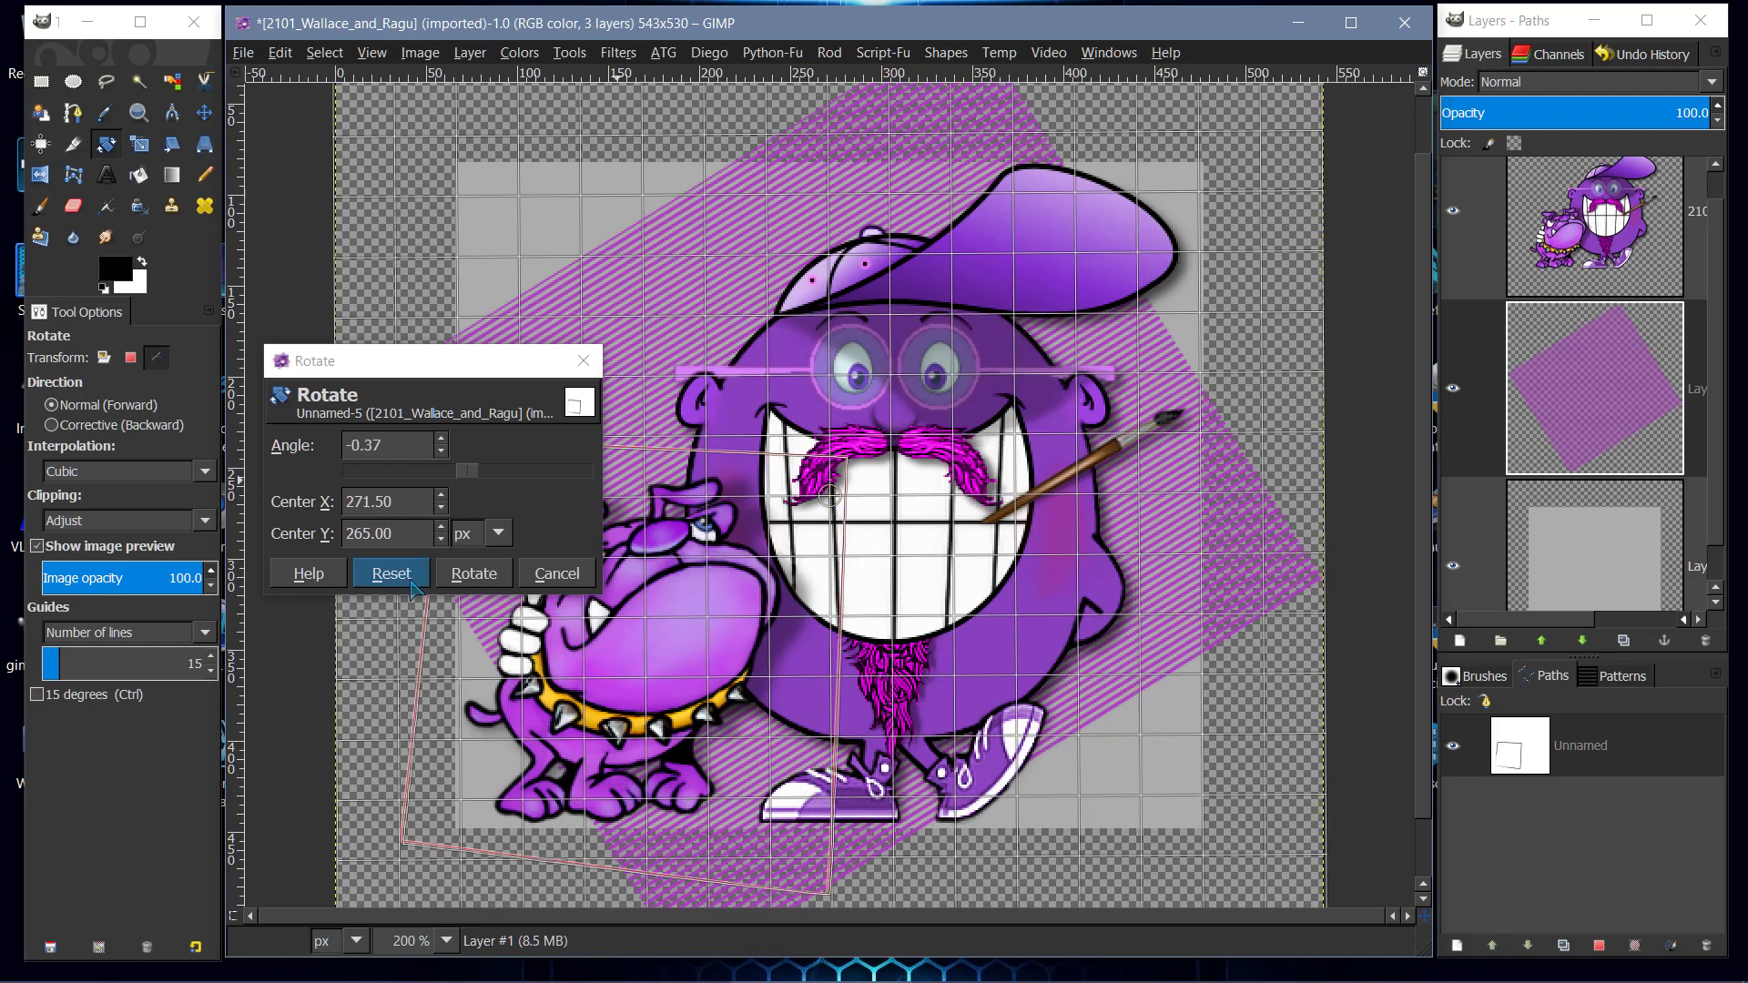
click(390, 574)
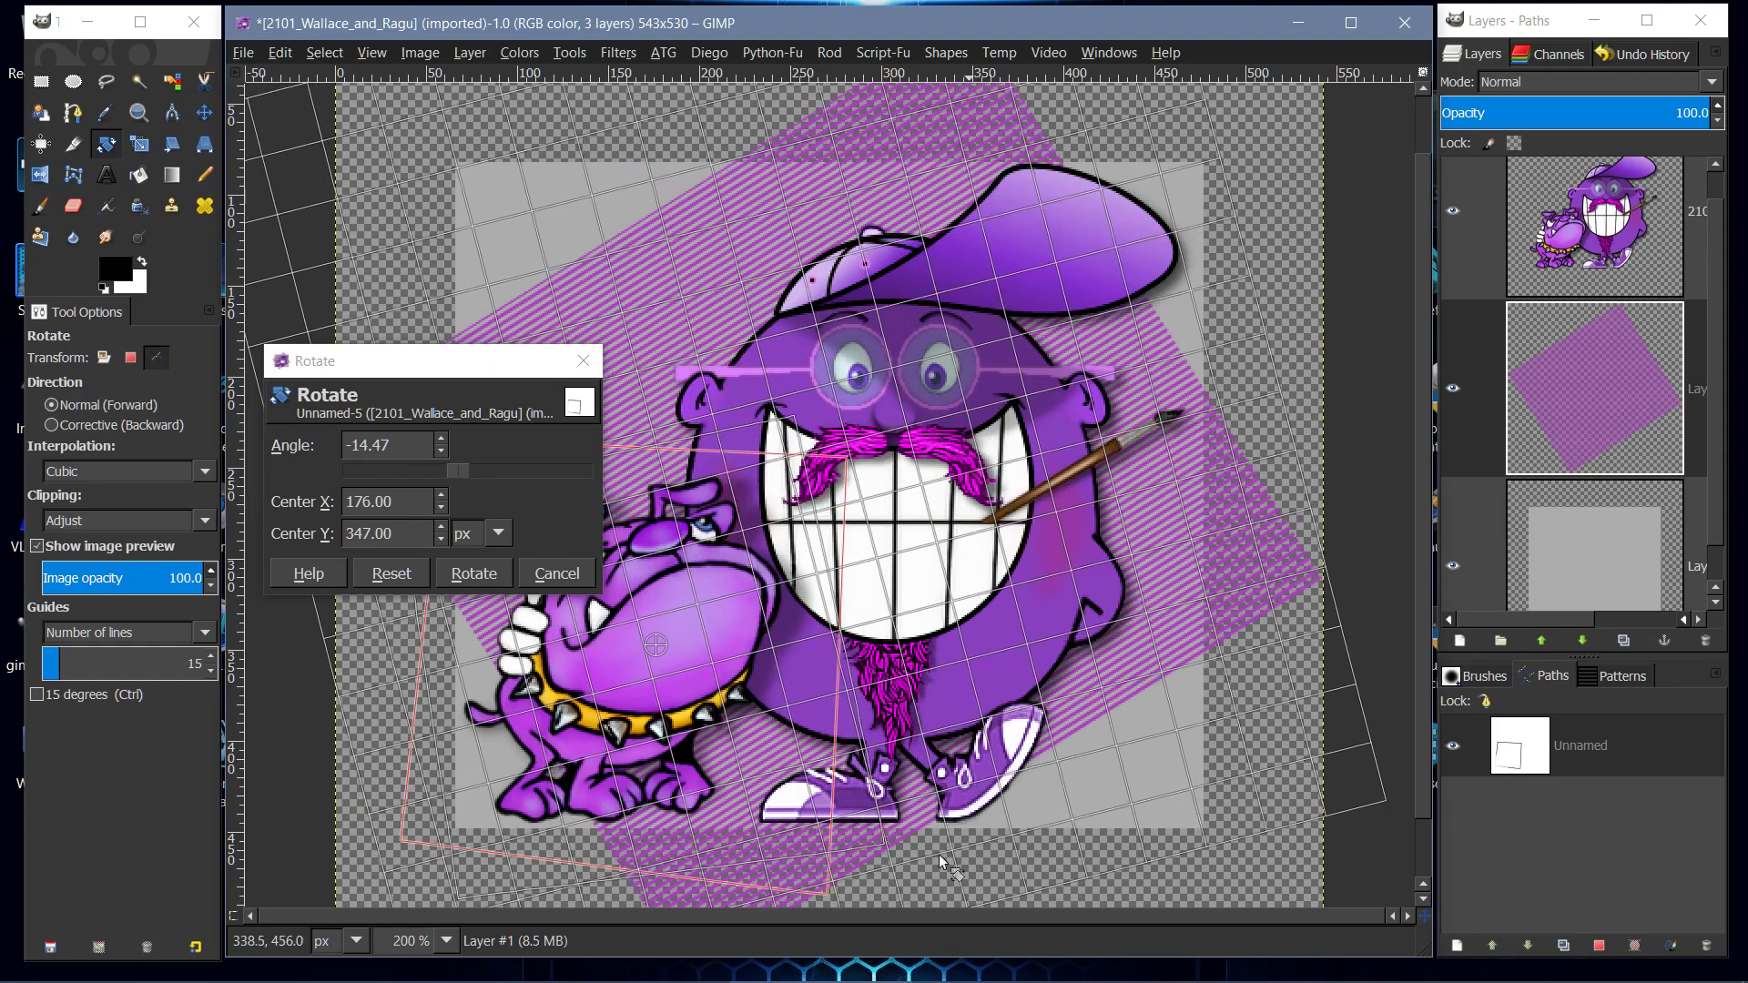
mouse_move(652, 882)
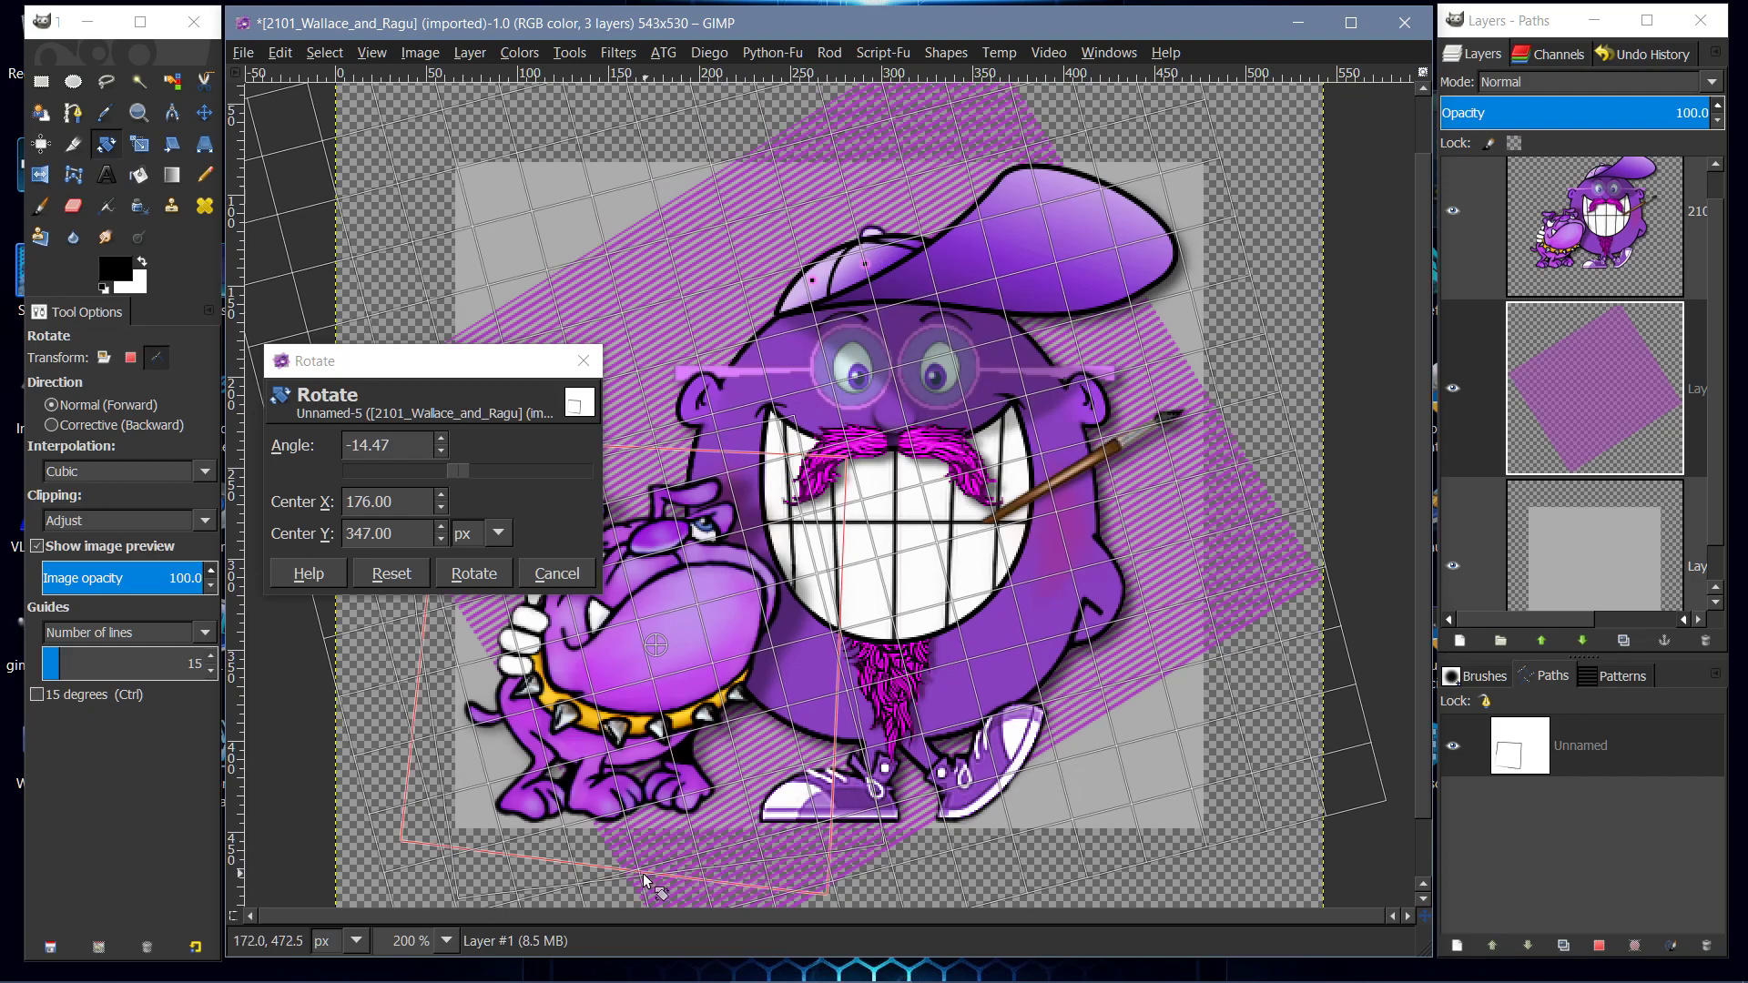
mouse_move(452, 763)
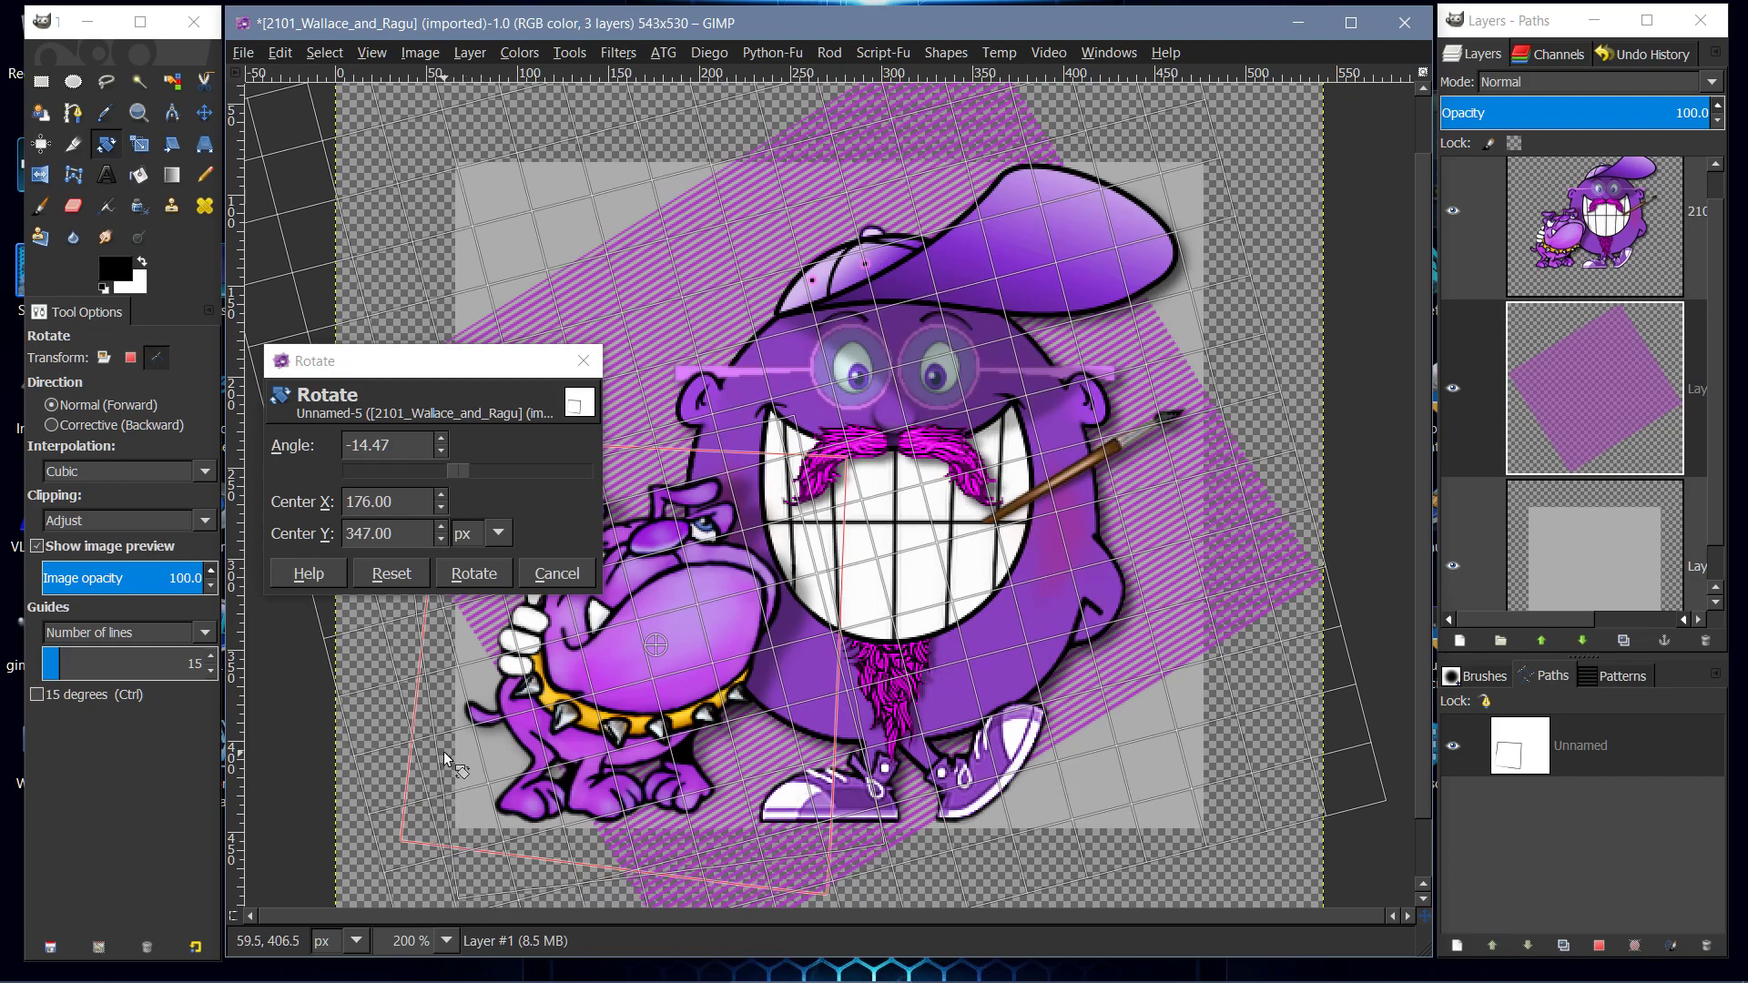
mouse_move(863, 858)
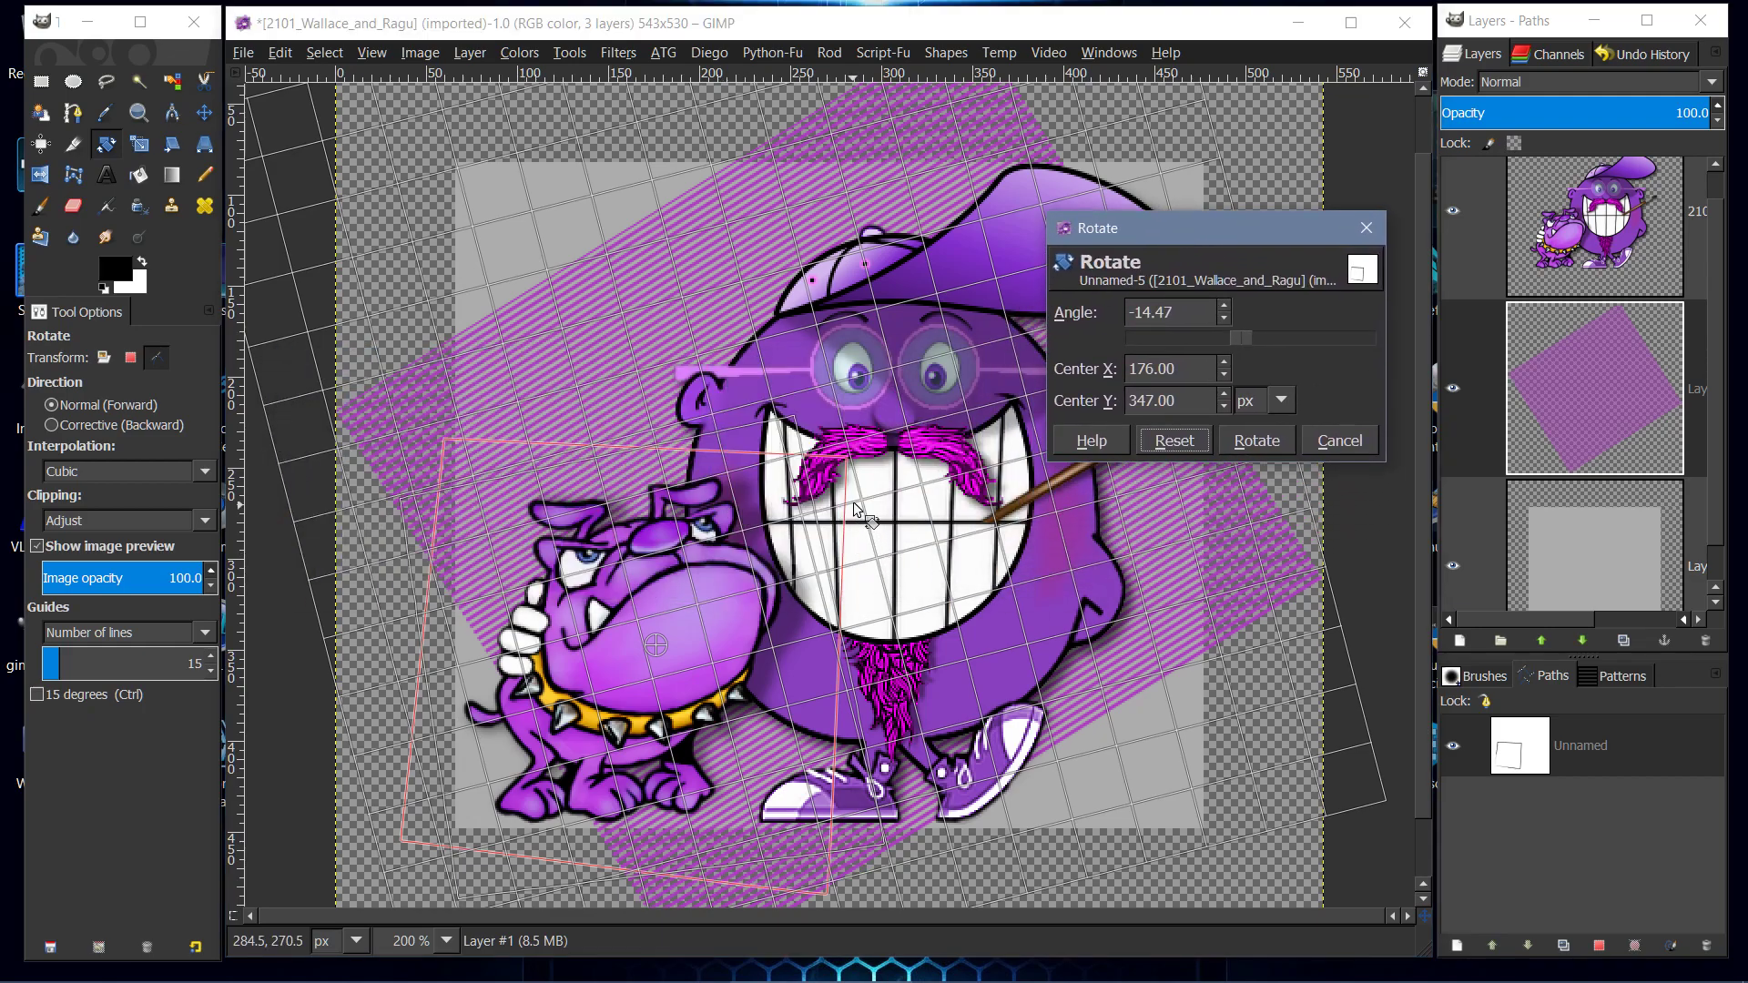
mouse_move(379, 495)
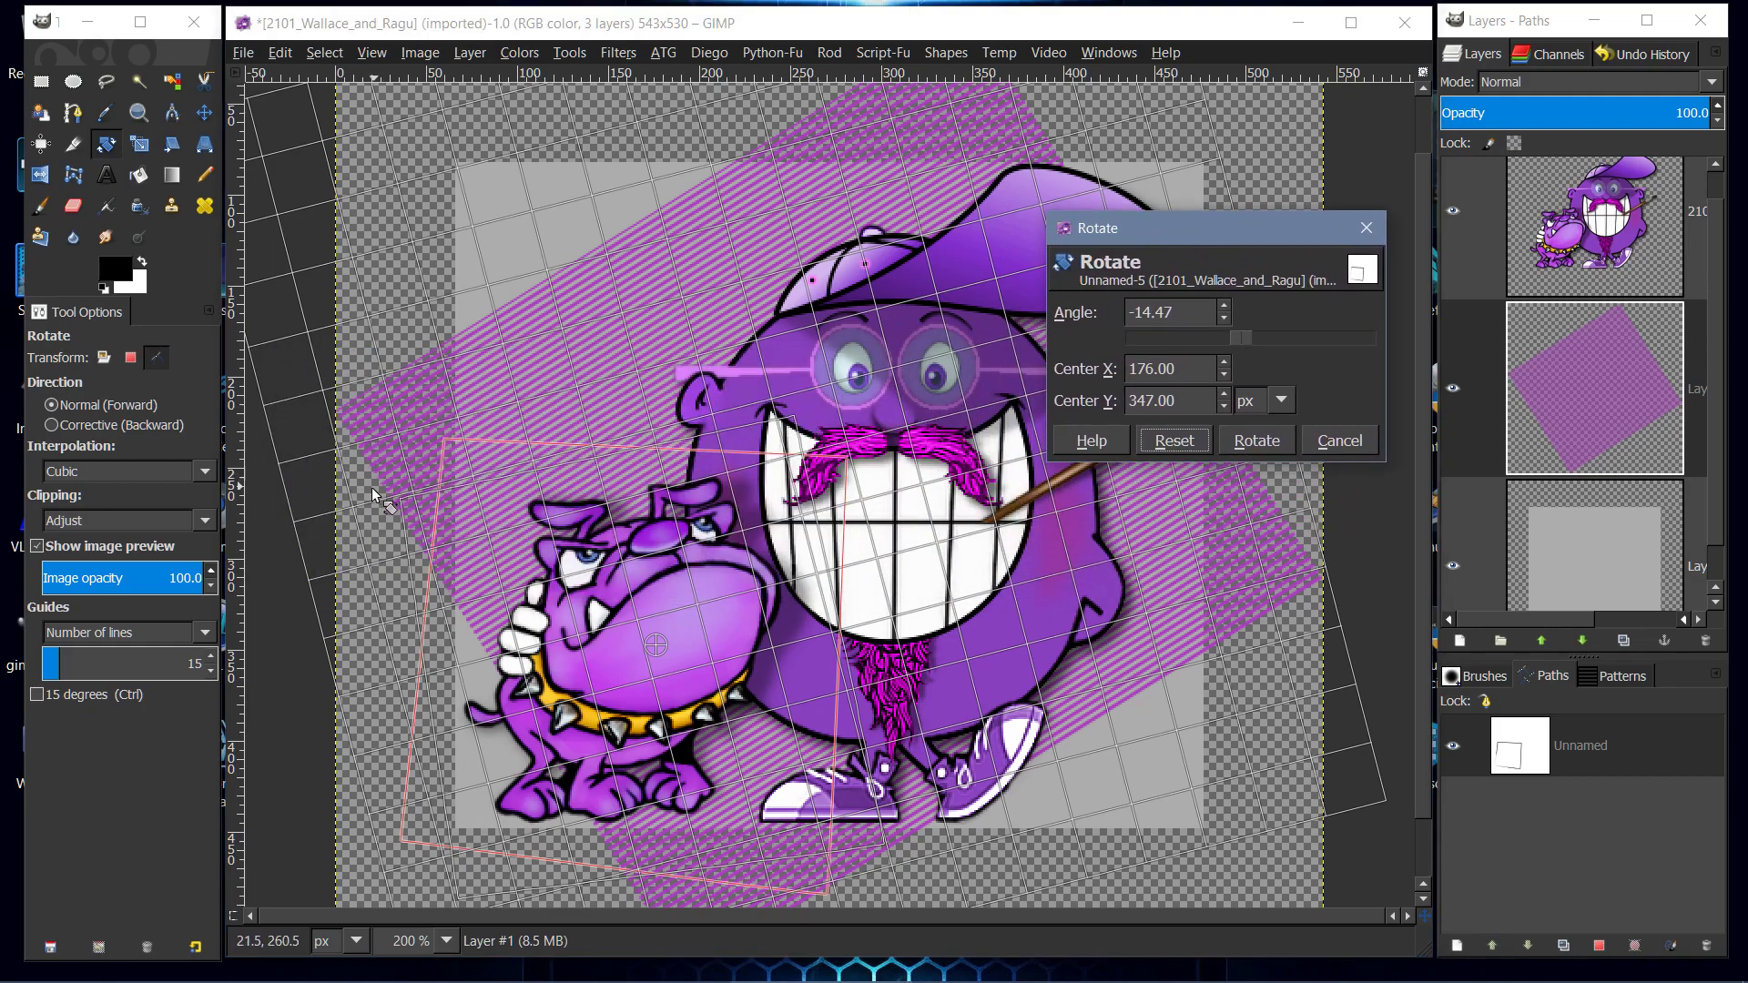
mouse_move(1220, 825)
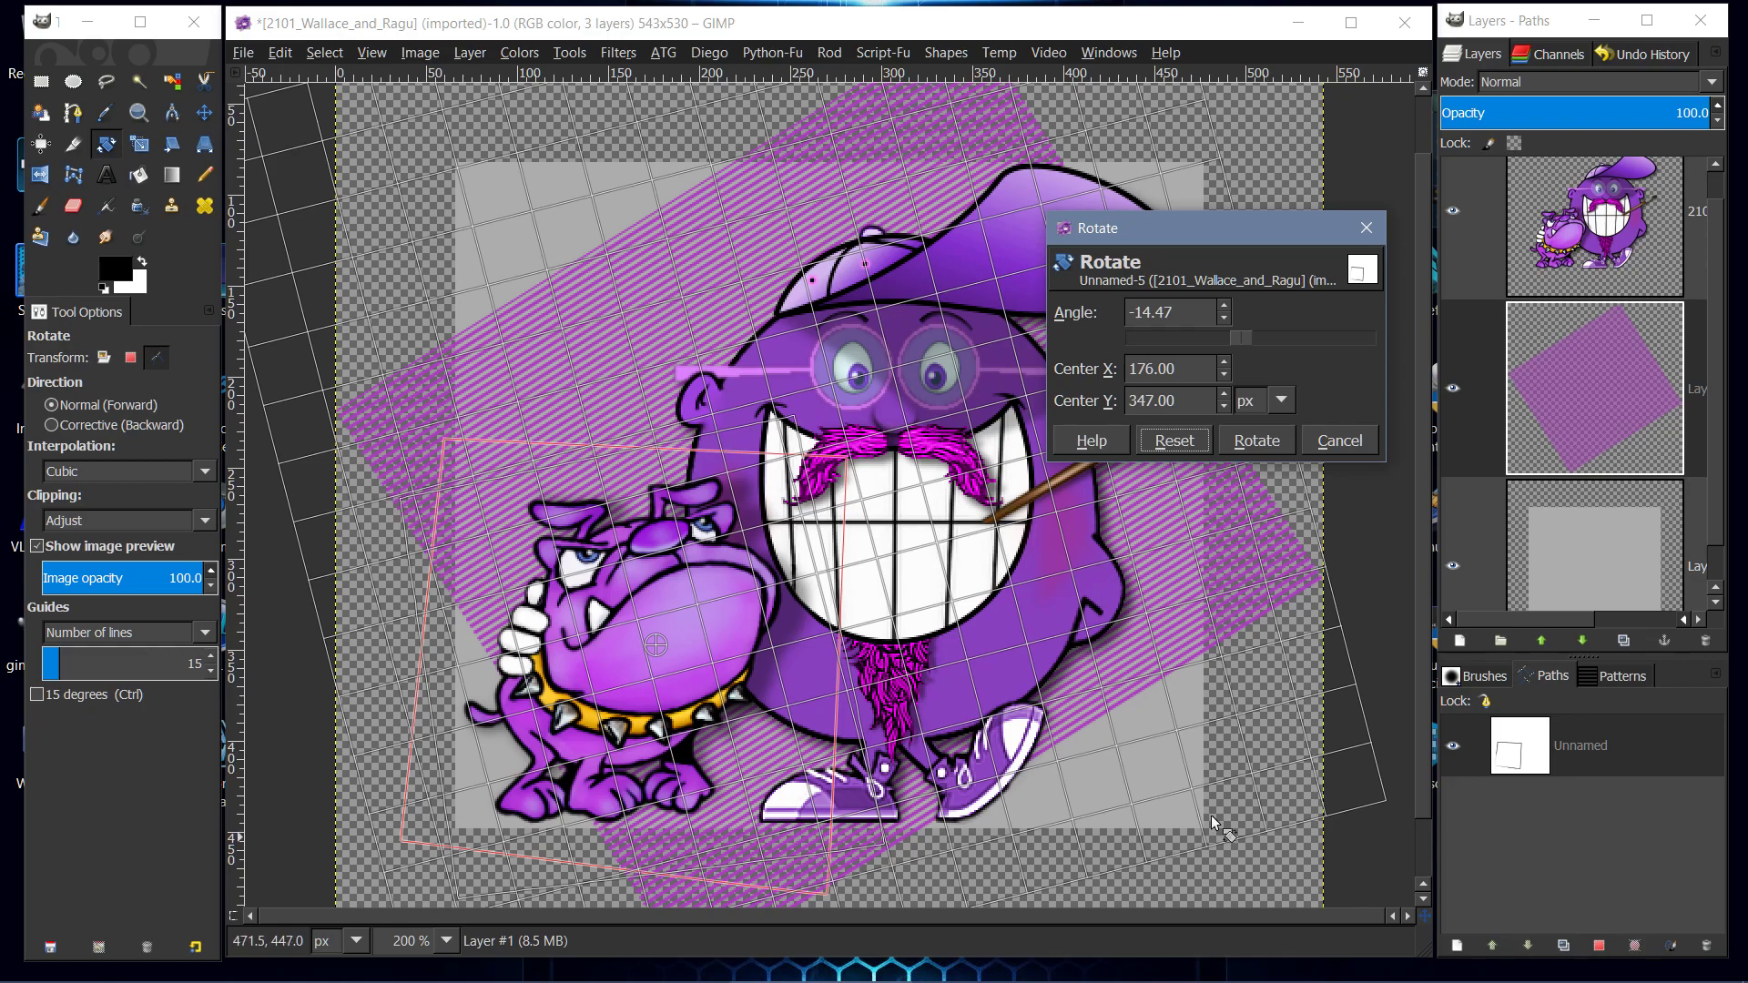
click(1255, 439)
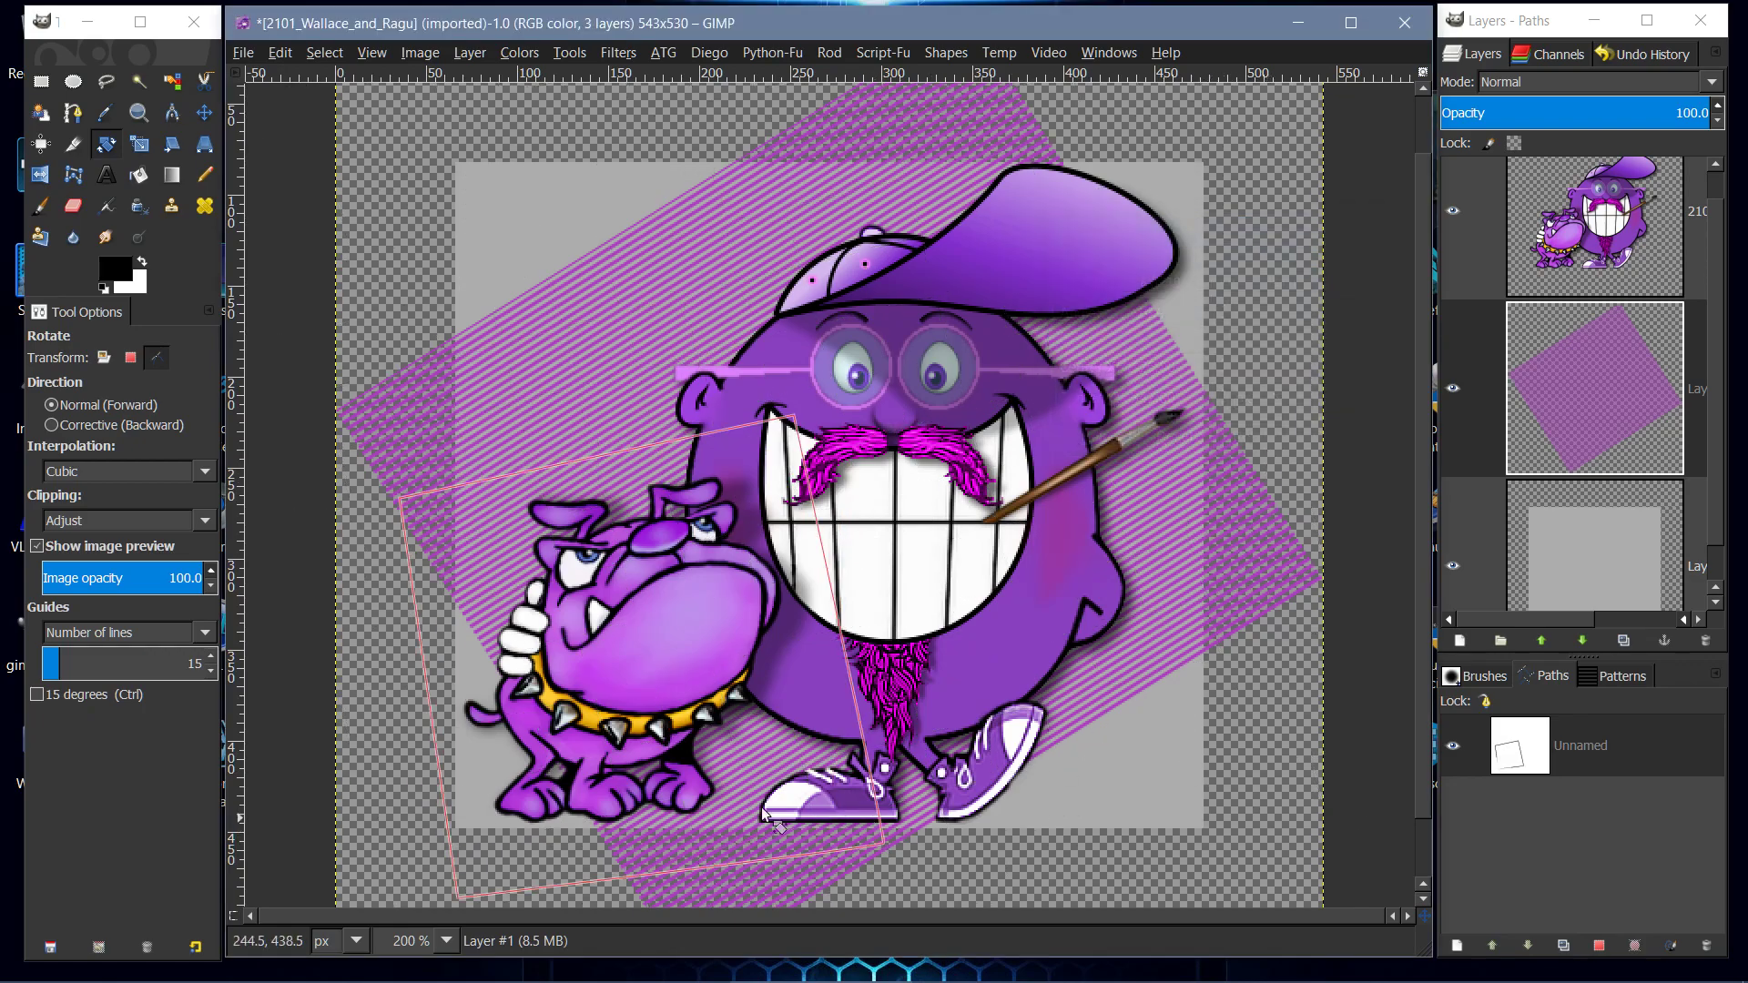
- Rotate the path again to a steeper tilt across the dog and apply it
click(819, 514)
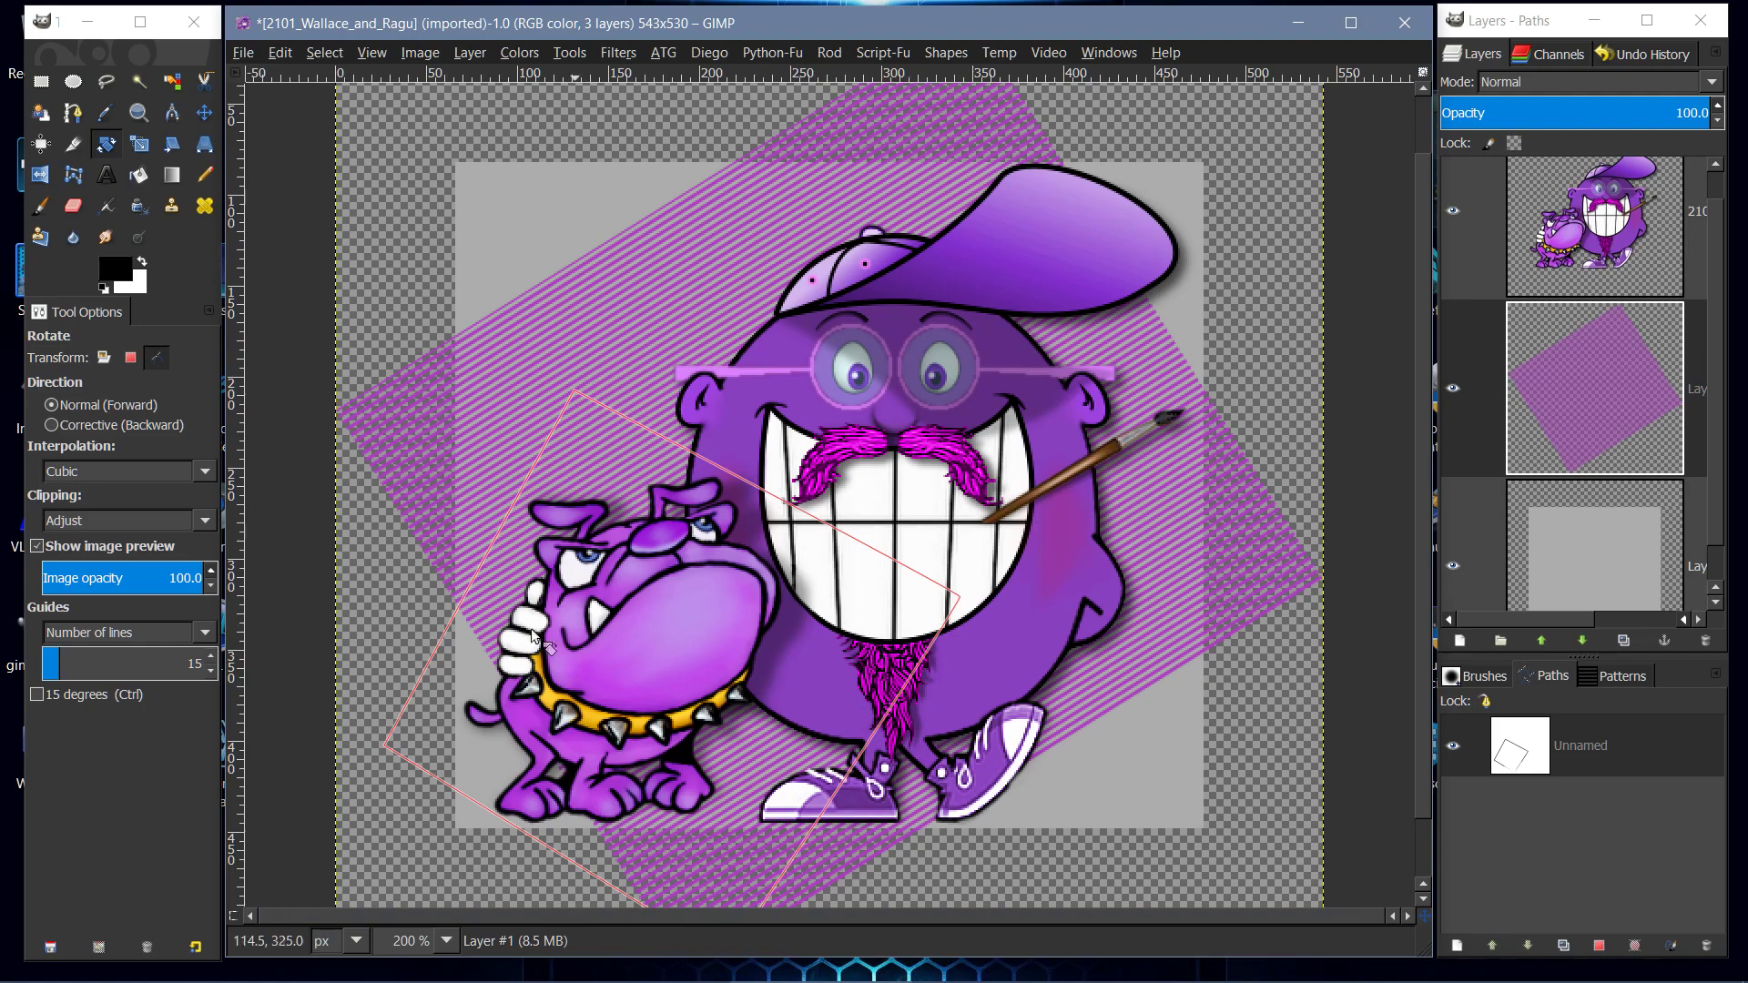
mouse_move(687, 641)
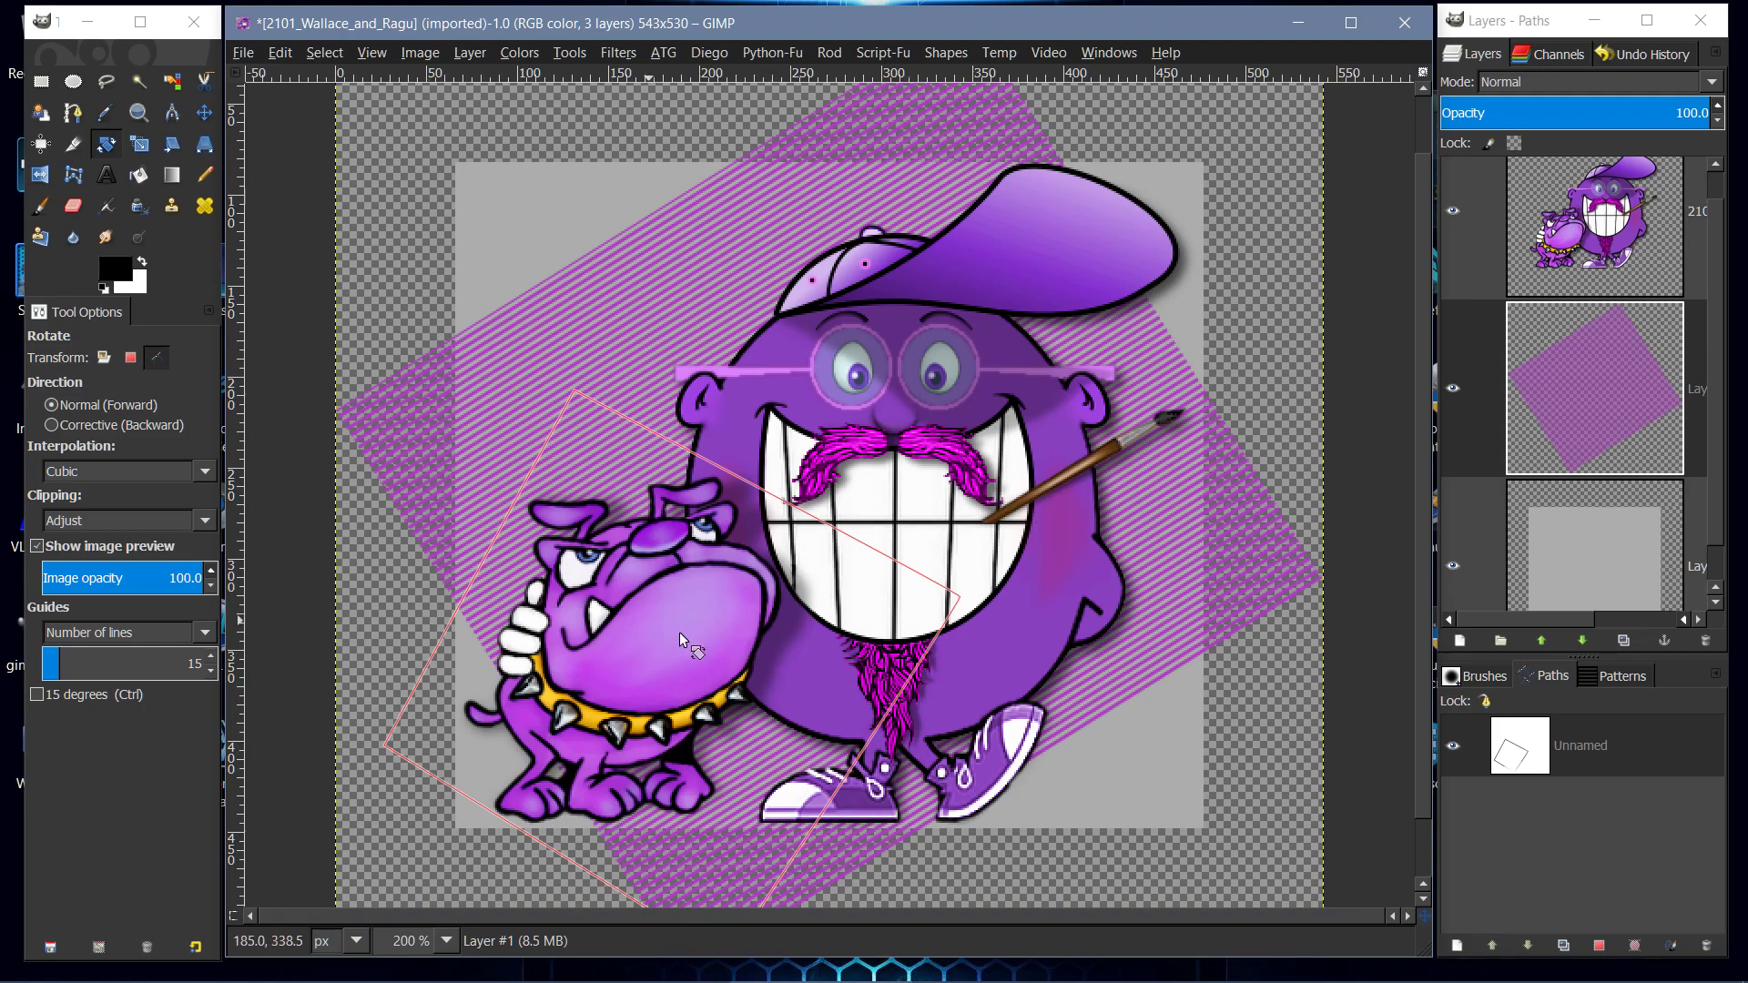
mouse_move(390, 350)
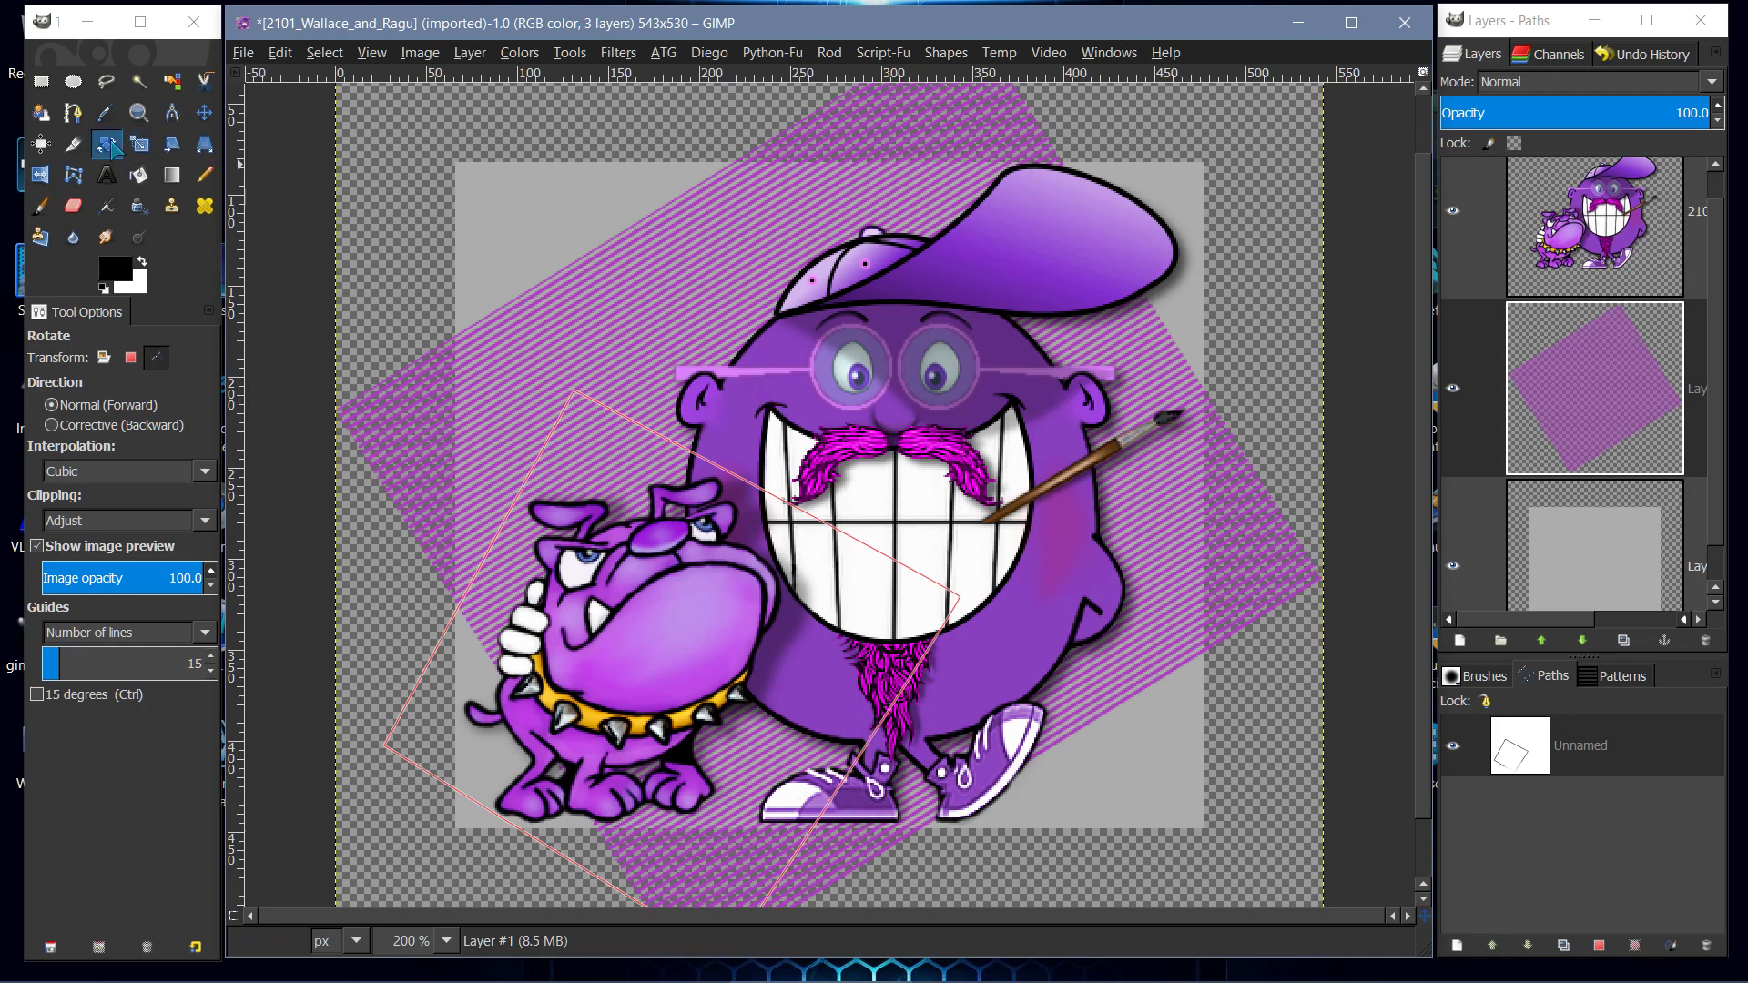
mouse_move(552, 370)
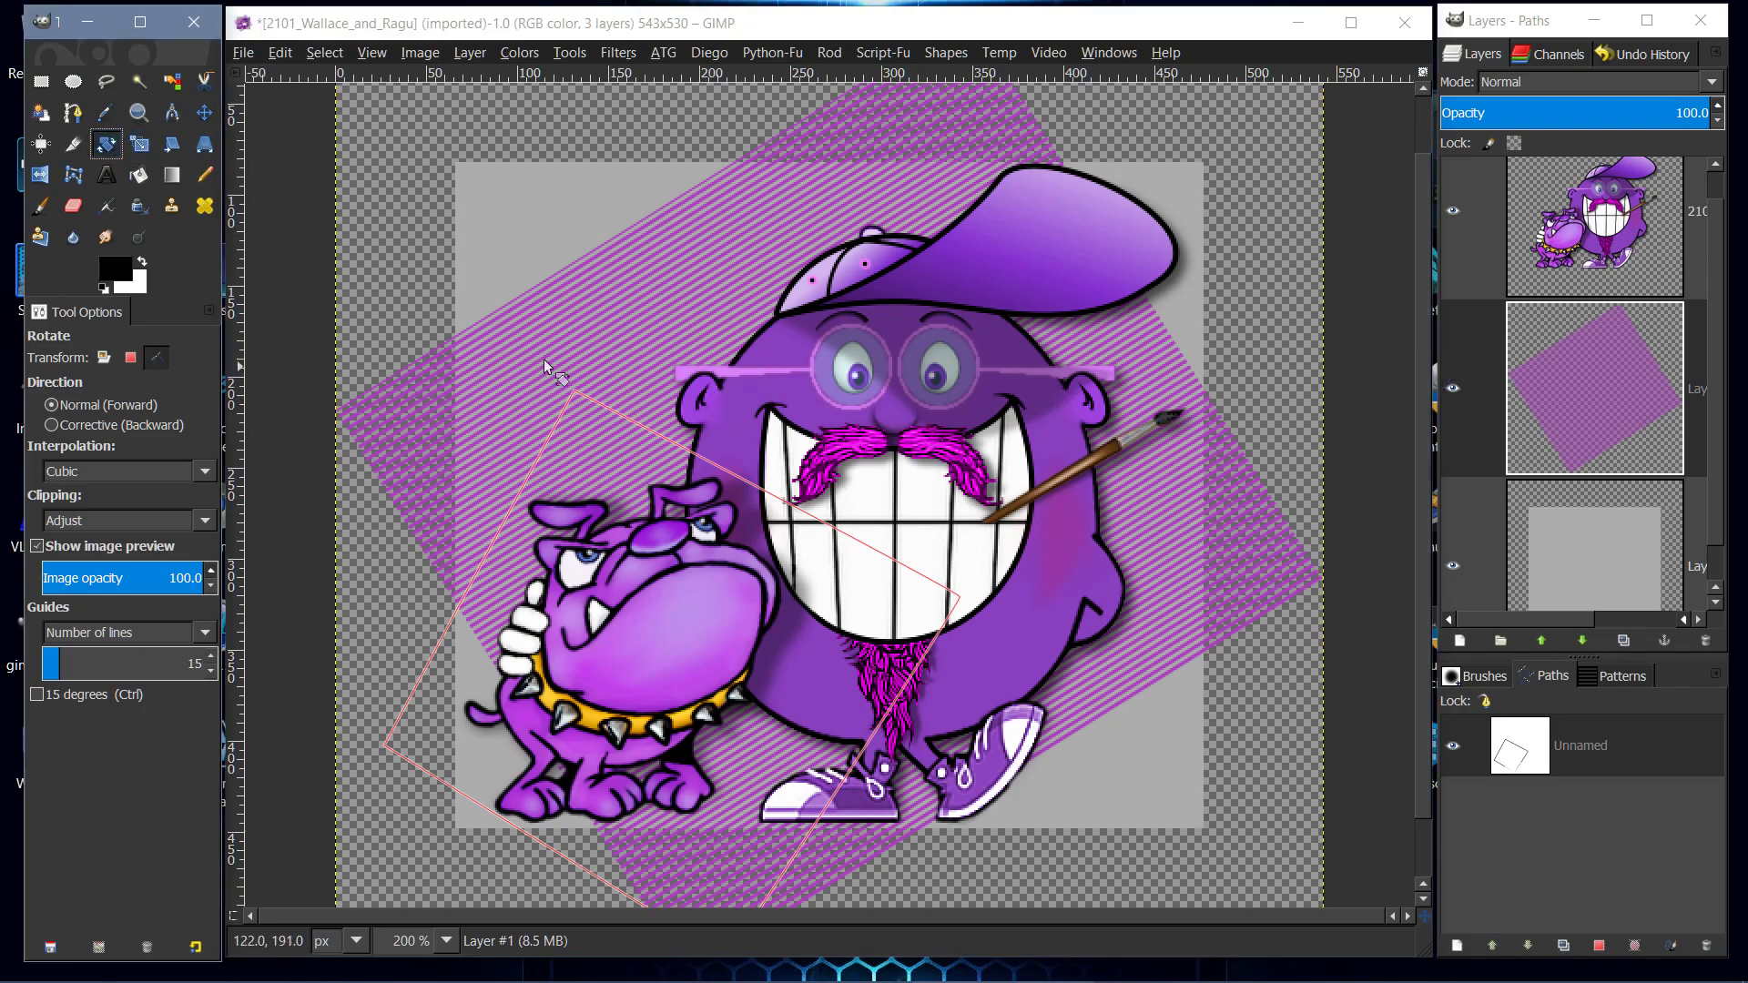